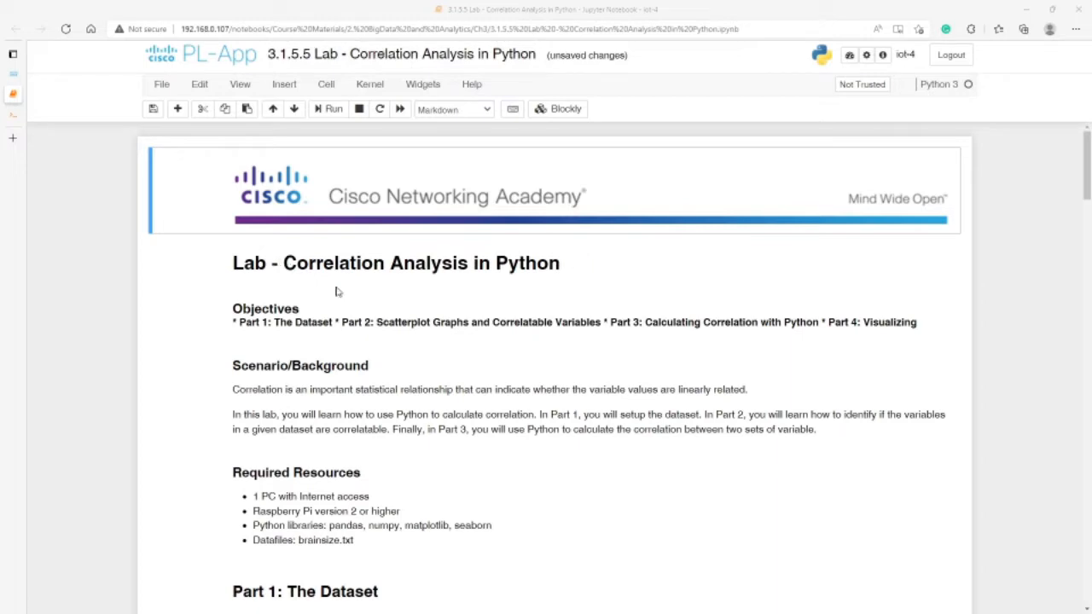
mouse_move(375, 293)
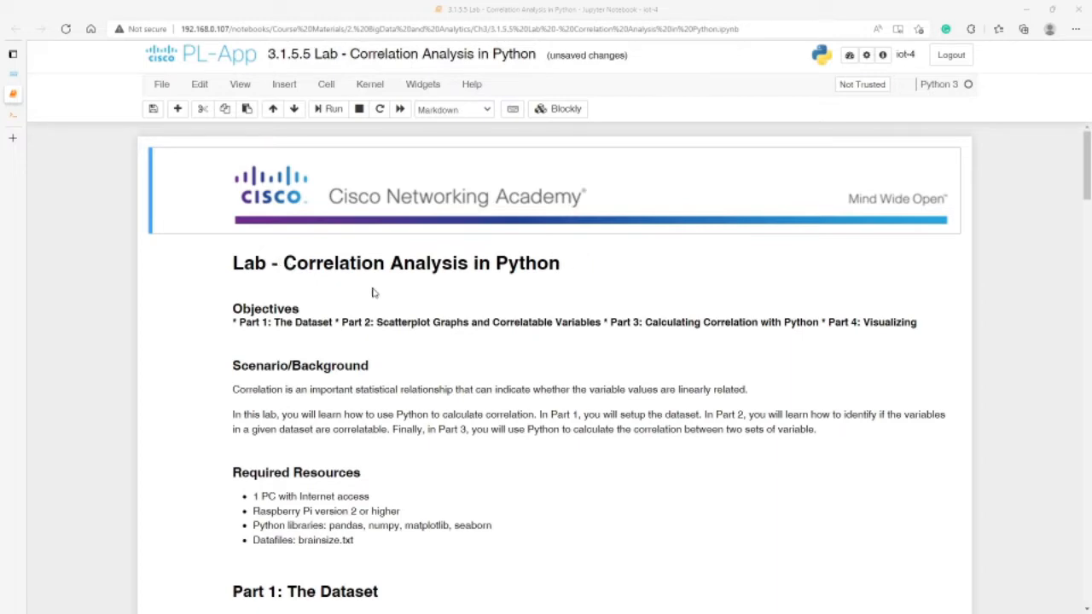
Highlight key phrases in the lab description: weight, the question-mark replacement step, and brainsize.txt
scroll(down, 3)
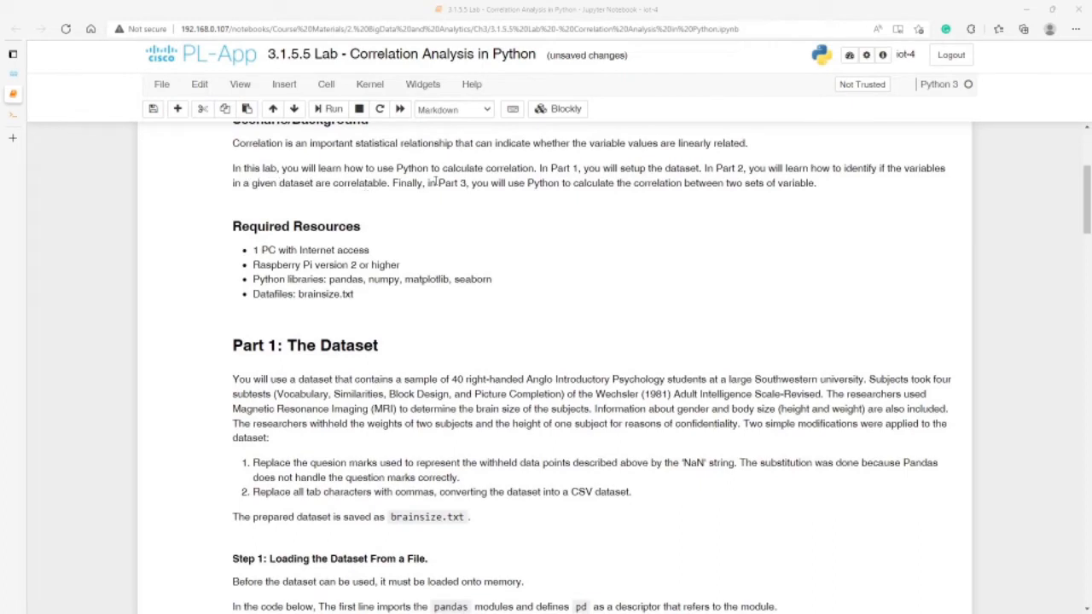
mouse_move(561, 208)
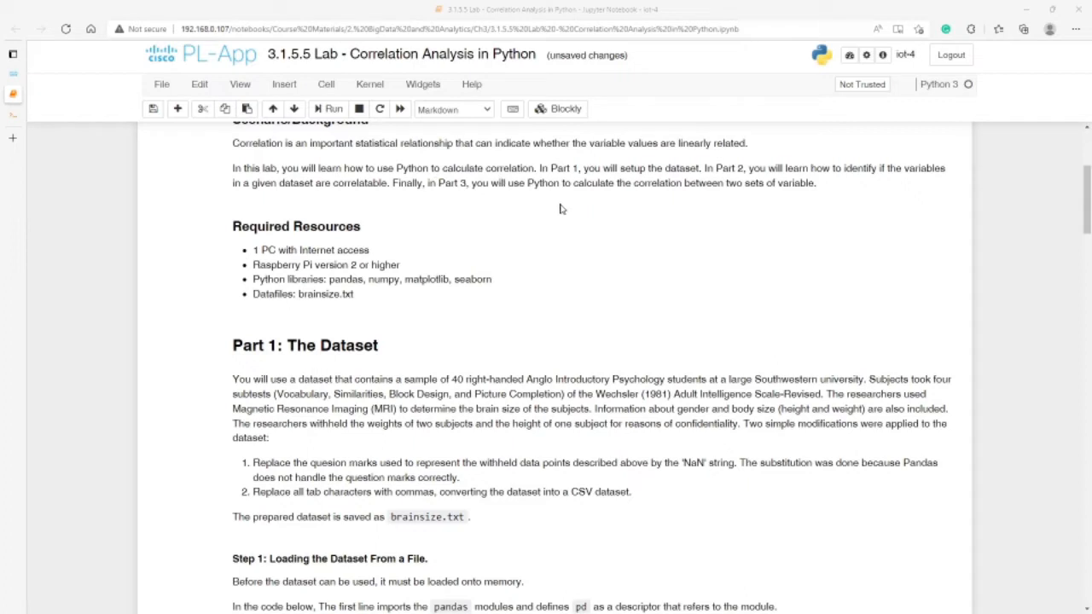
mouse_move(645, 179)
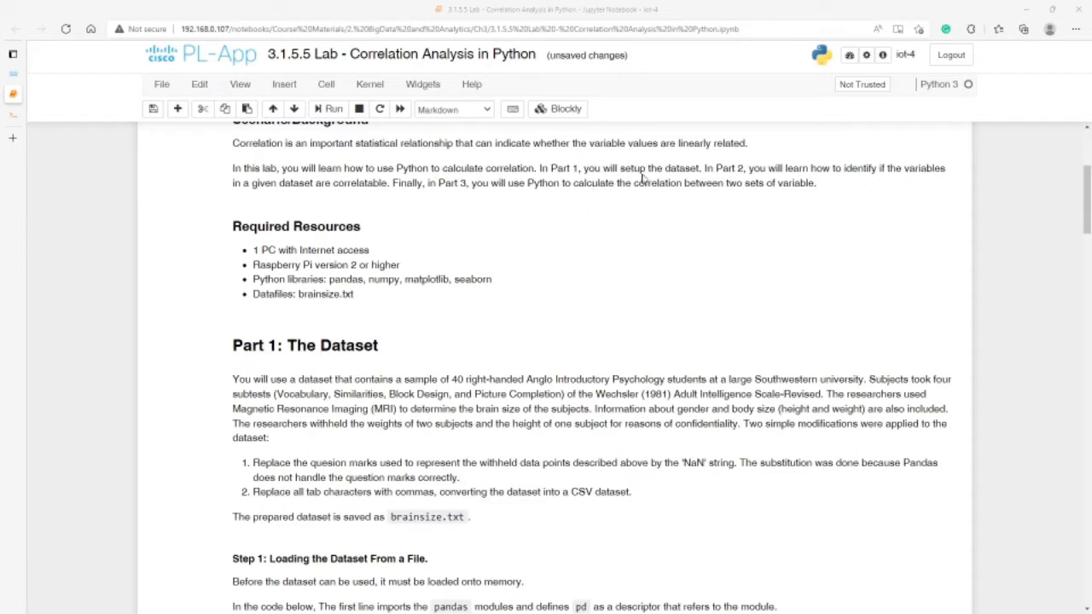
mouse_move(764, 280)
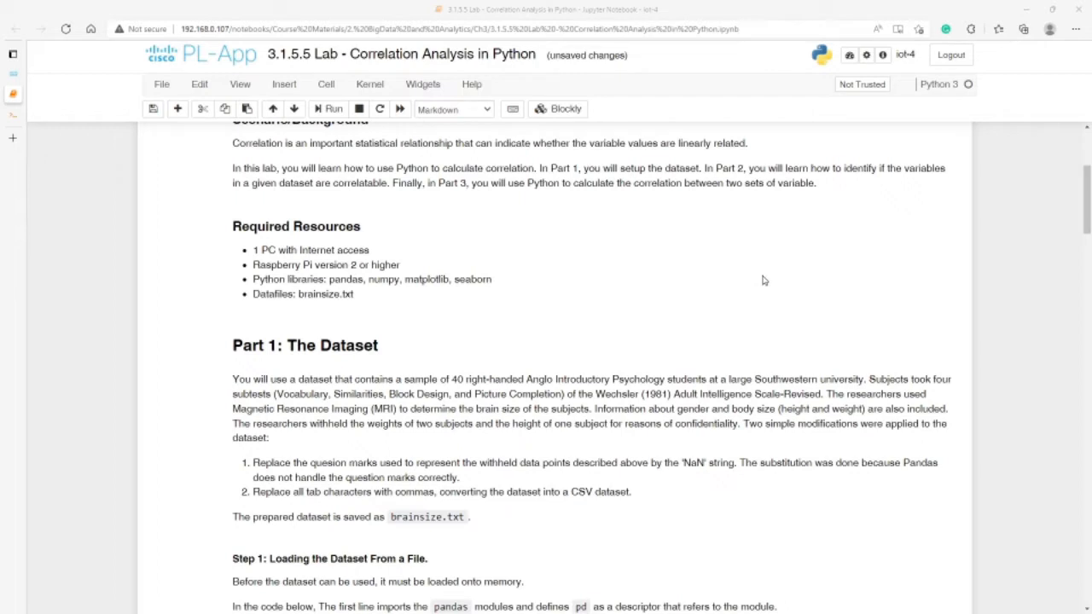
mouse_move(261, 198)
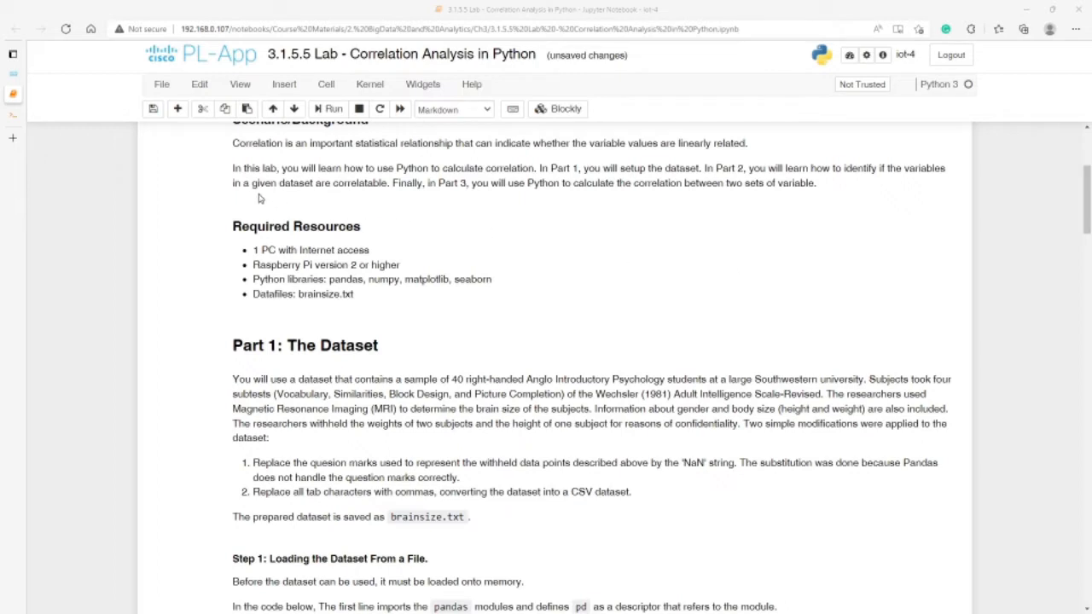
mouse_move(355, 196)
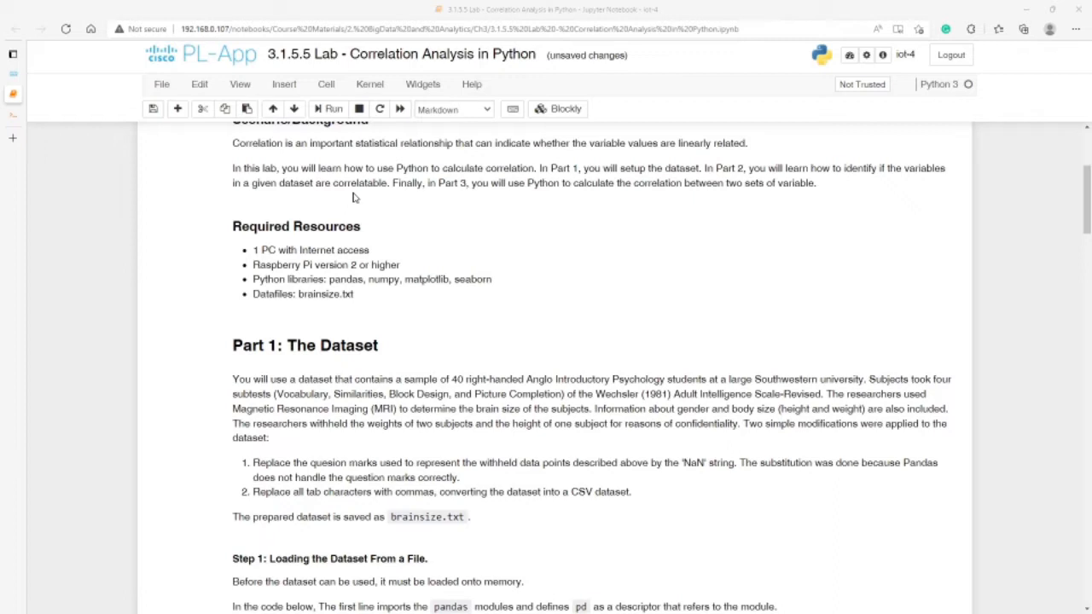
mouse_move(391, 210)
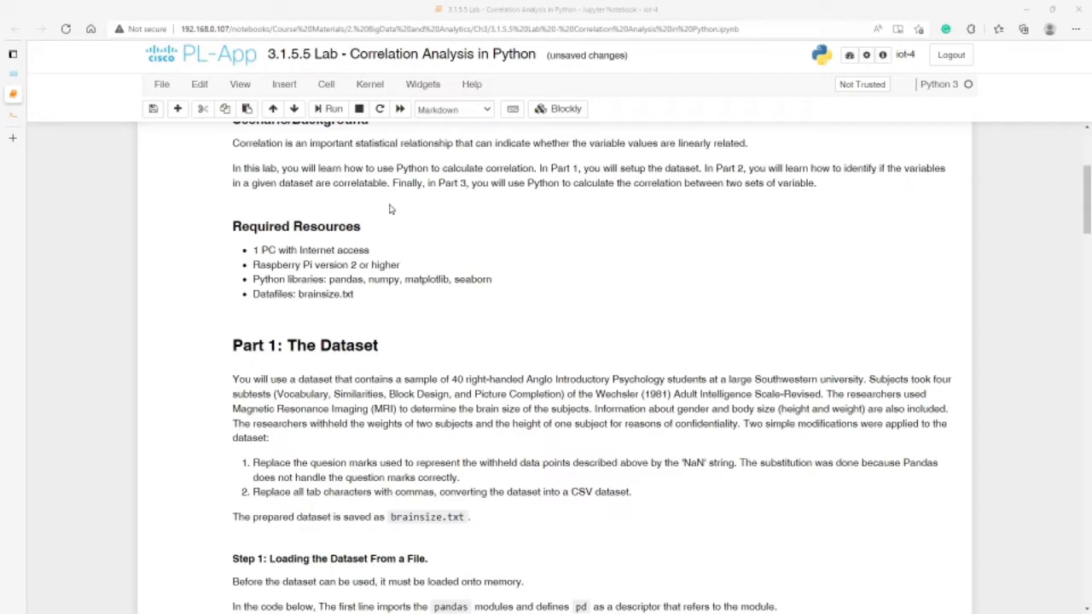
mouse_move(399, 290)
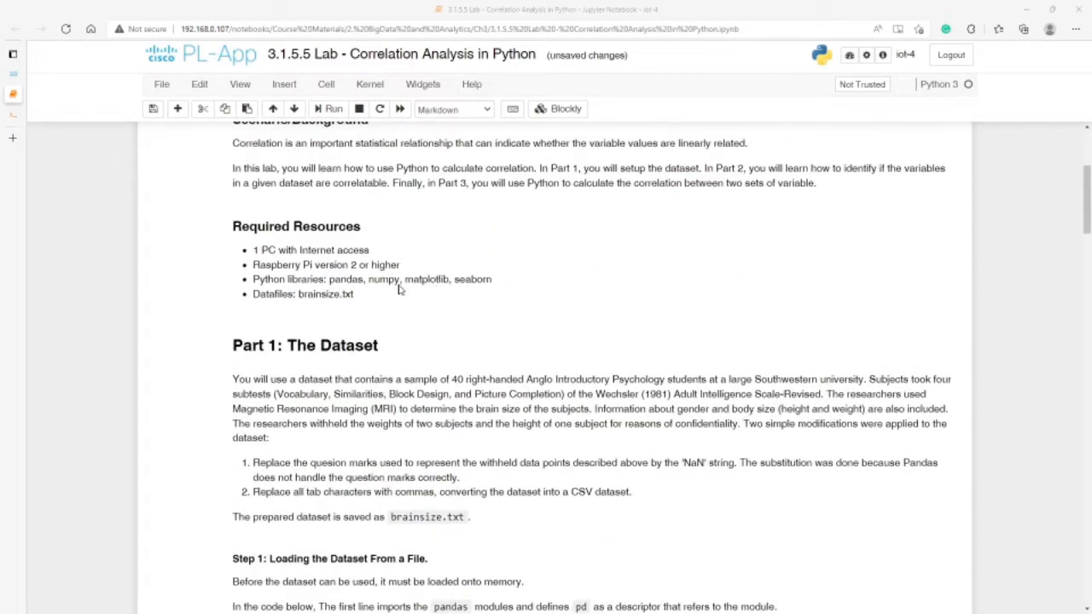
mouse_move(747, 392)
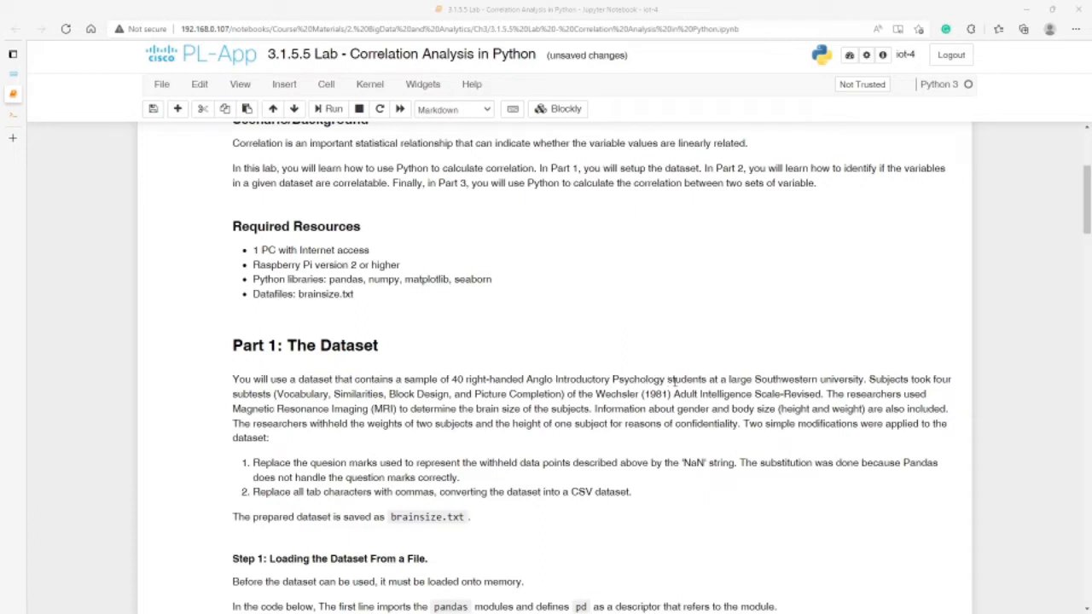
mouse_move(776, 372)
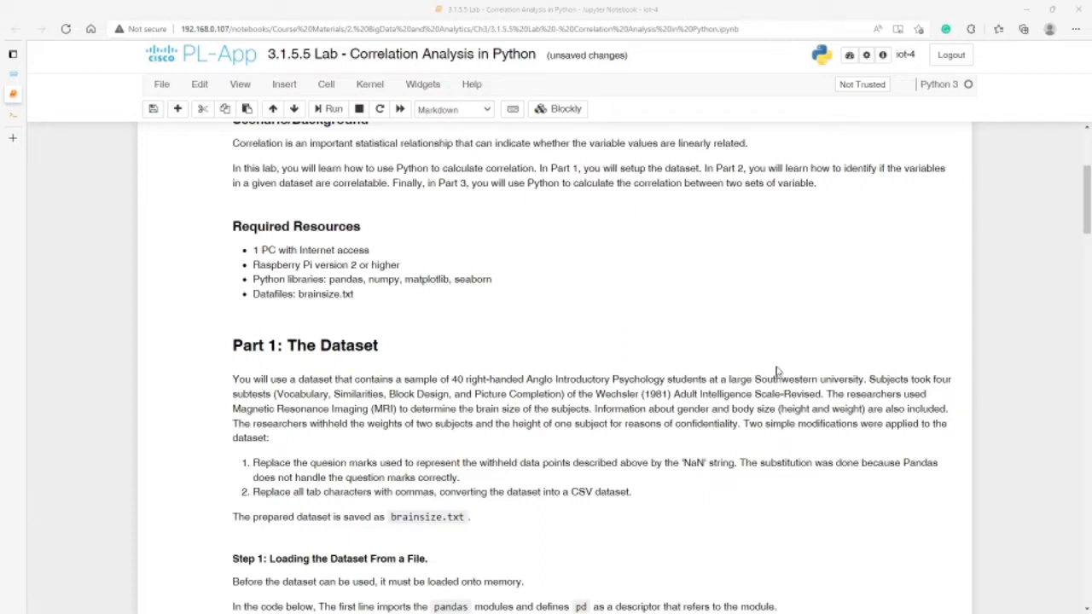
mouse_move(781, 374)
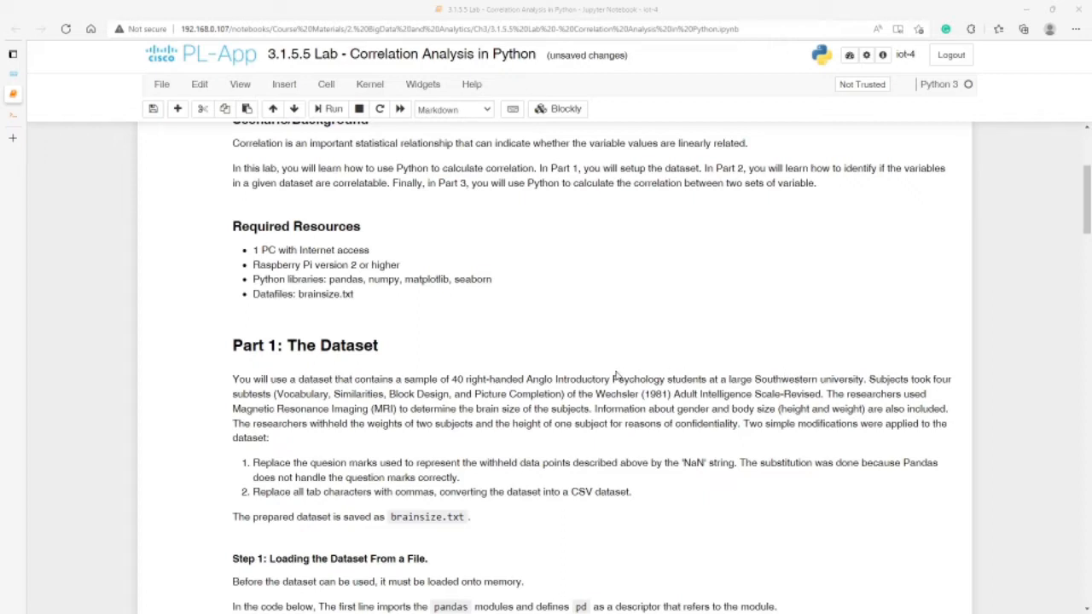
mouse_move(681, 420)
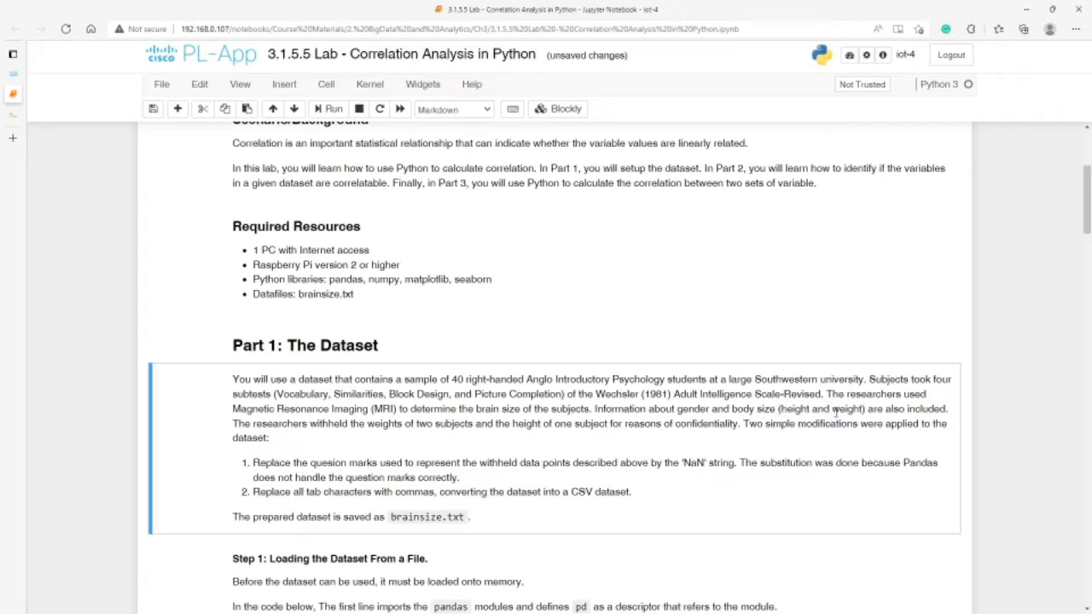
double_click(846, 409)
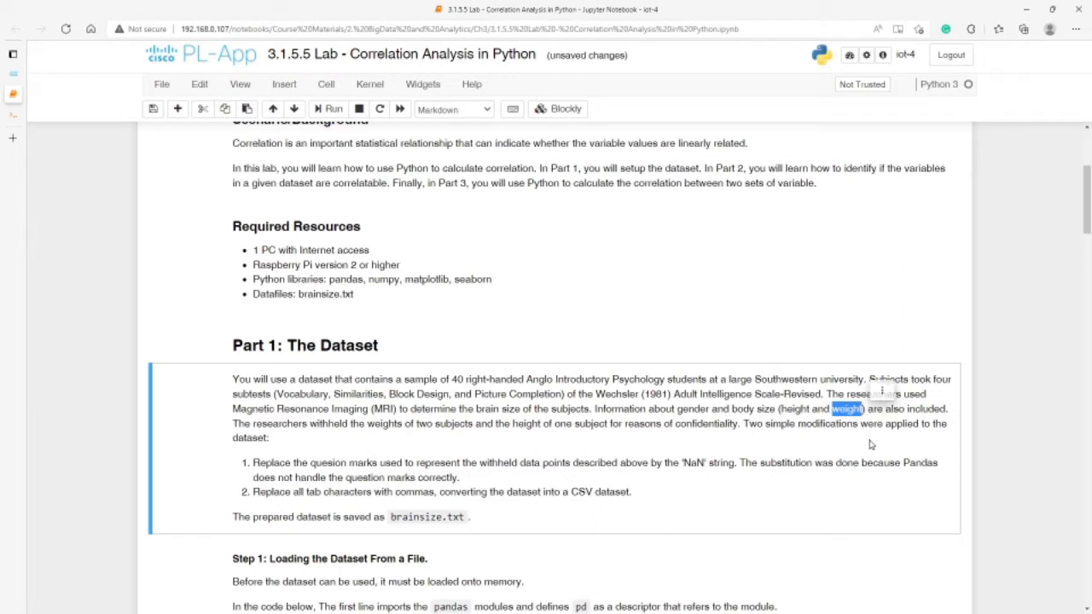
mouse_move(249, 451)
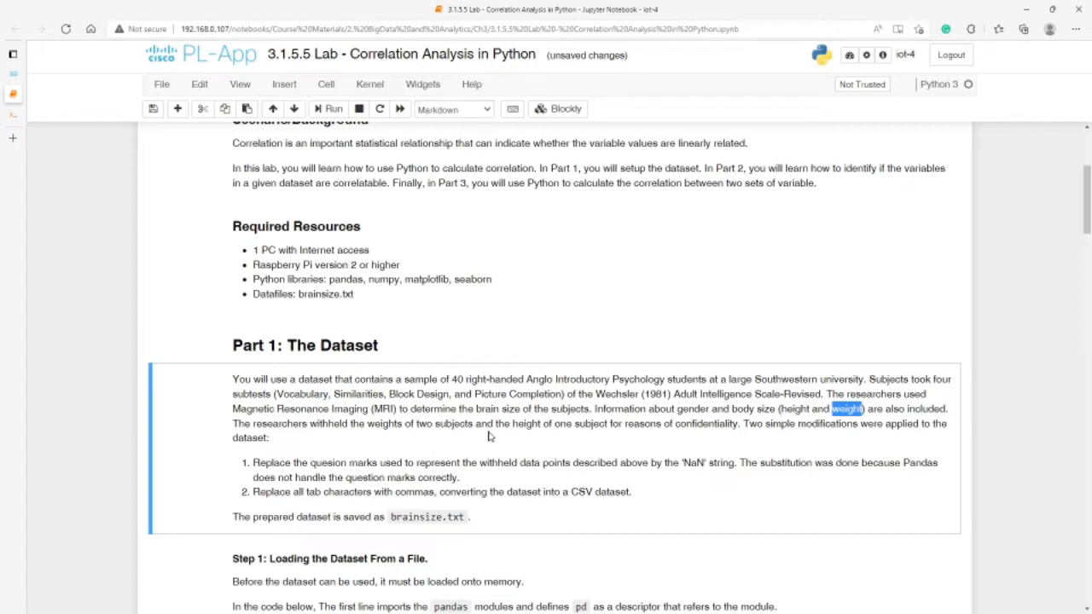
mouse_move(587, 435)
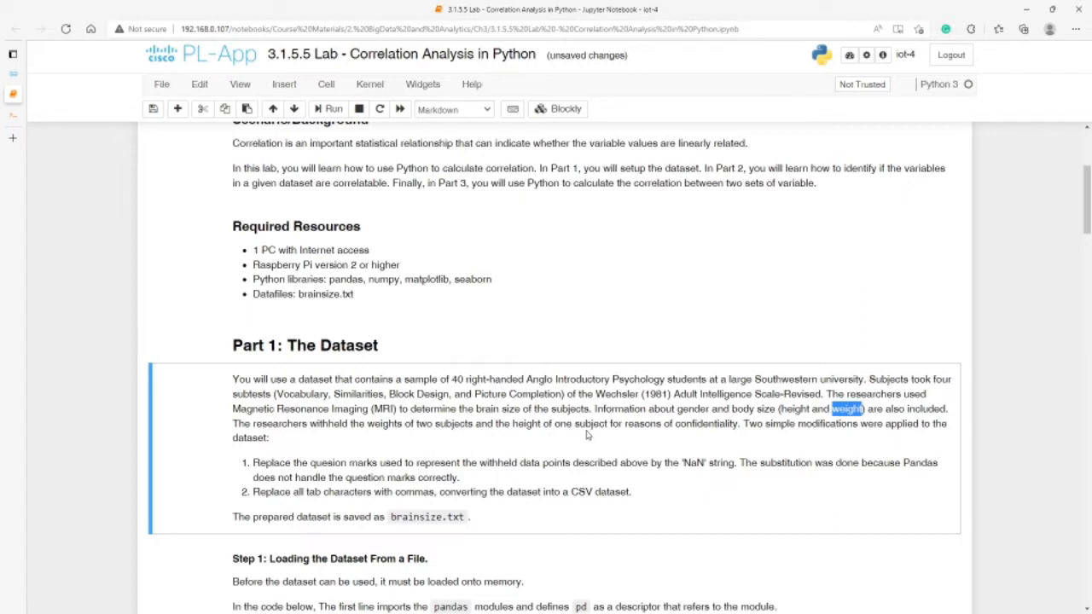
mouse_move(675, 428)
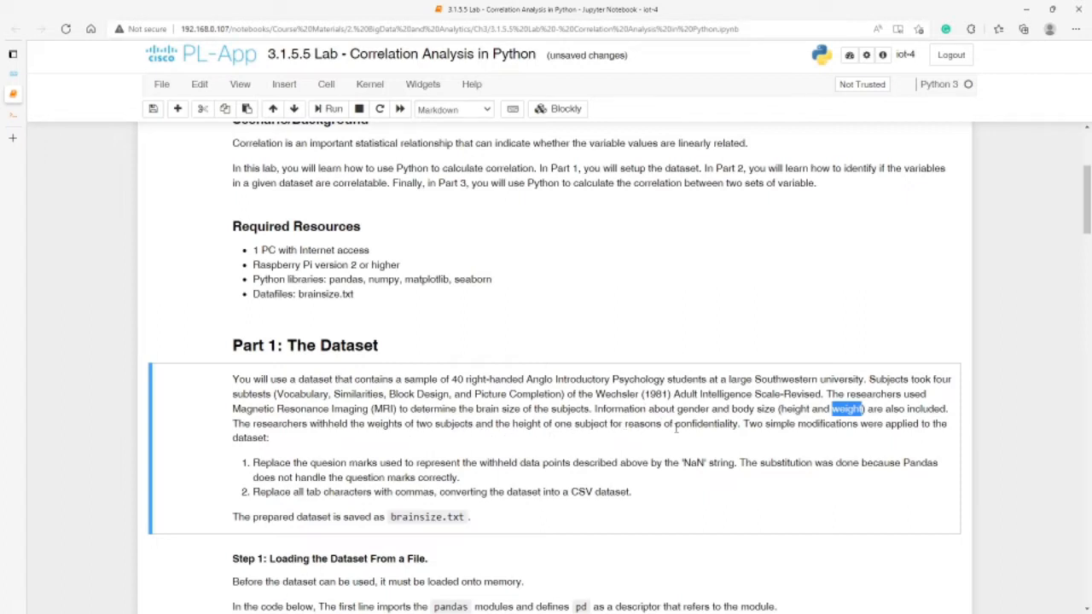
mouse_move(863, 440)
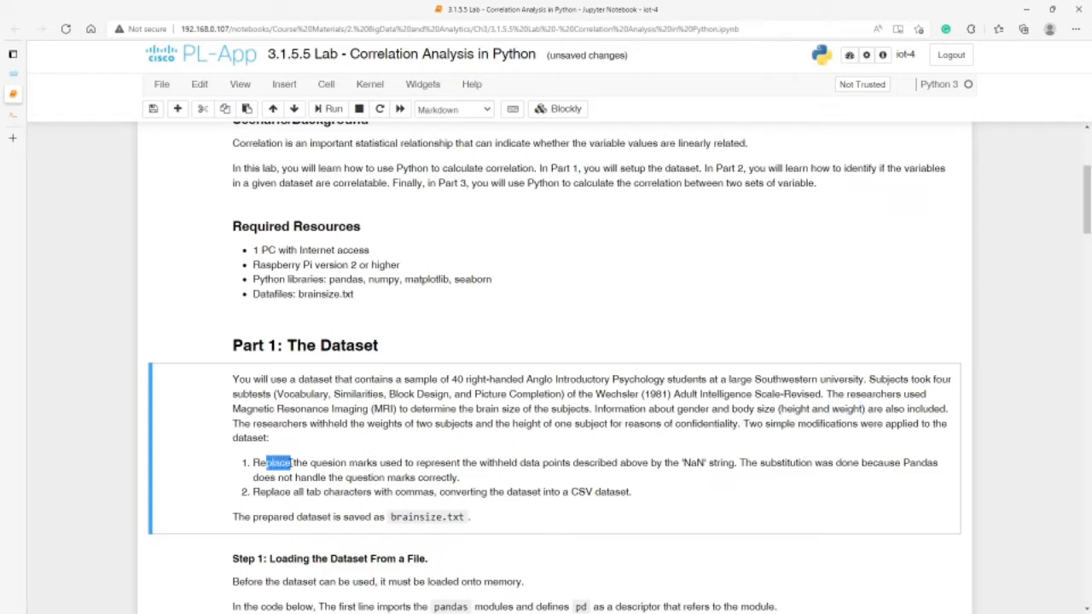
drag(264, 462, 406, 462)
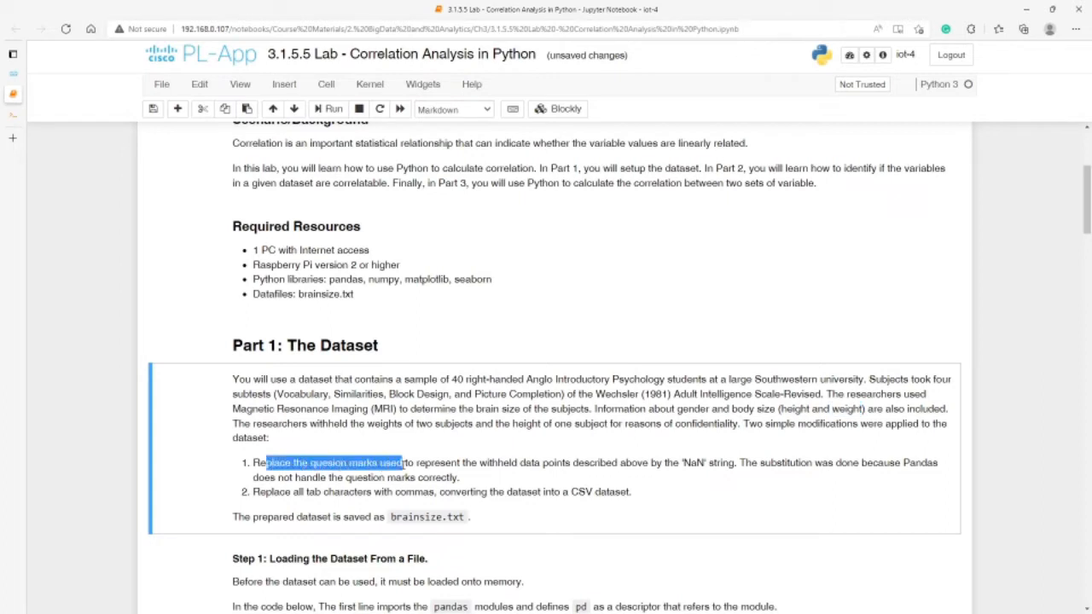
drag(401, 462, 502, 462)
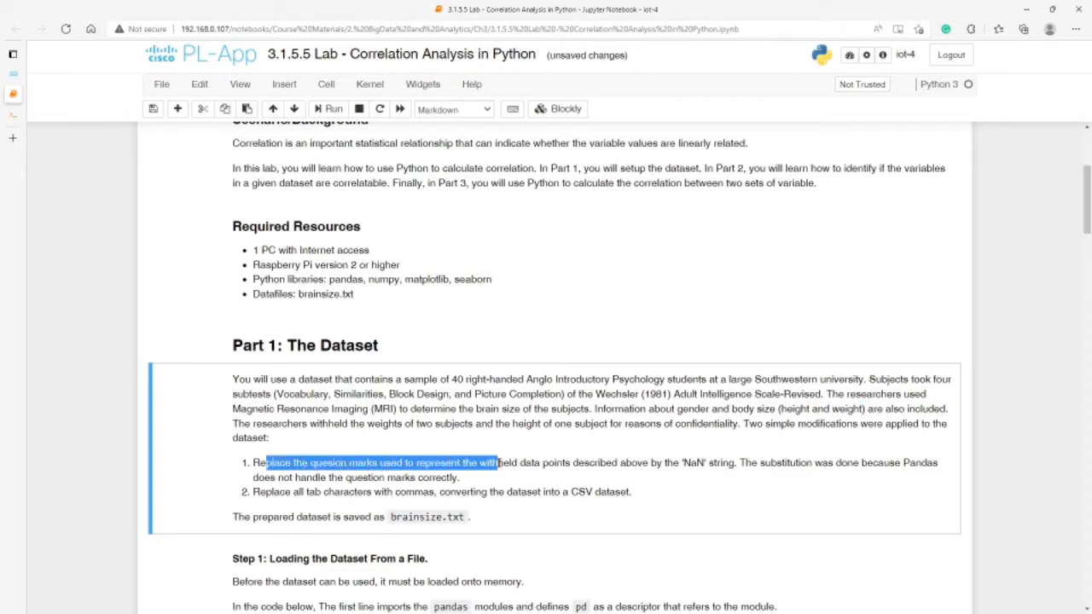
drag(503, 463, 571, 462)
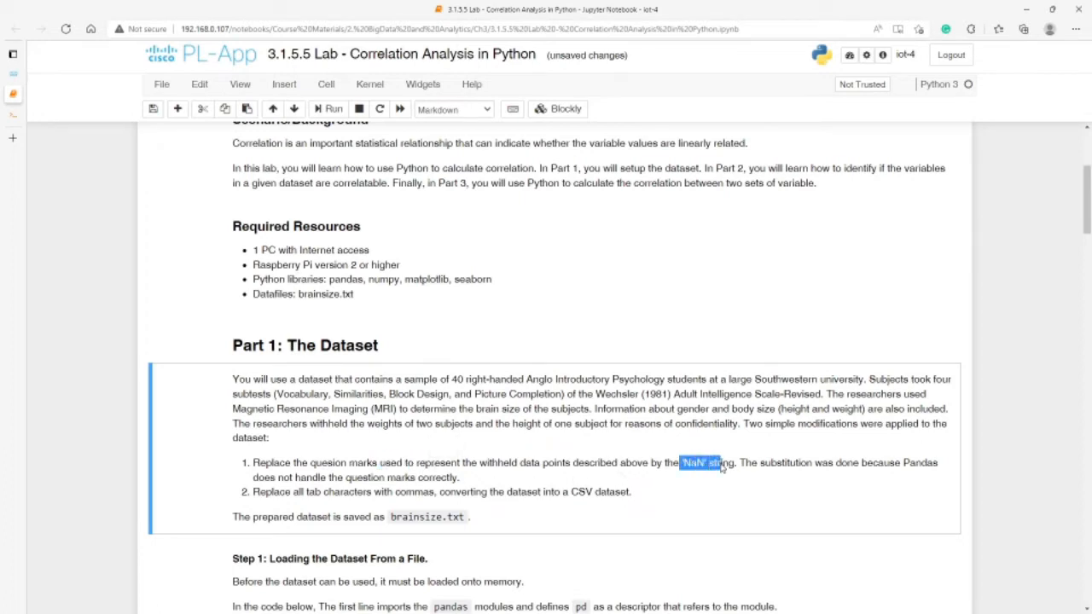
mouse_move(321, 505)
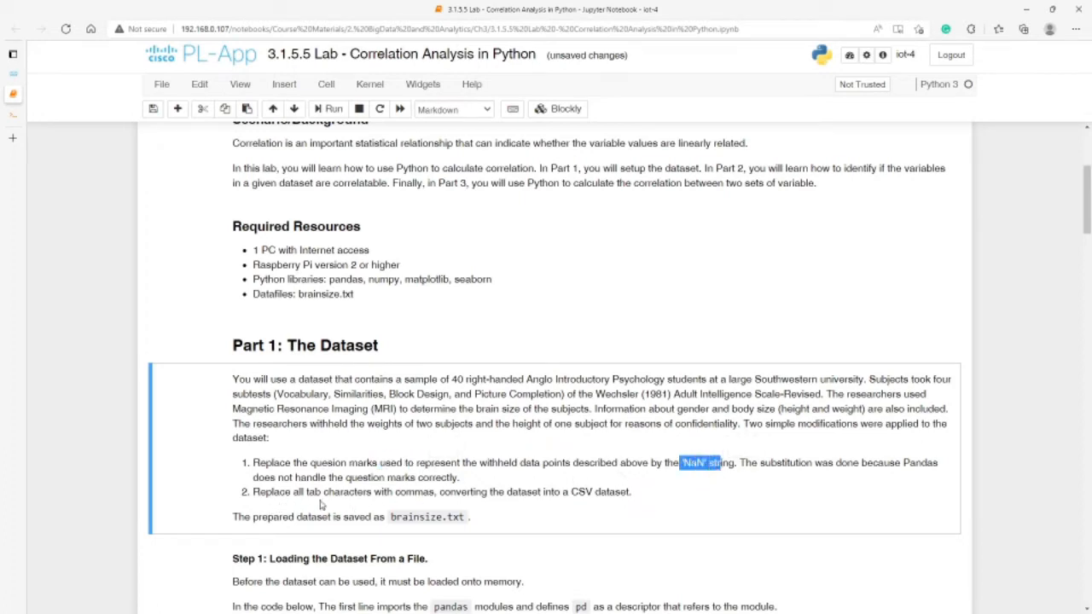
mouse_move(563, 503)
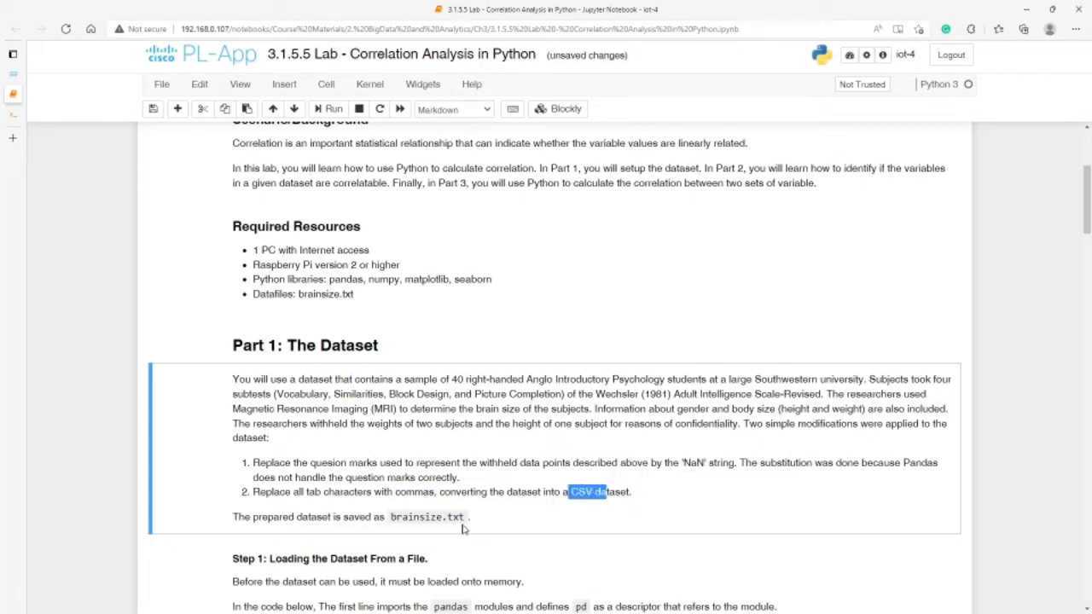
mouse_move(391, 520)
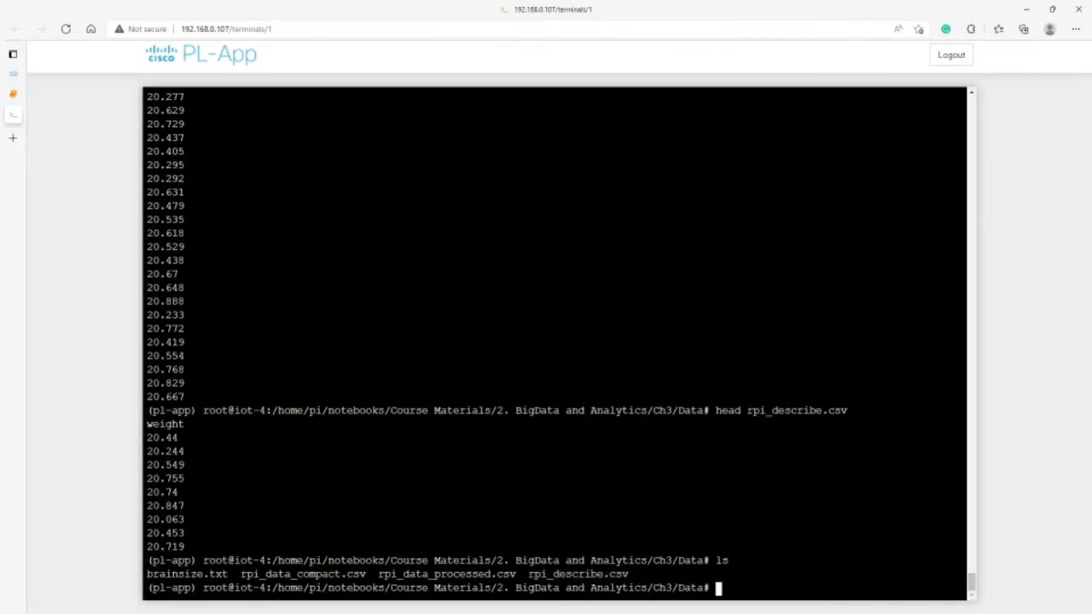
double_click(196, 573)
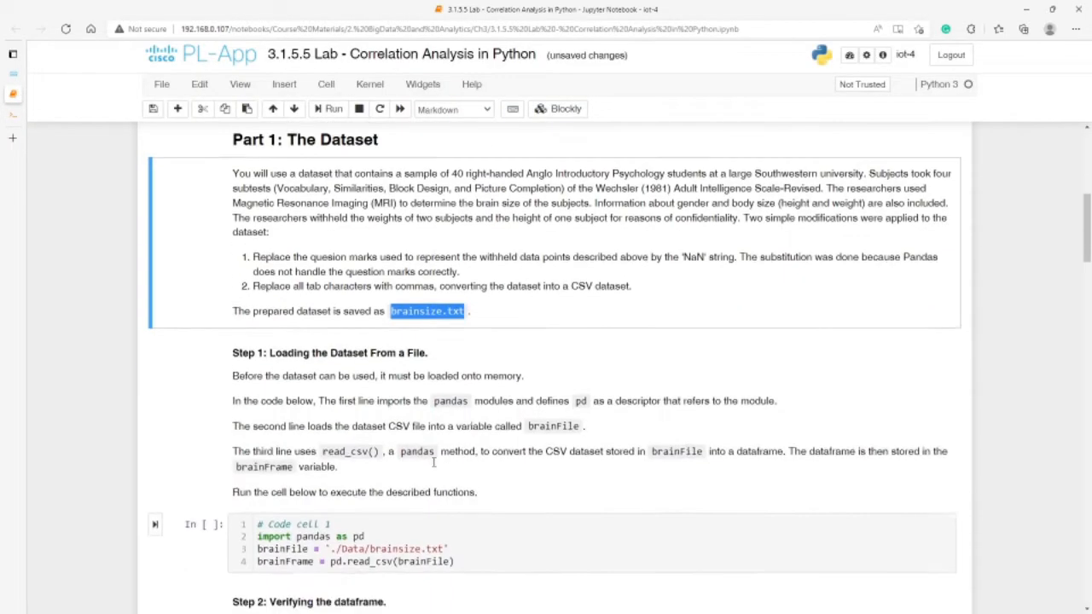
Run code cell 1 to load brainsize.txt into the brainFrame dataframe with pandas
scroll(down, 3)
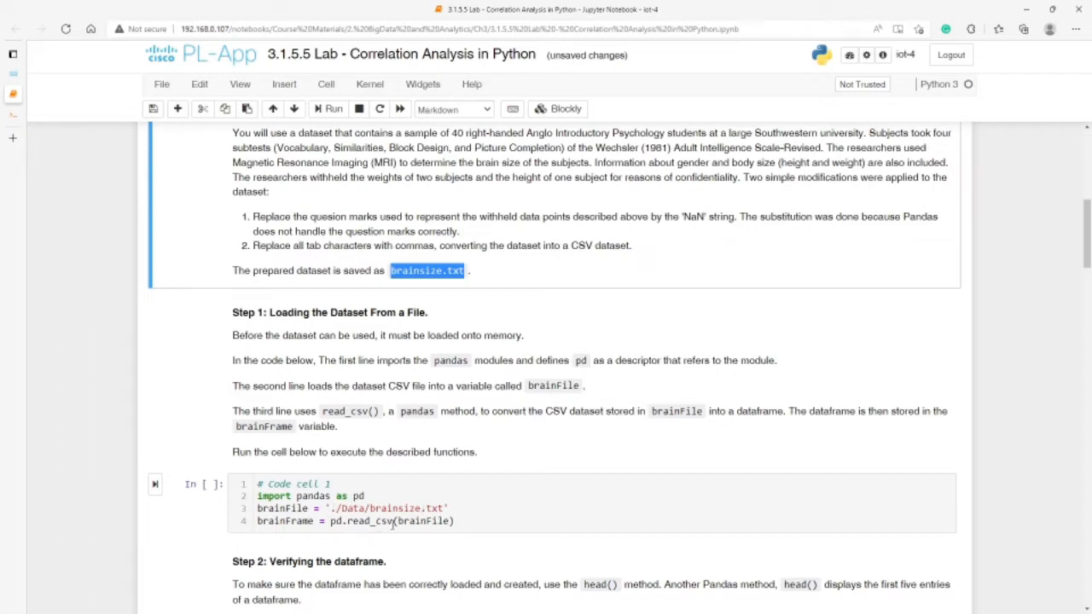
click(327, 109)
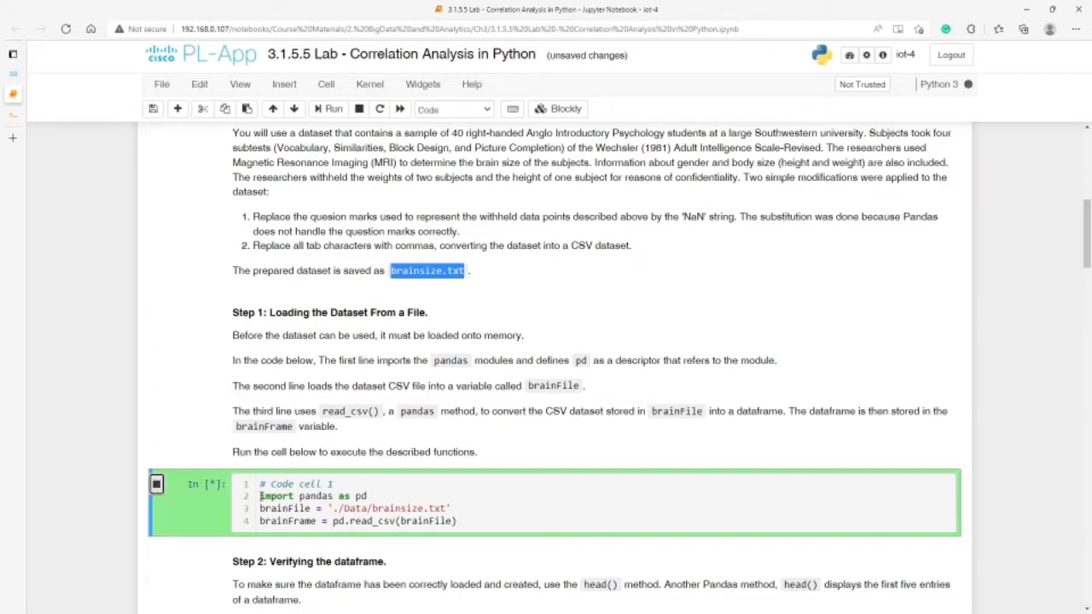
click(327, 109)
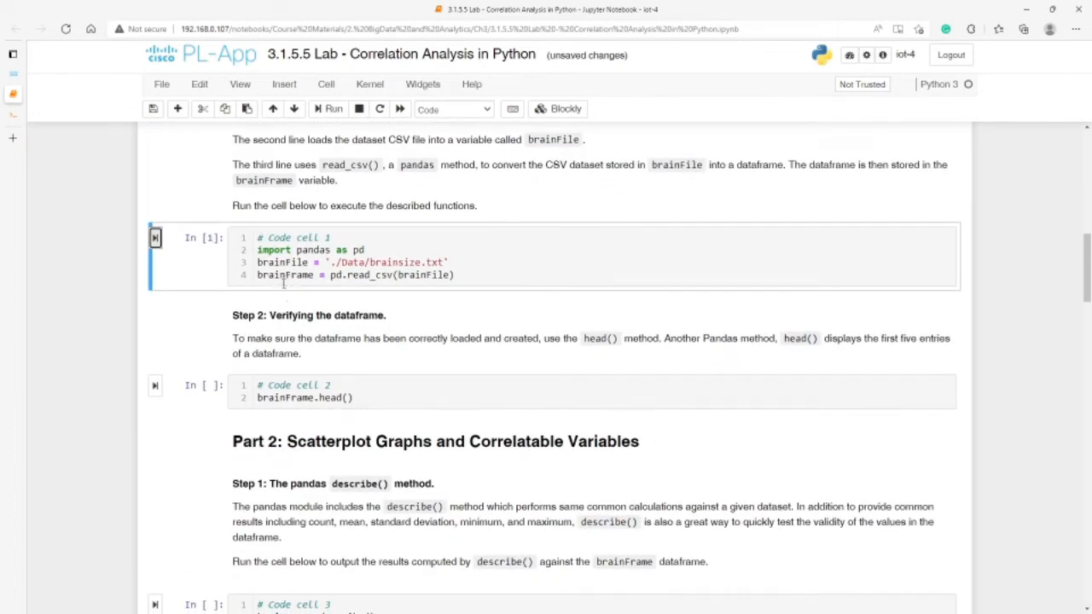
click(330, 109)
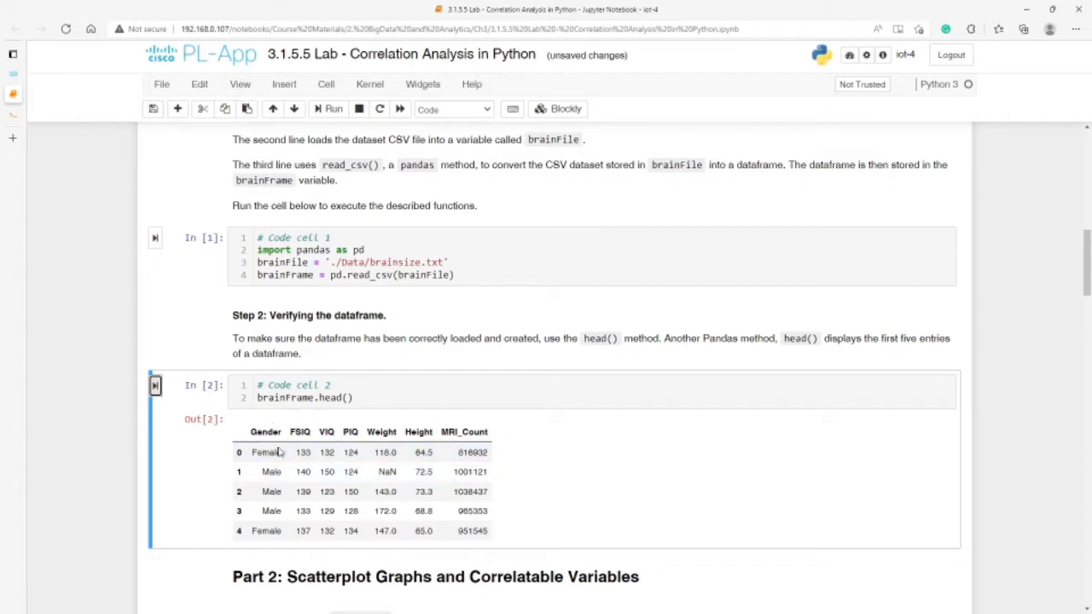
click(239, 471)
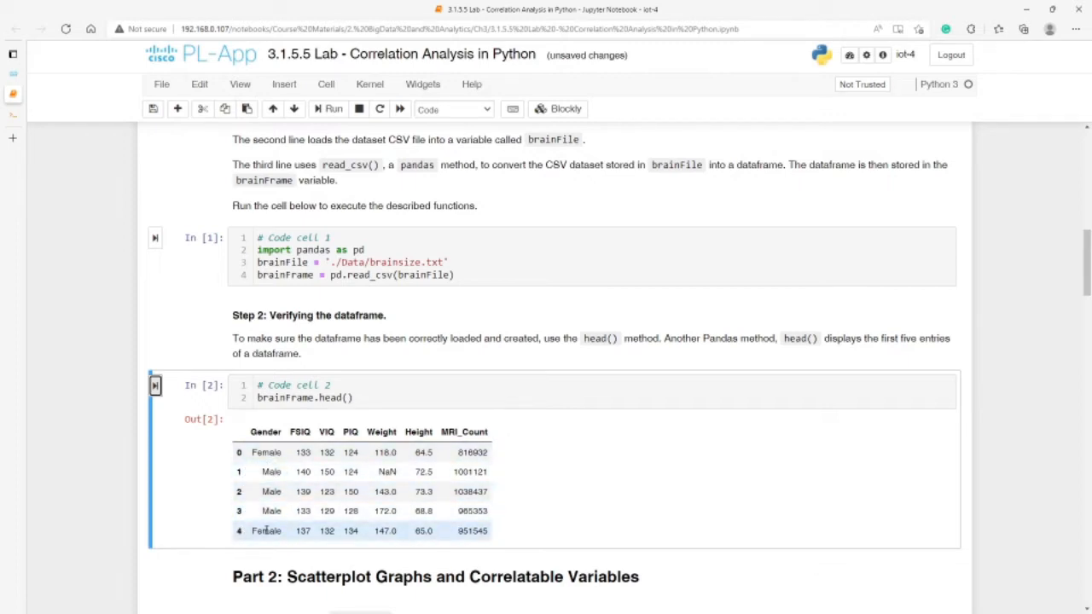
mouse_move(341, 438)
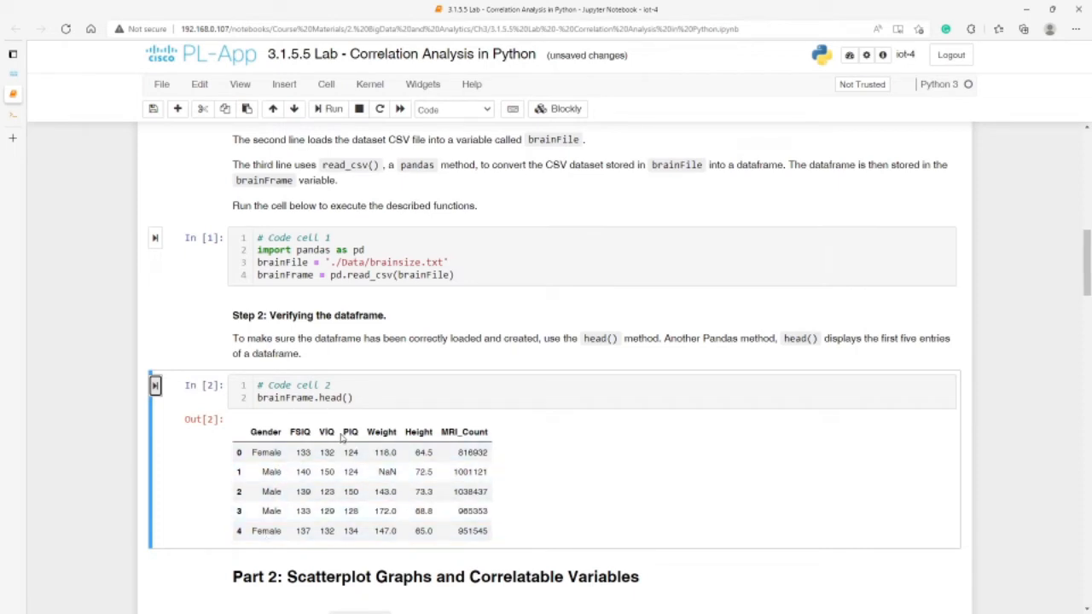
mouse_move(341, 437)
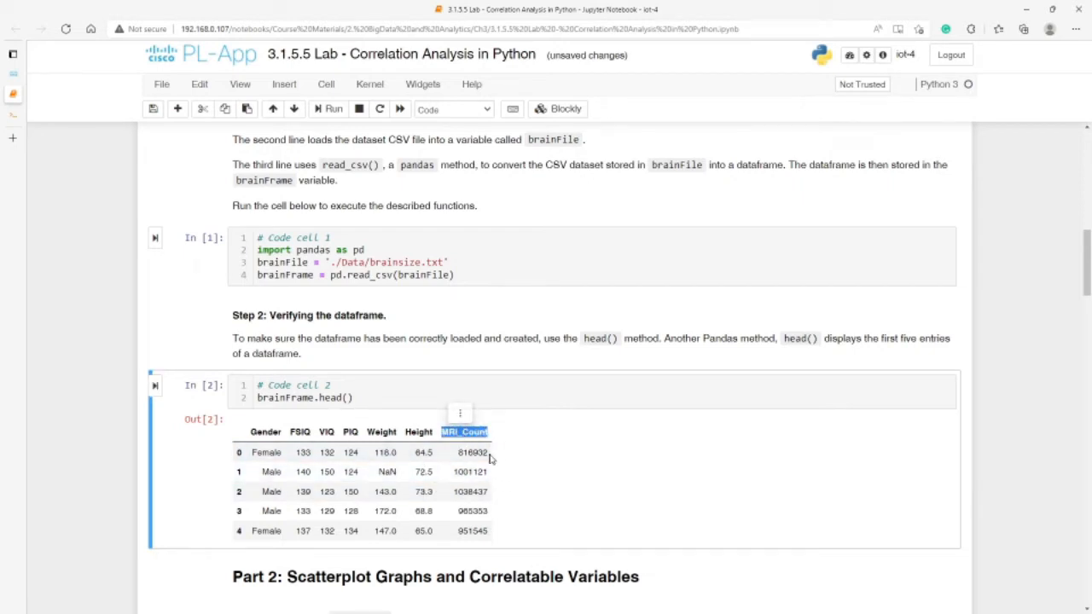
mouse_move(450, 467)
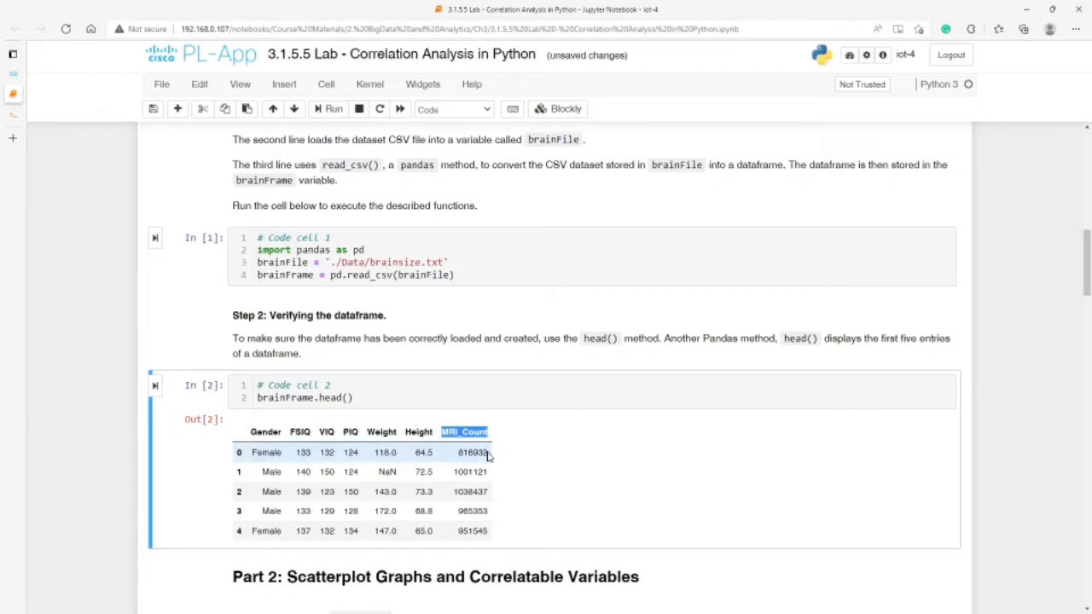
Scroll to Part 2 Step 1 and highlight the pandas describe() heading above code cell 3
scroll(down, 3)
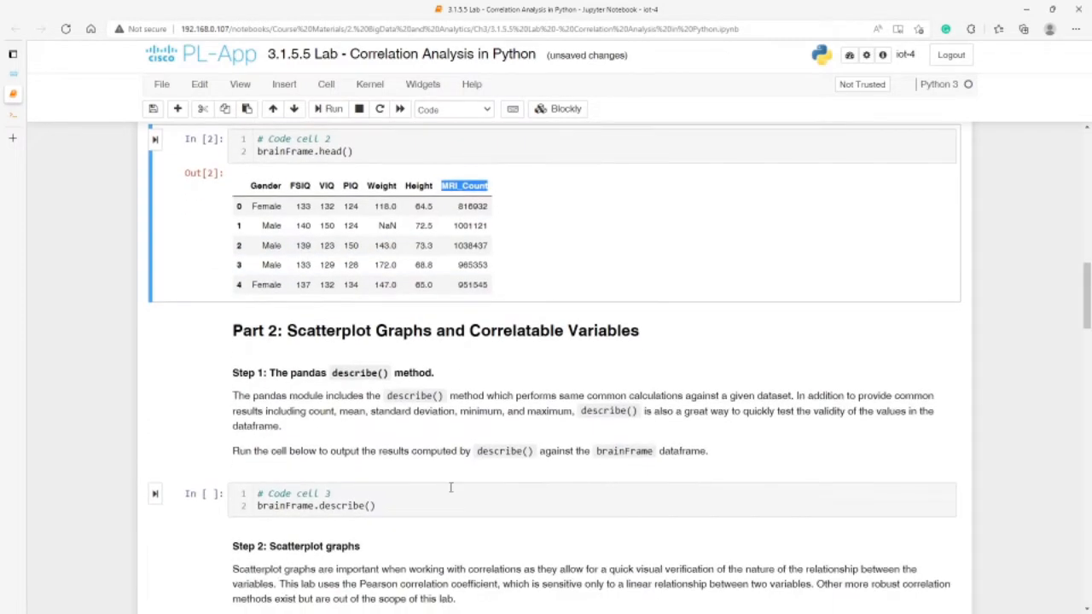
mouse_move(288, 367)
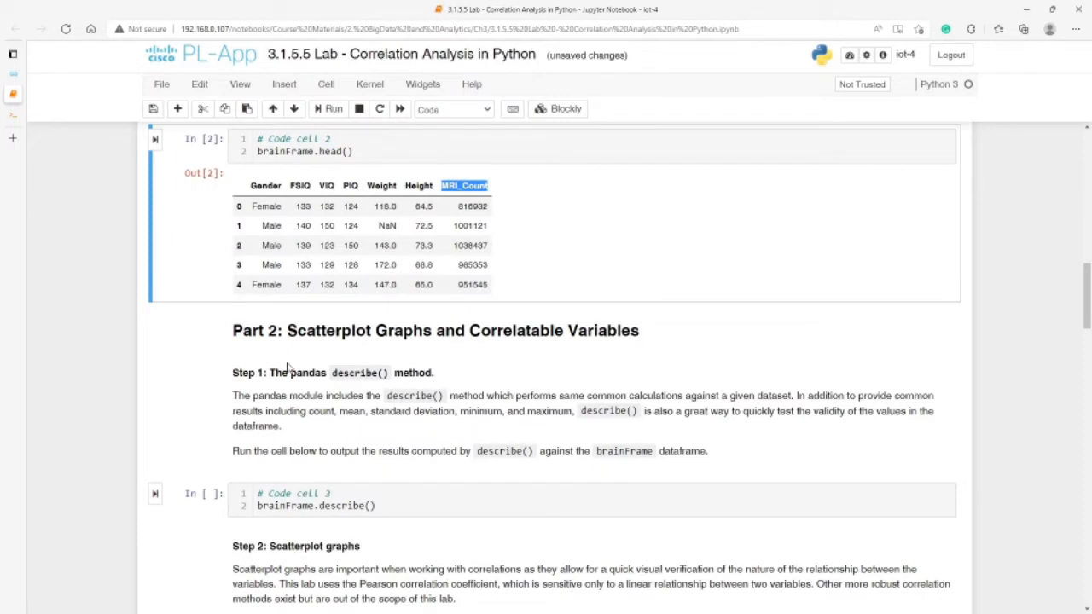
mouse_move(362, 346)
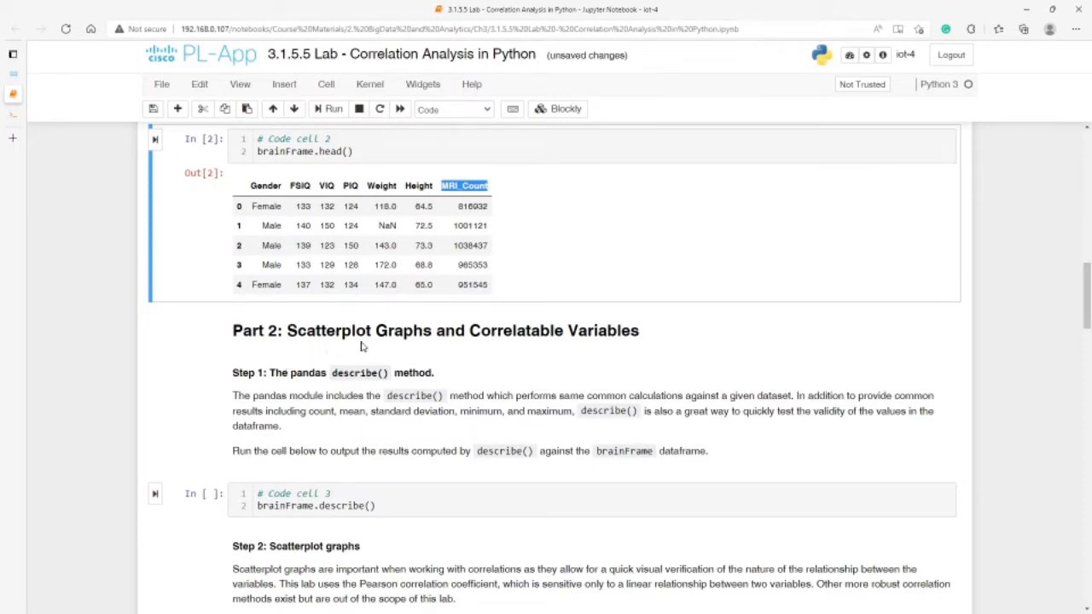
mouse_move(515, 348)
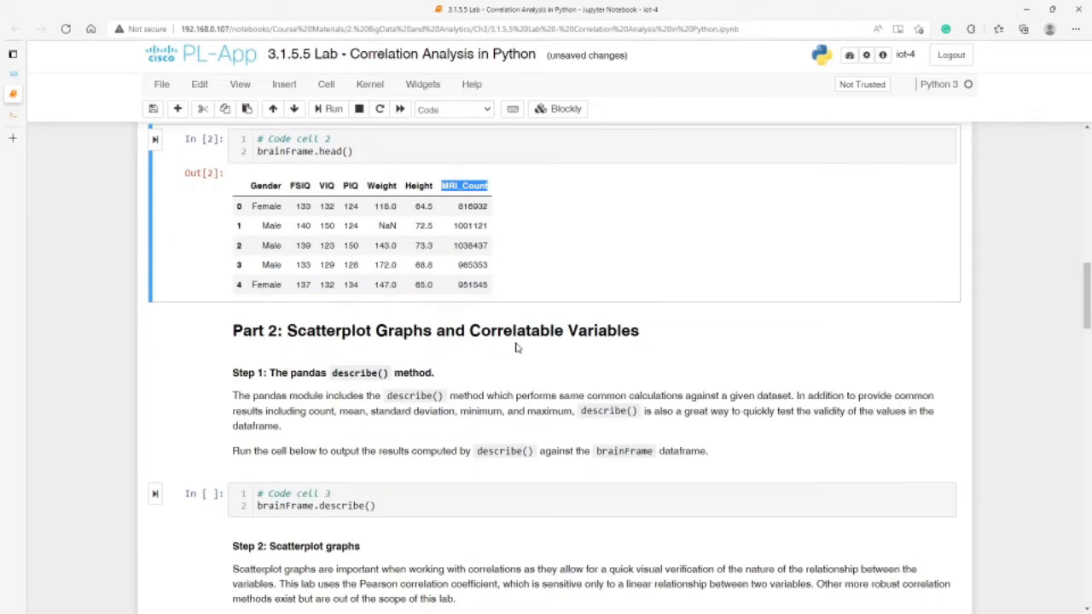
mouse_move(481, 372)
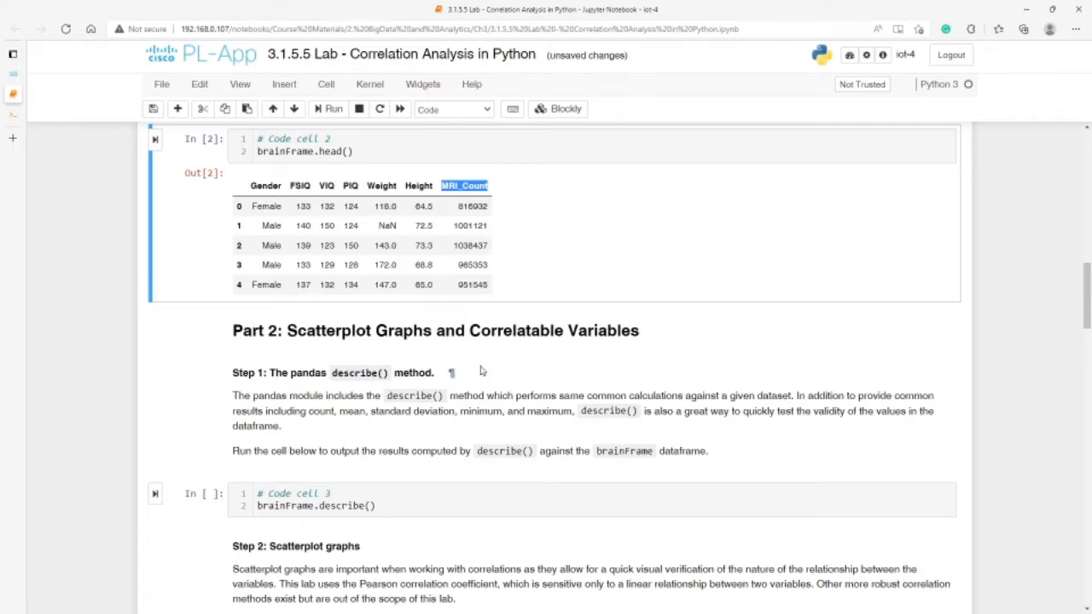
double_click(307, 372)
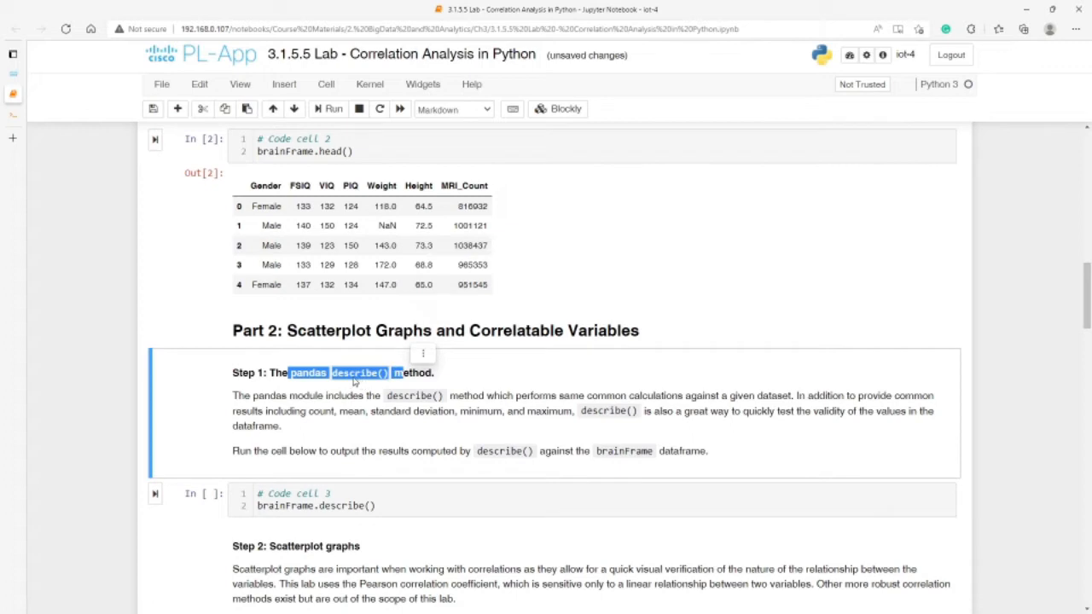
mouse_move(351, 381)
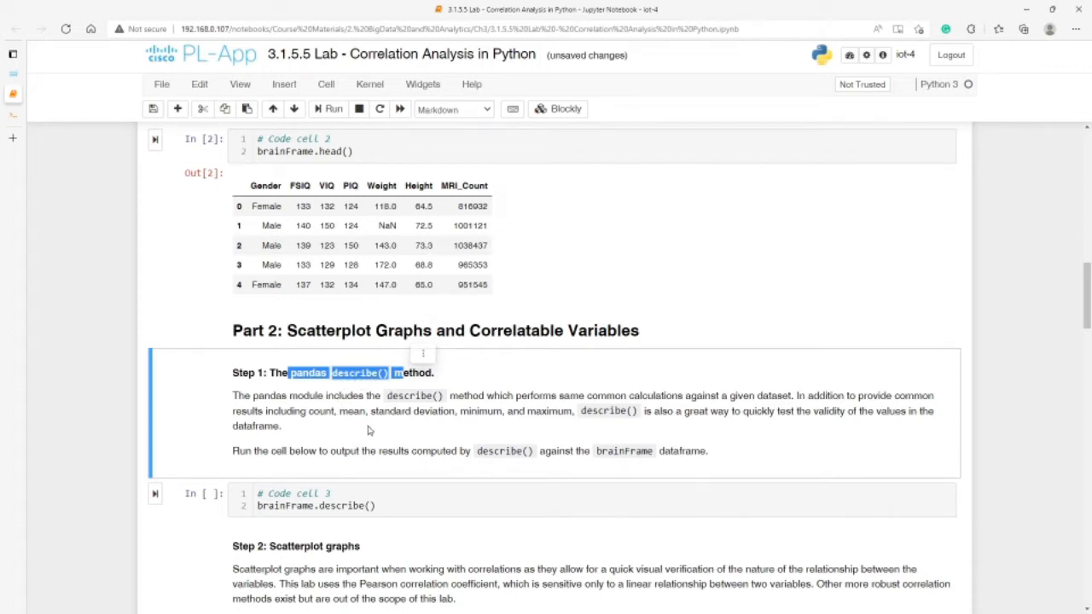
mouse_move(341, 396)
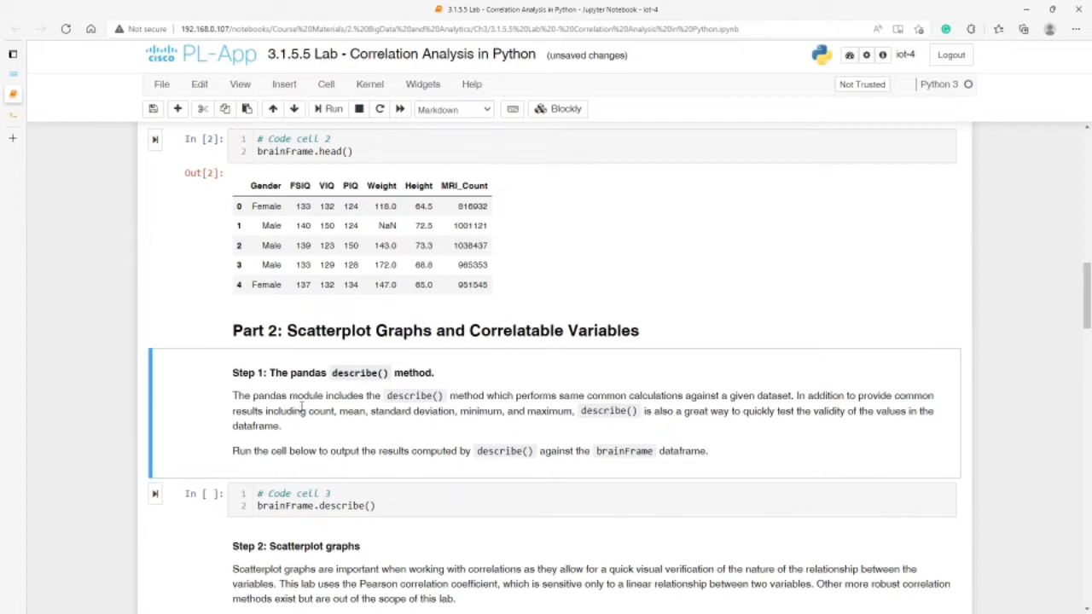
mouse_move(486, 406)
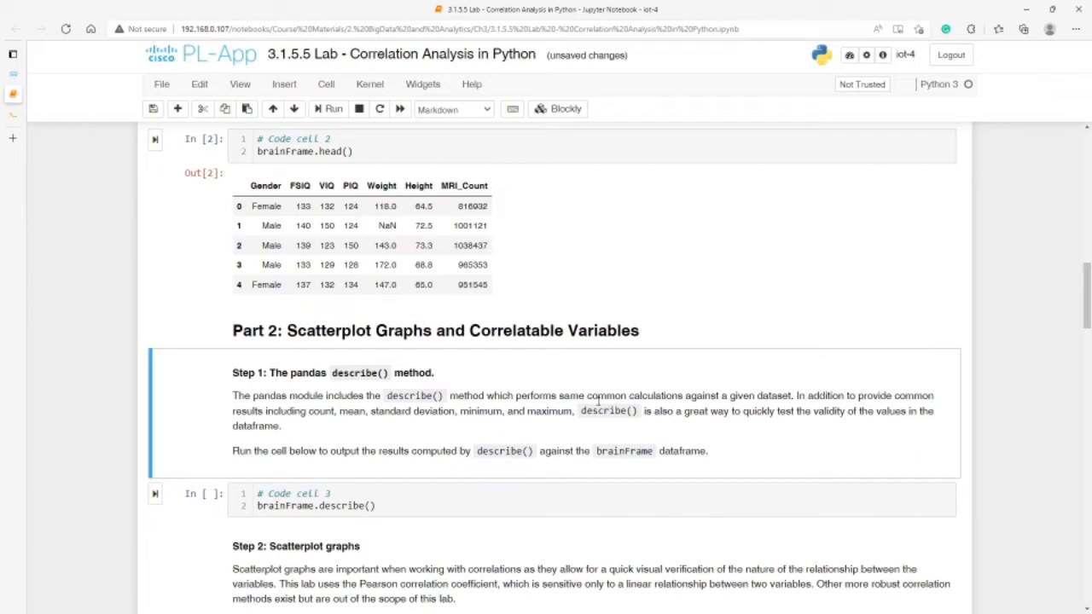
mouse_move(725, 408)
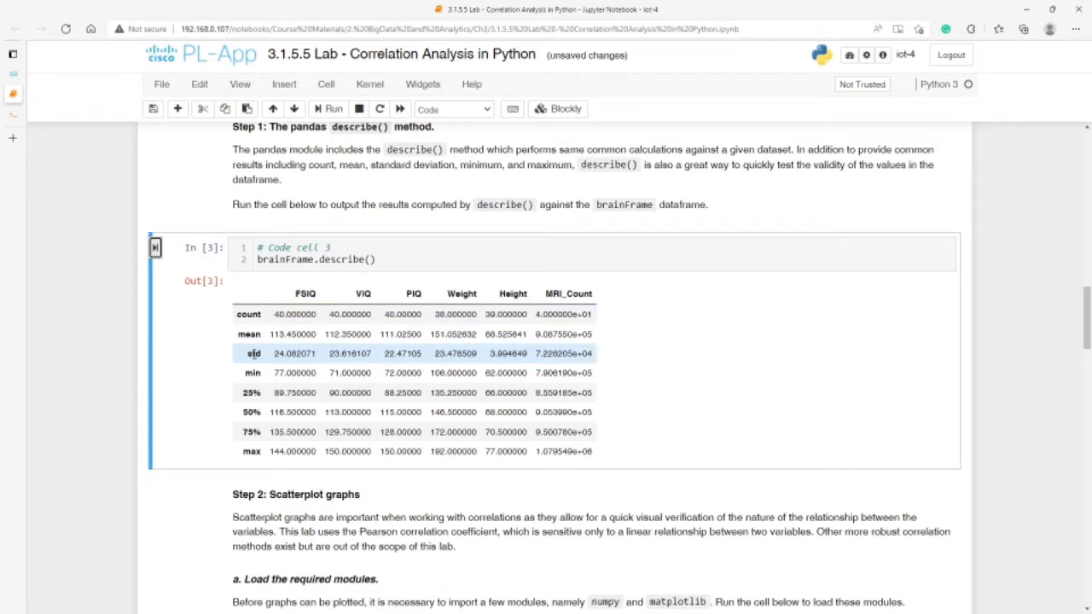
click(253, 411)
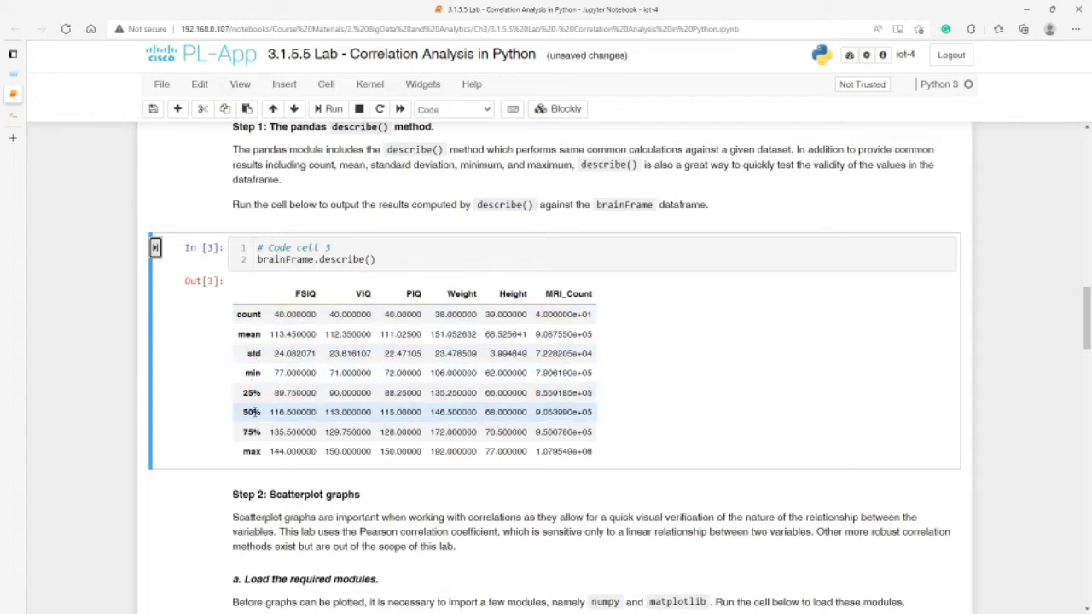
mouse_move(486, 478)
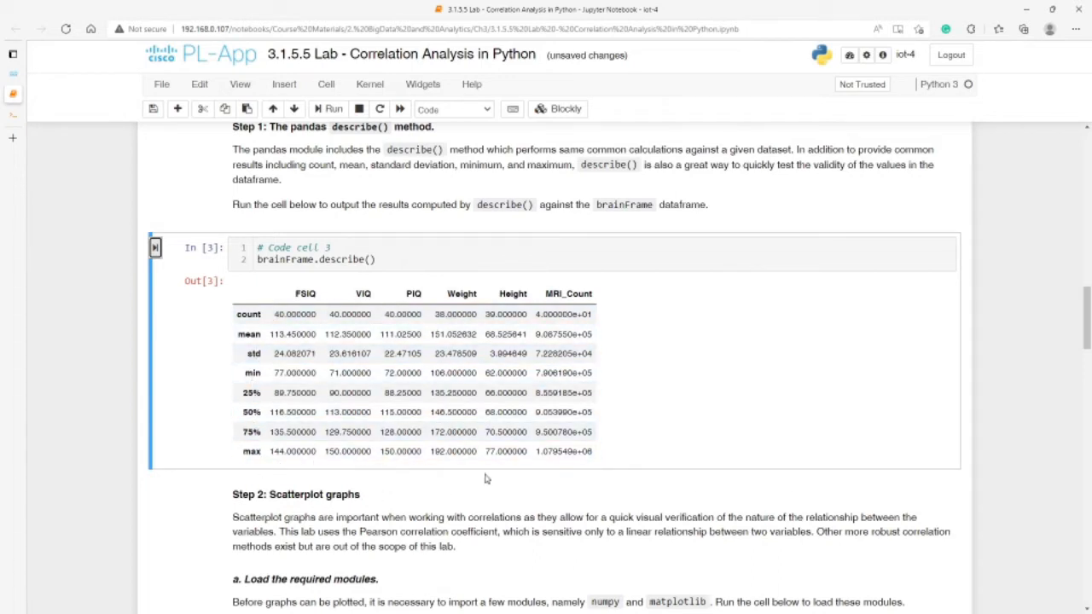
click(290, 333)
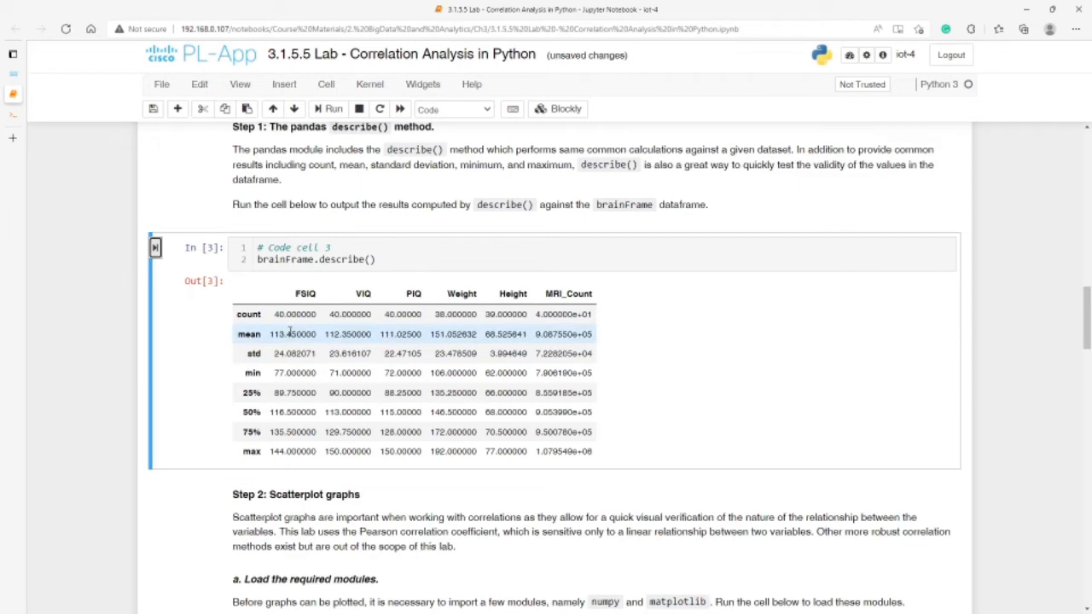
scroll(down, 3)
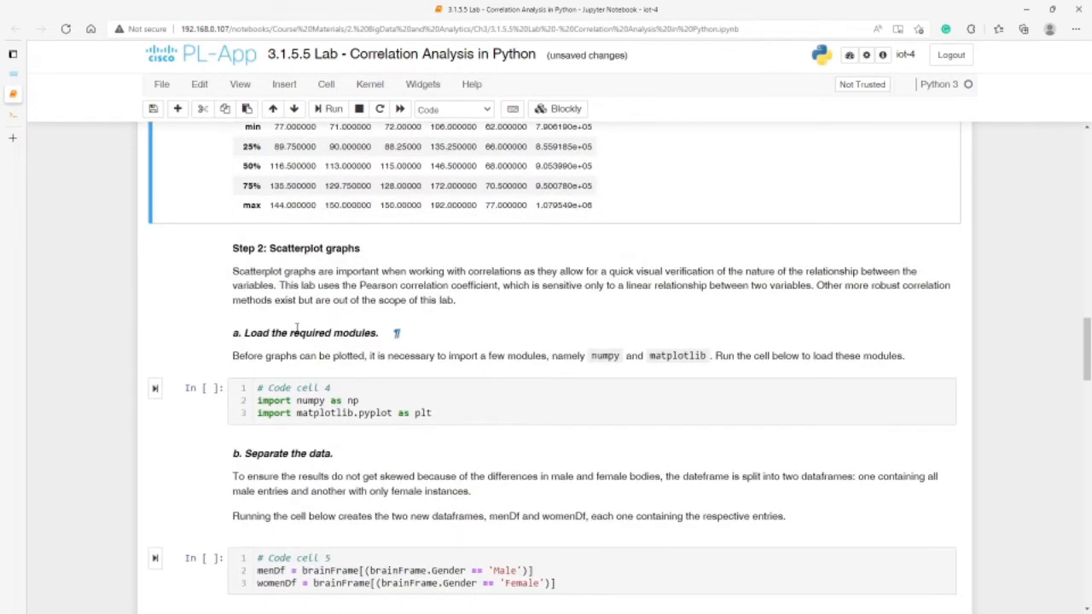
scroll(up, 3)
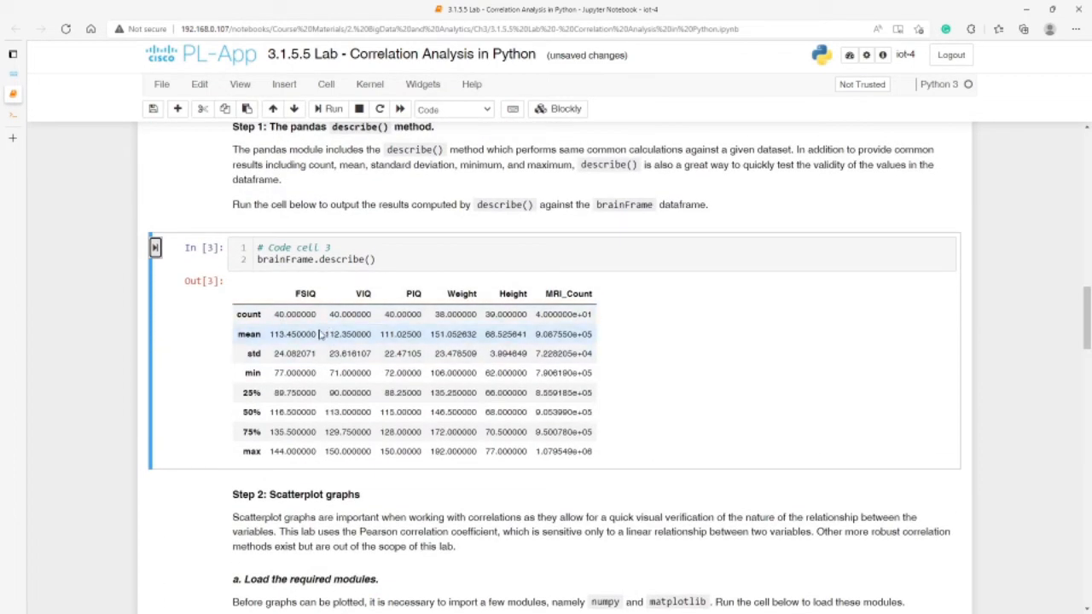
scroll(down, 3)
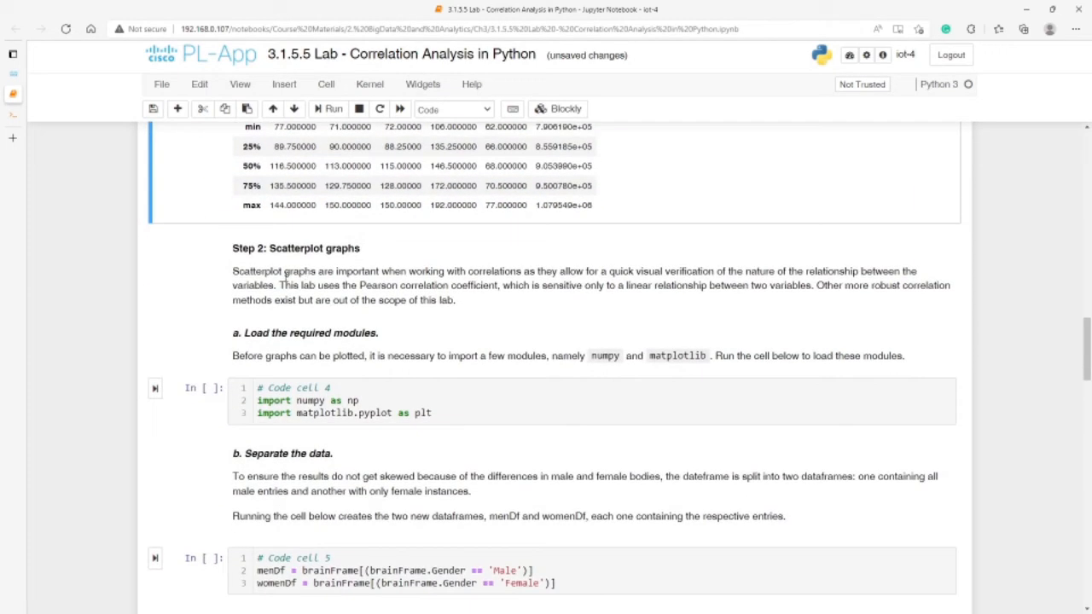
mouse_move(312, 259)
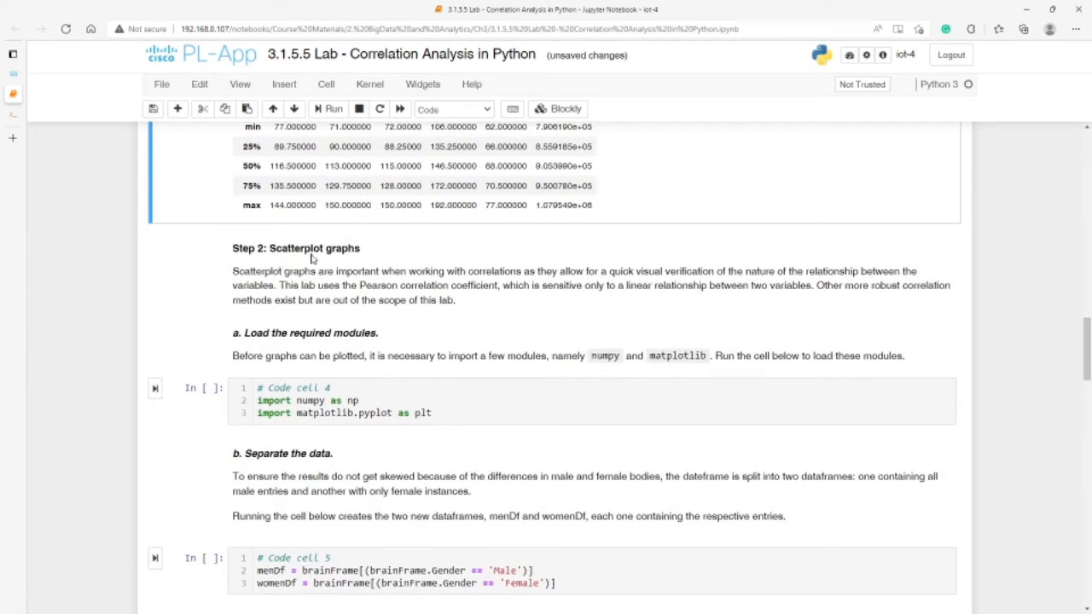
mouse_move(323, 282)
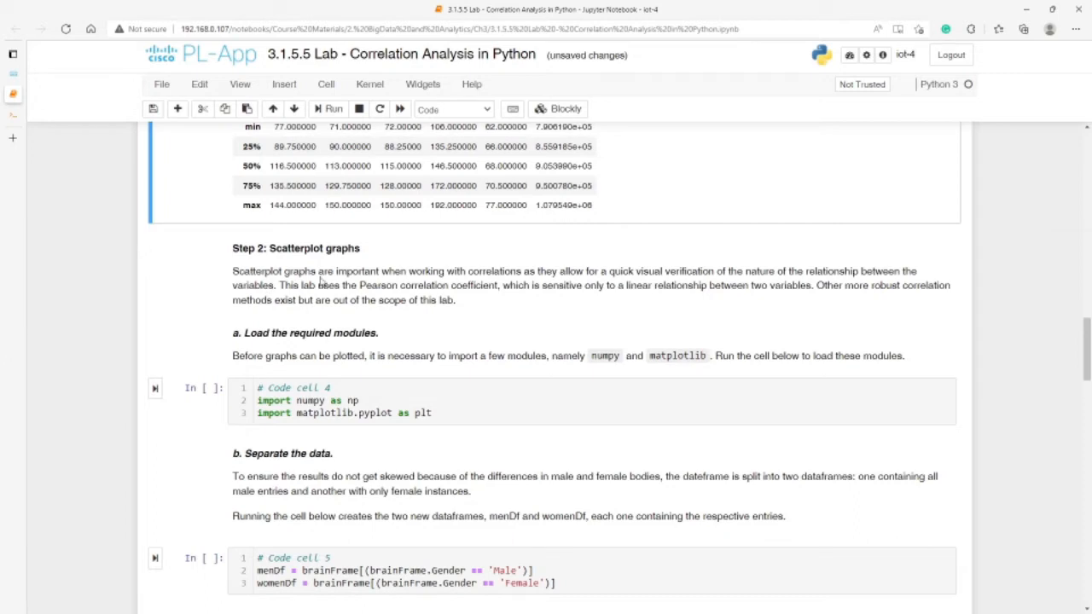
mouse_move(323, 283)
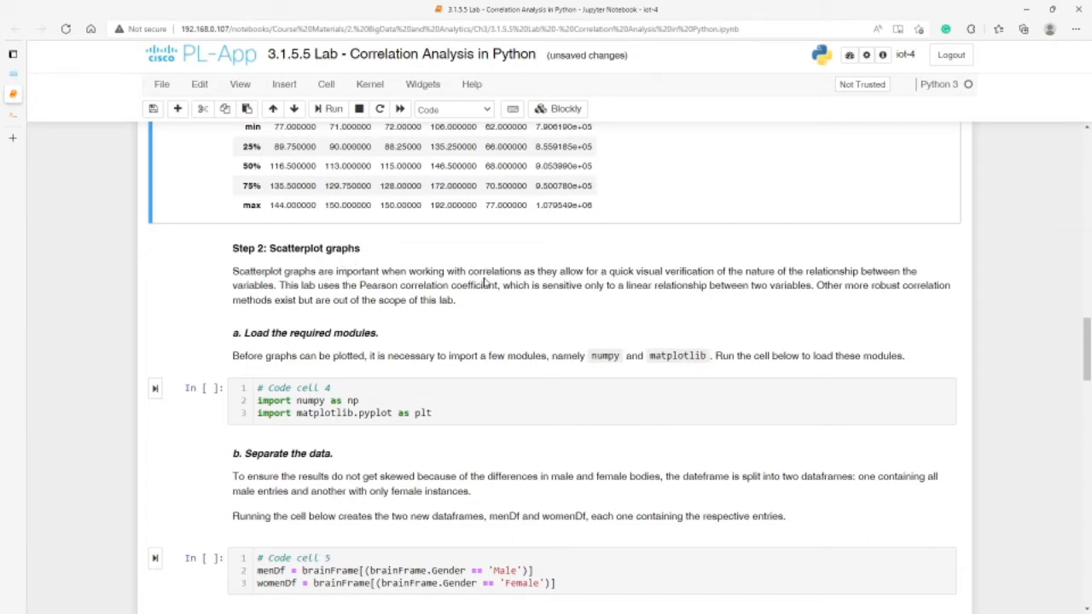
double_click(495, 271)
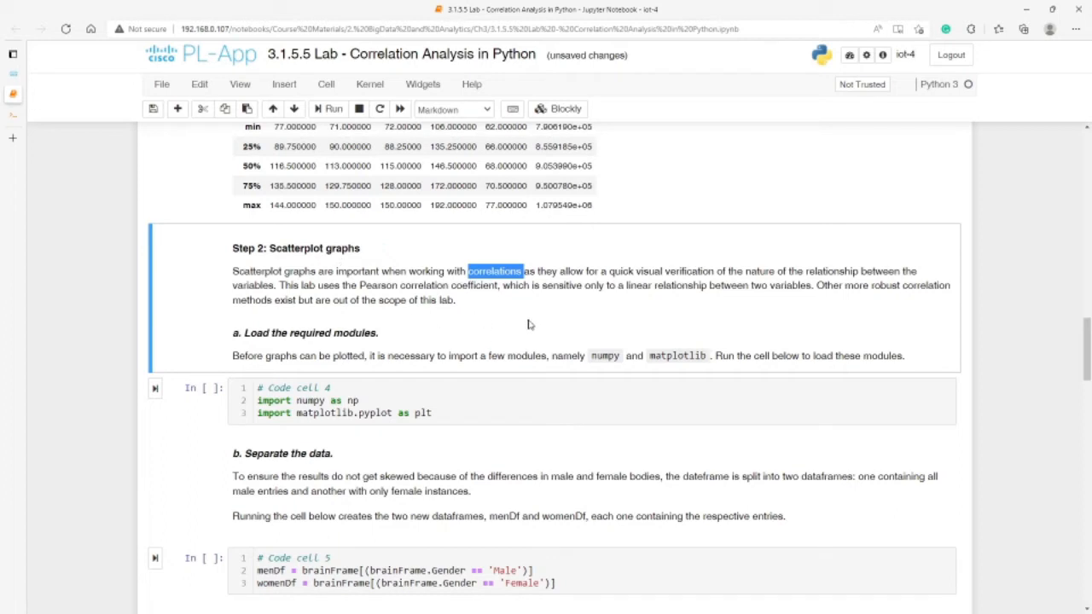
mouse_move(622, 282)
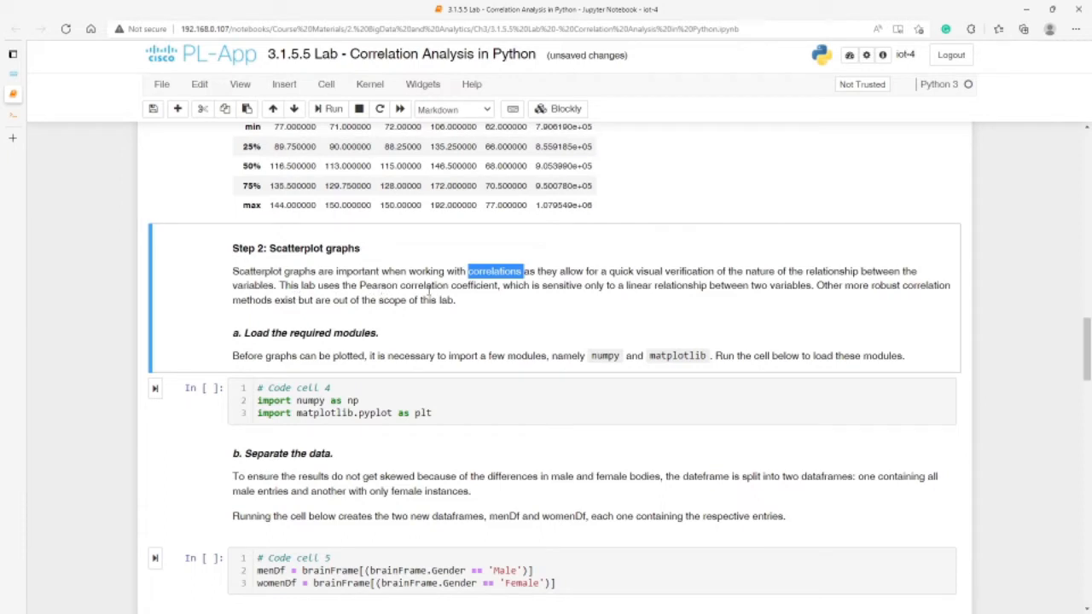
mouse_move(493, 305)
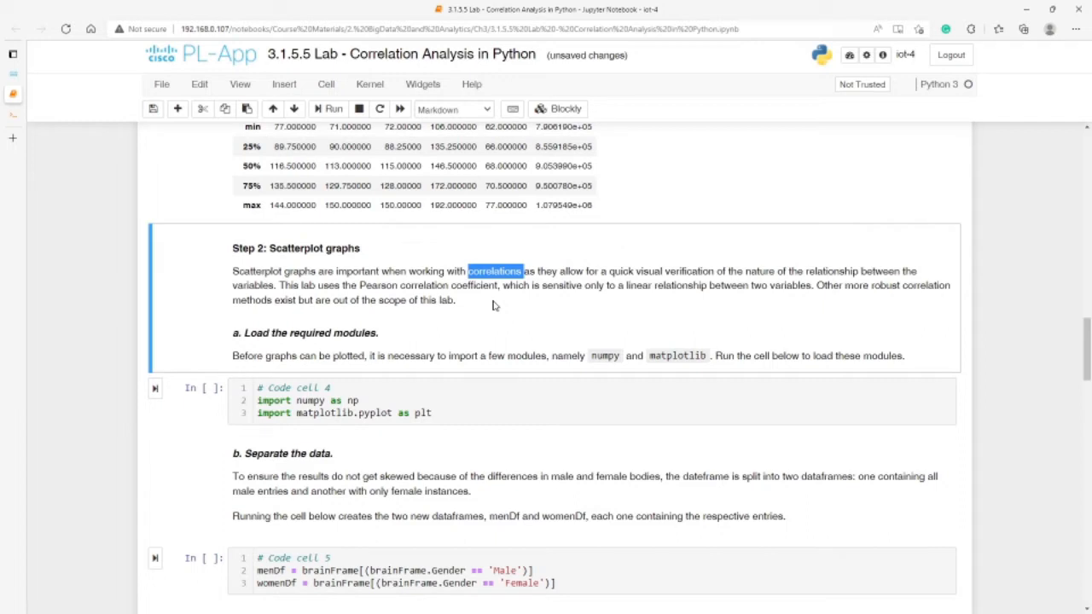
double_click(418, 285)
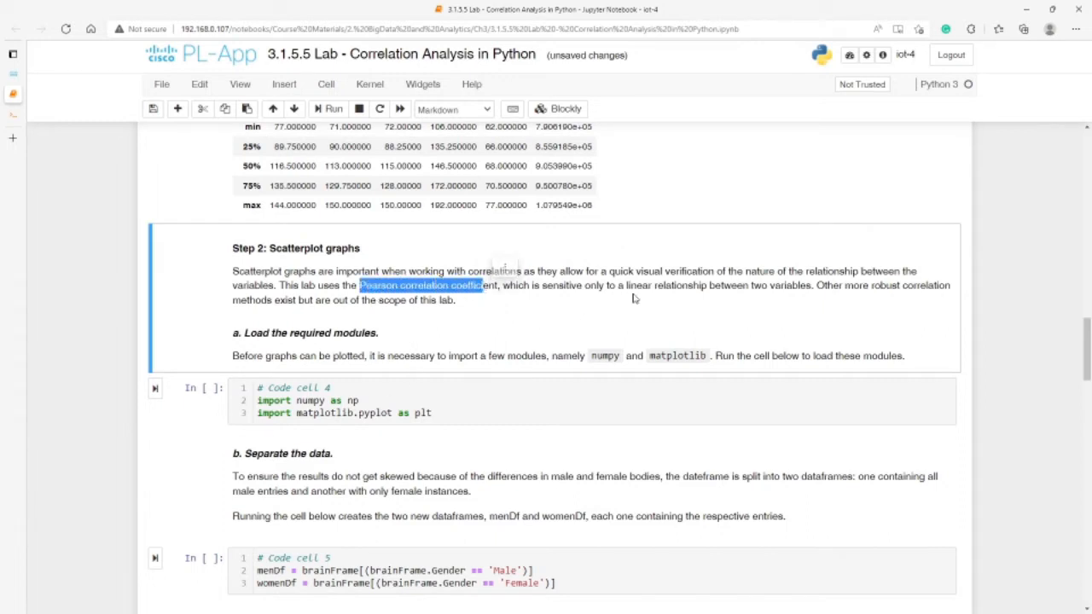
mouse_move(761, 302)
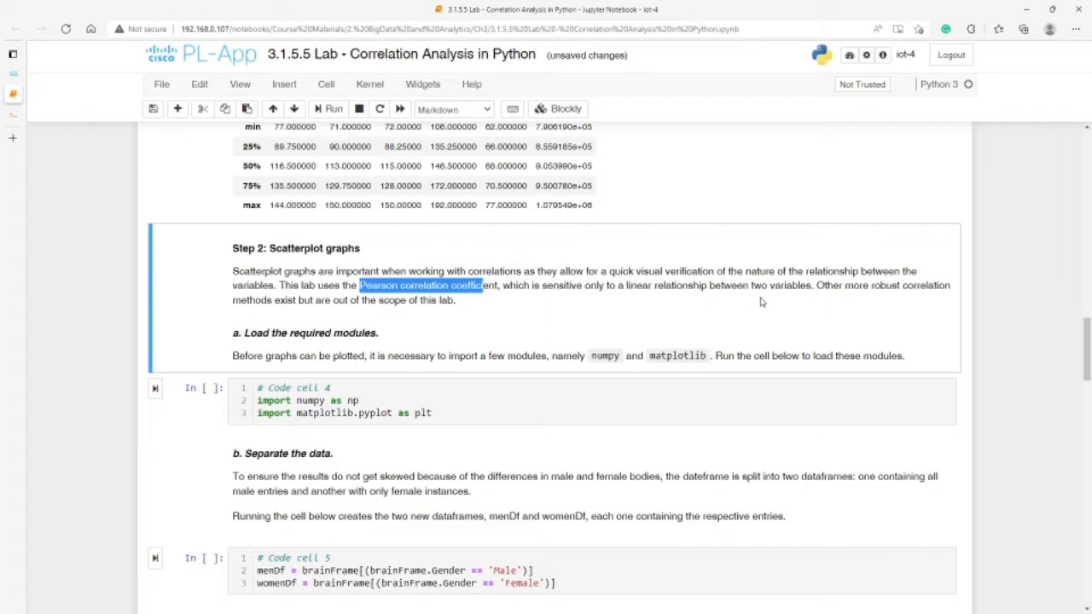
mouse_move(791, 300)
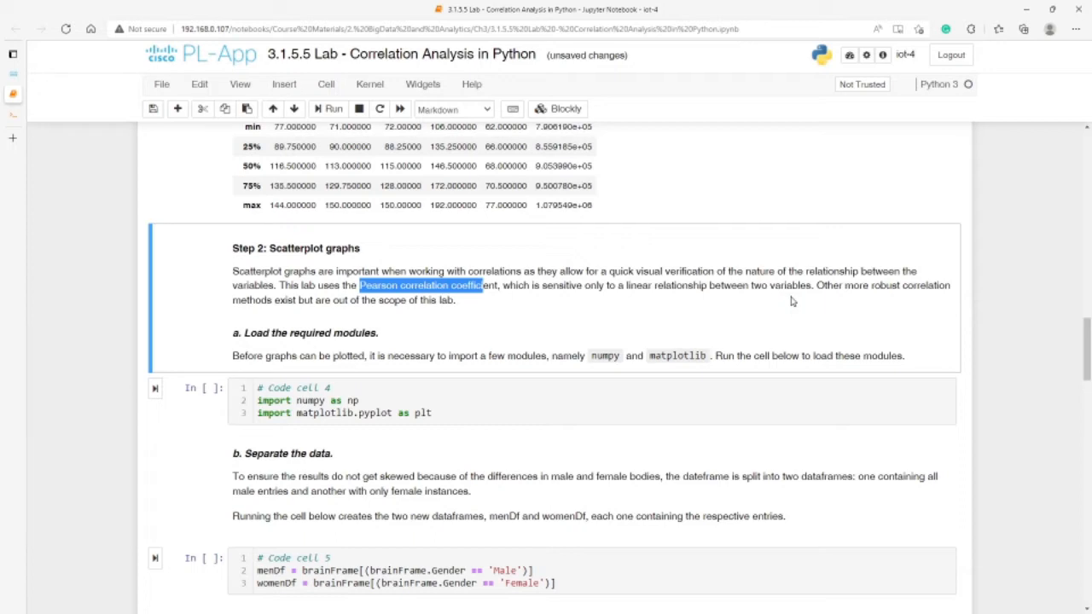
mouse_move(827, 301)
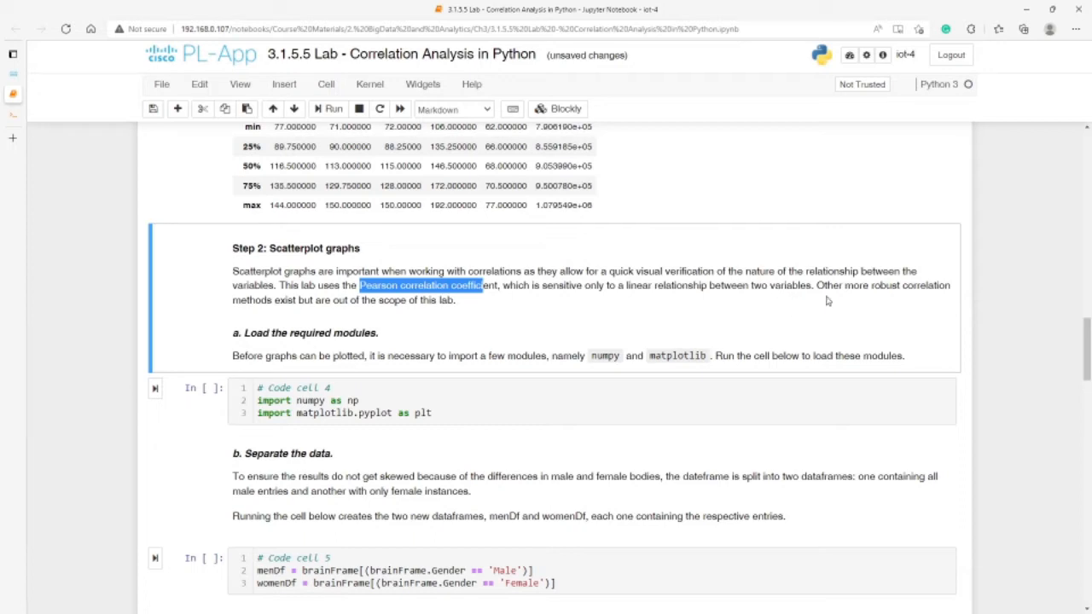
mouse_move(253, 316)
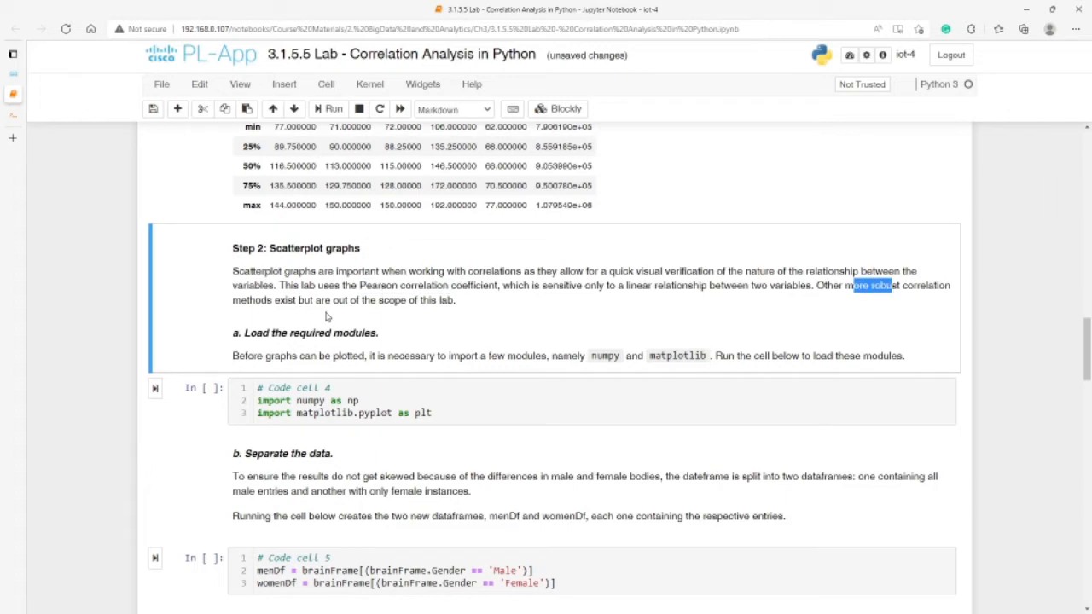
mouse_move(291, 267)
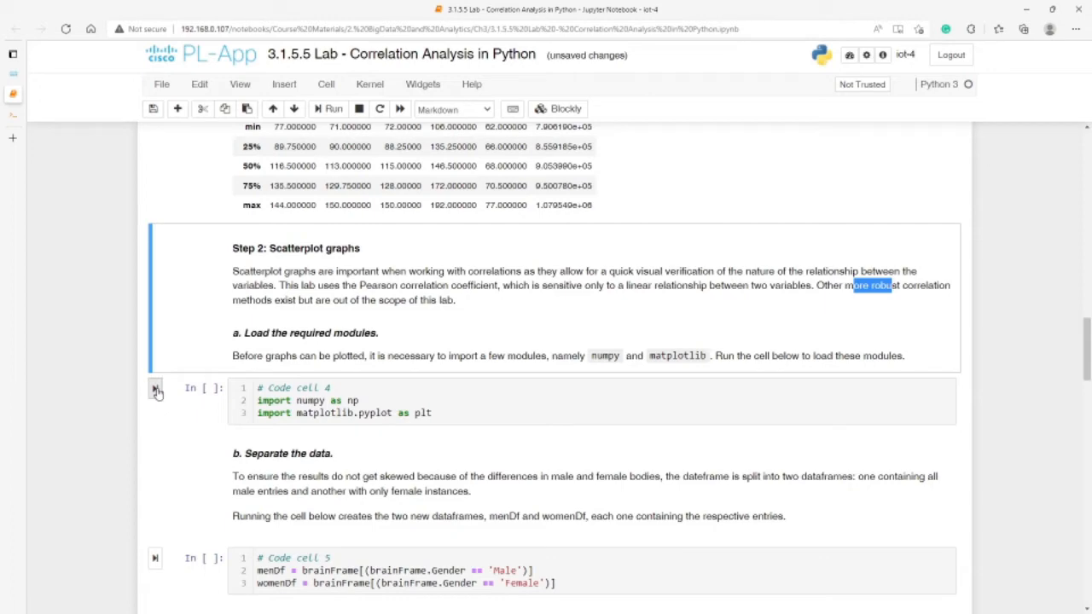
Run code cell 4 importing numpy and matplotlib, then scroll to bring code cell 5 into view
click(155, 389)
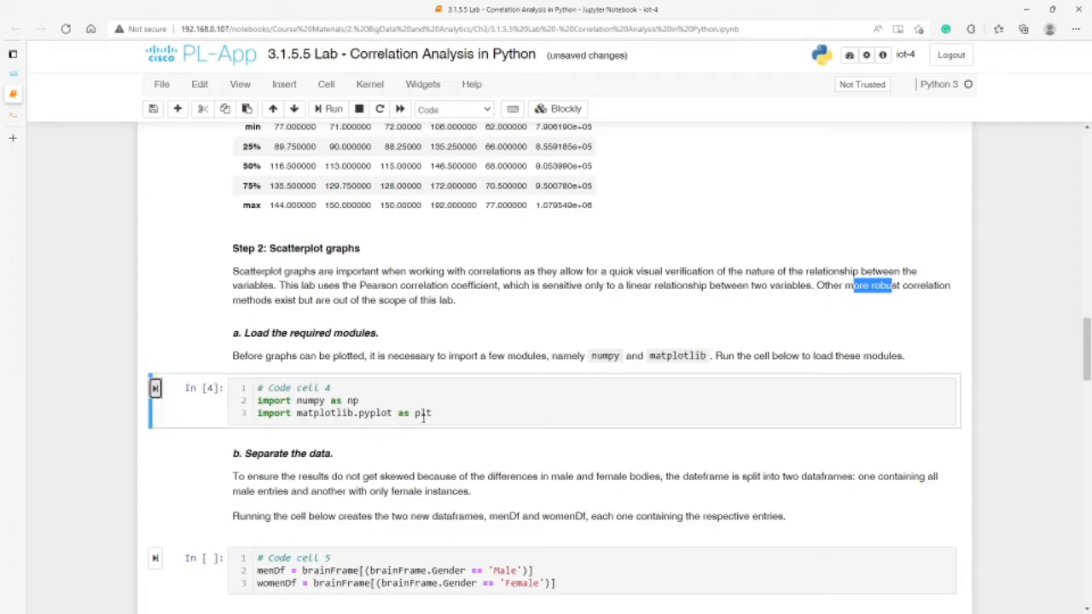
scroll(down, 3)
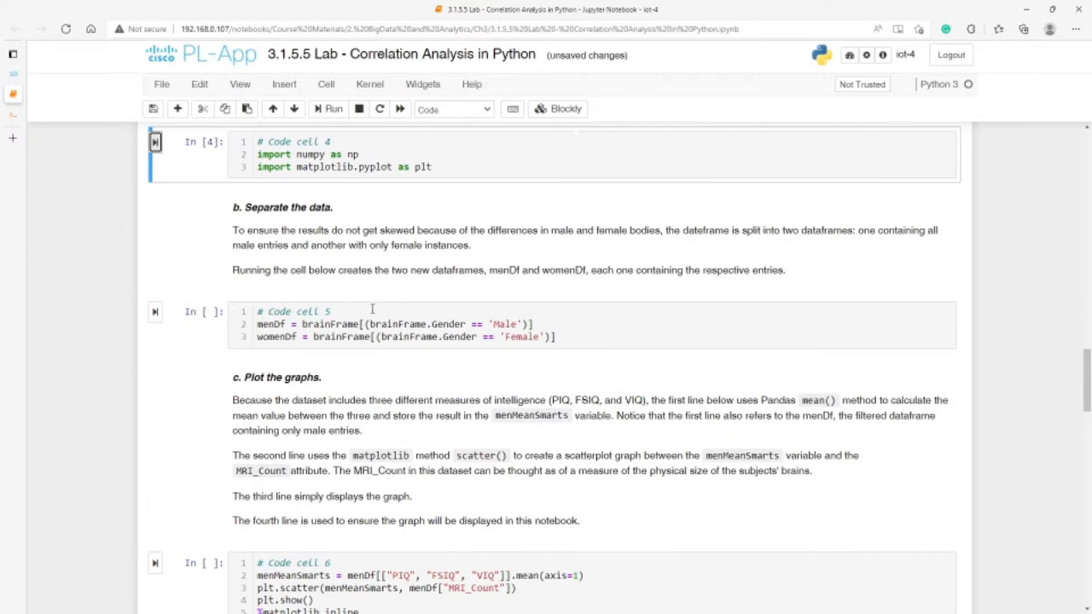
scroll(up, 3)
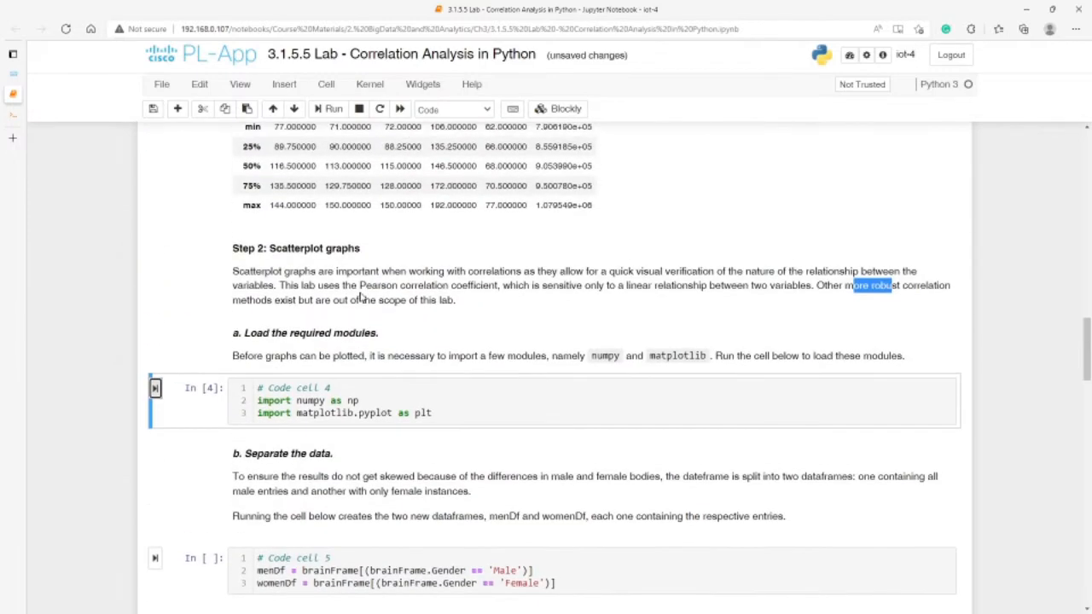
scroll(down, 3)
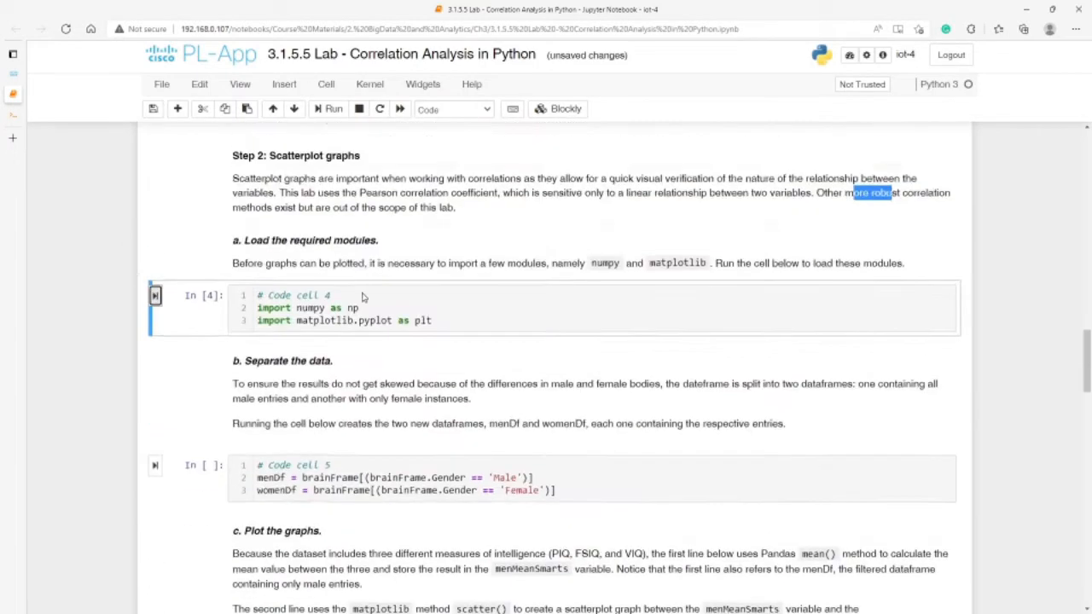
scroll(up, 3)
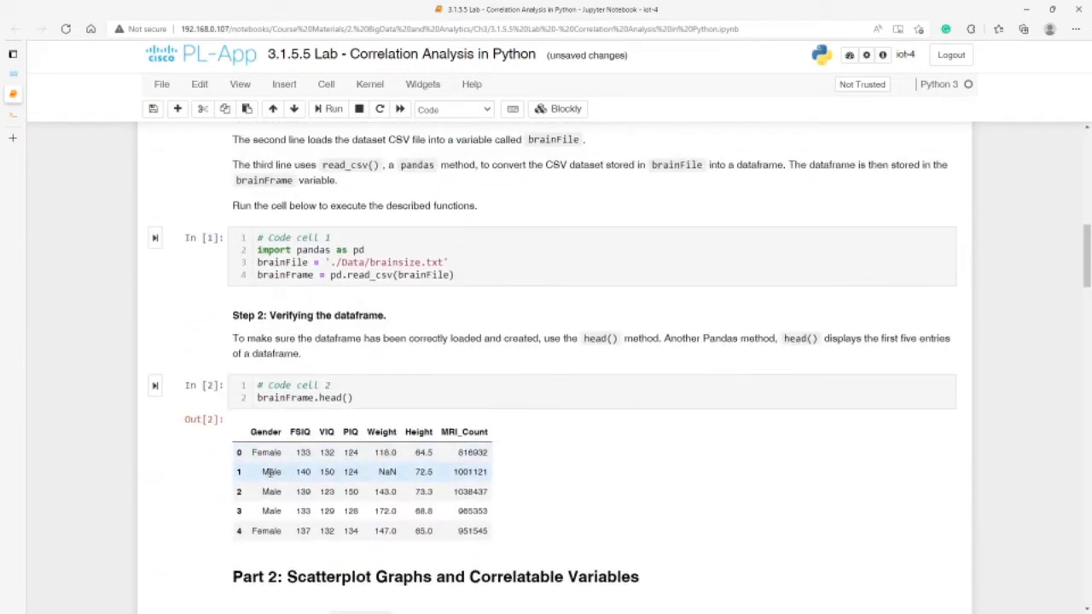
scroll(down, 3)
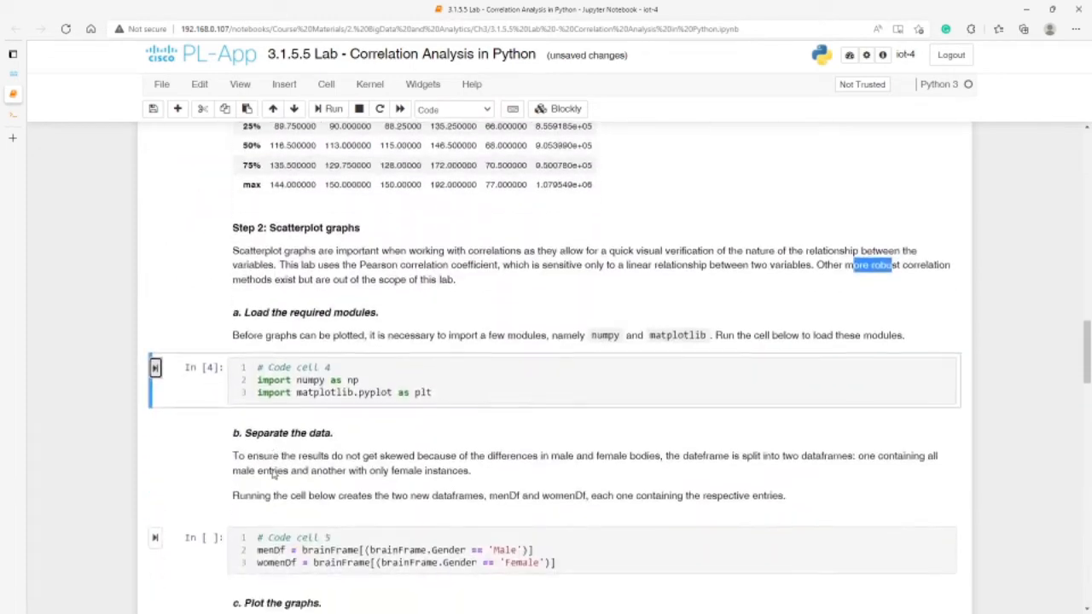
scroll(down, 3)
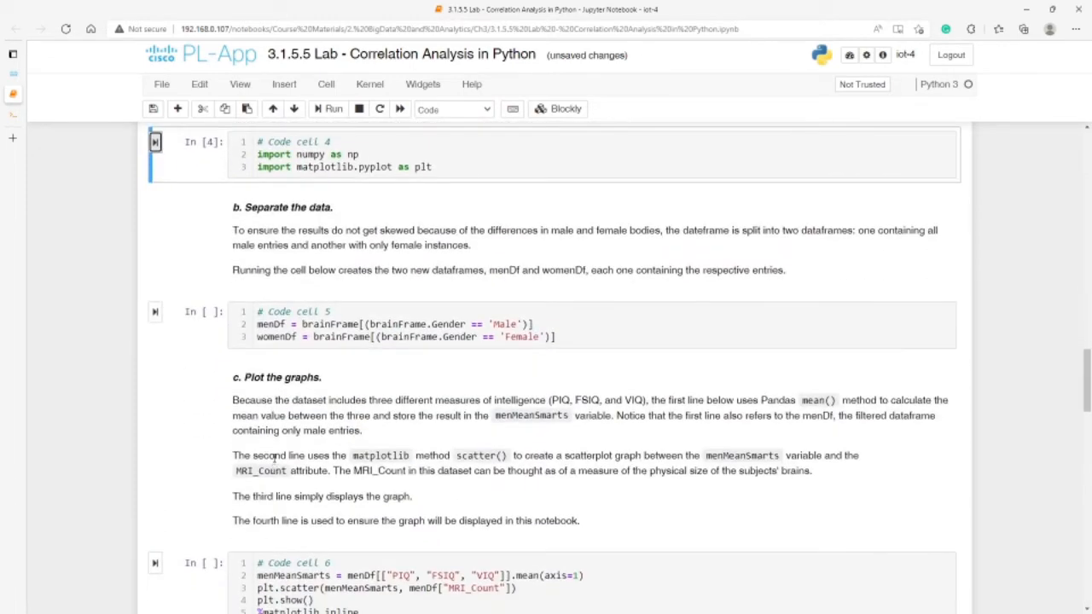
mouse_move(333, 389)
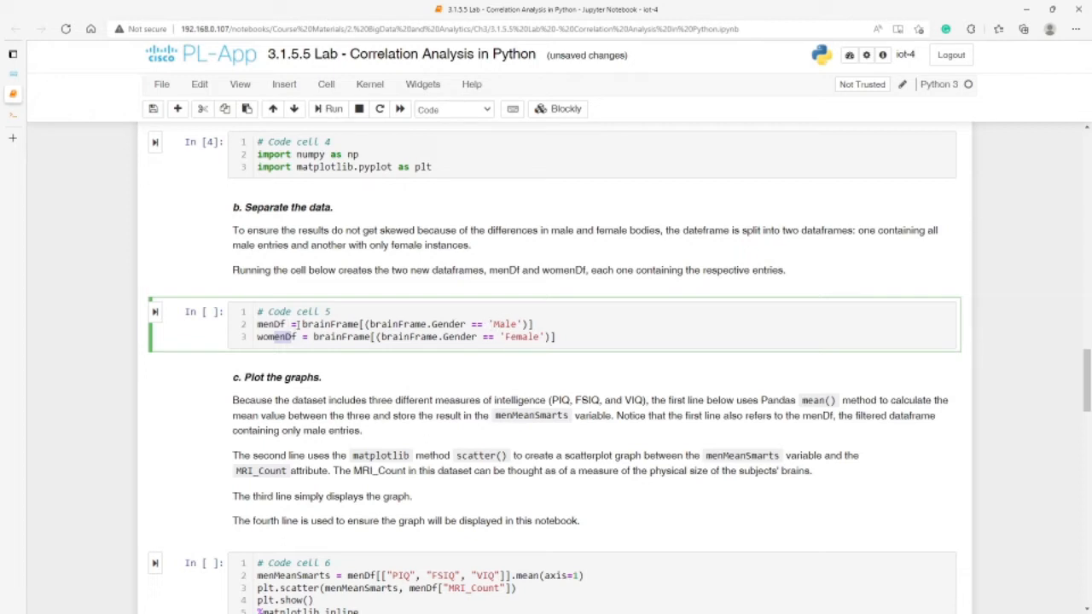
Add type(menDf) to code cell 5, fix the misspelled name after the NameError, and rerun to get DataFrame
click(335, 109)
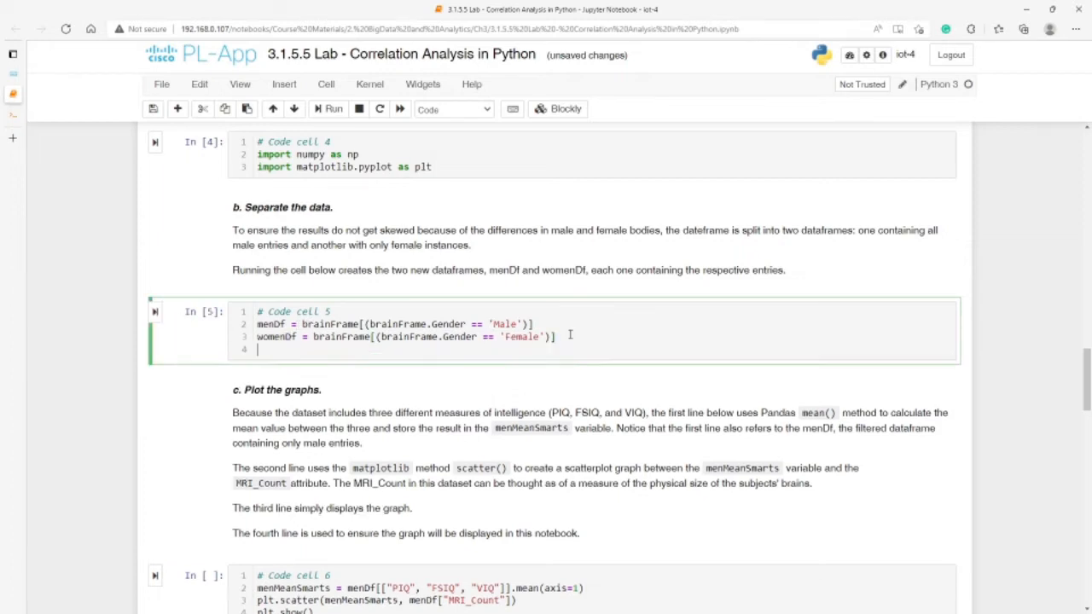
text(mn)
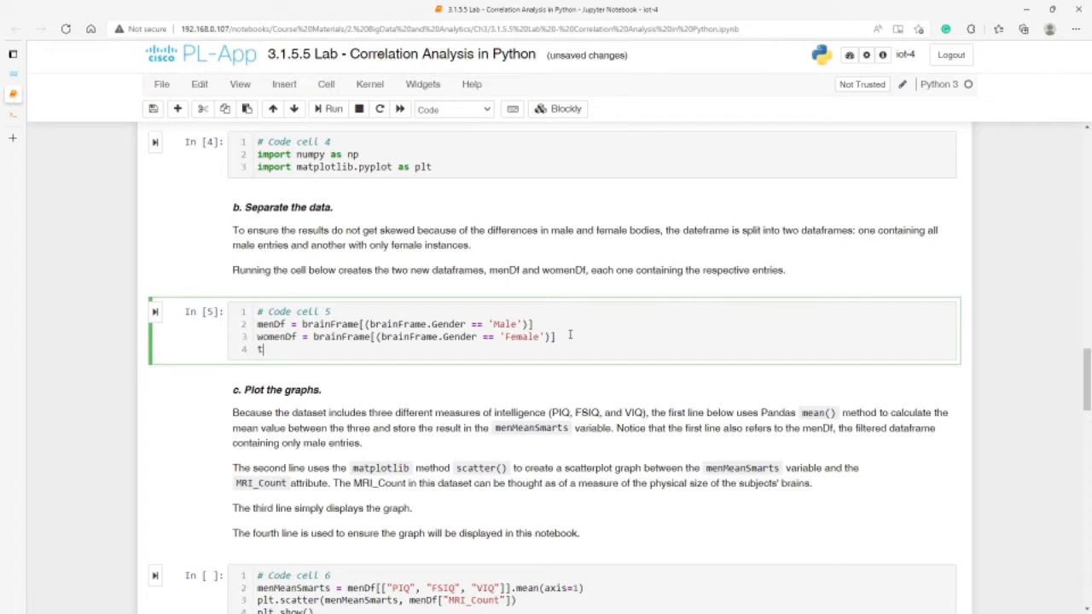
text(ype())
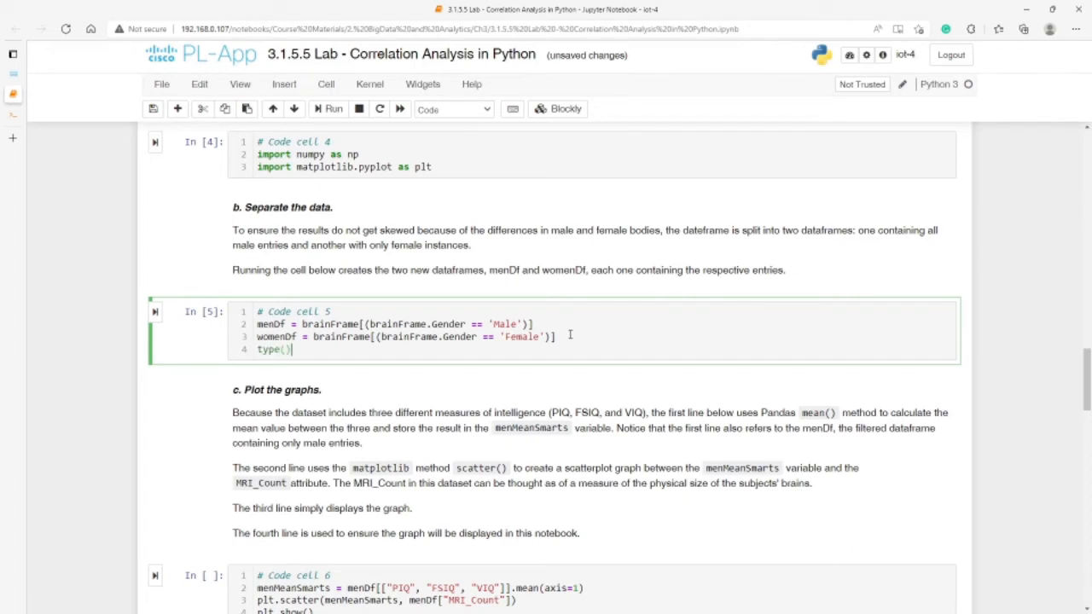
text(menDf)
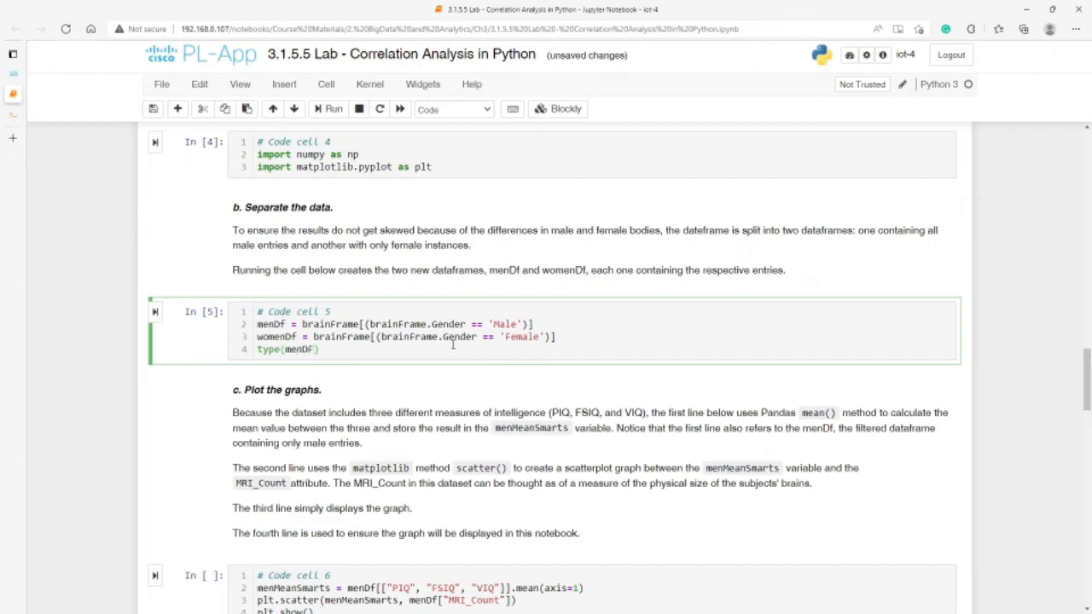
click(332, 109)
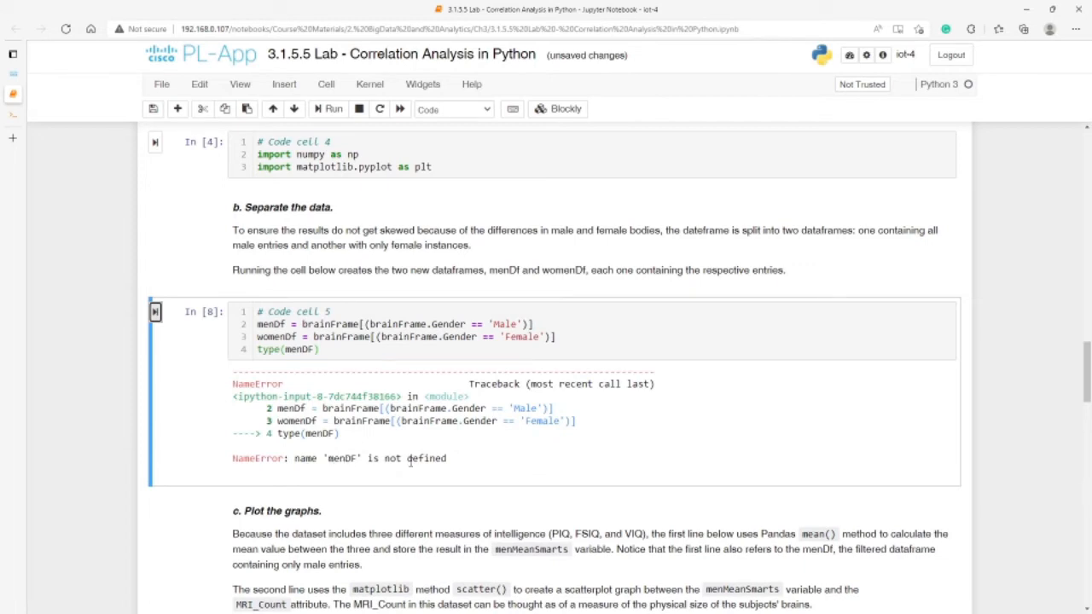
click(317, 348)
text(f)
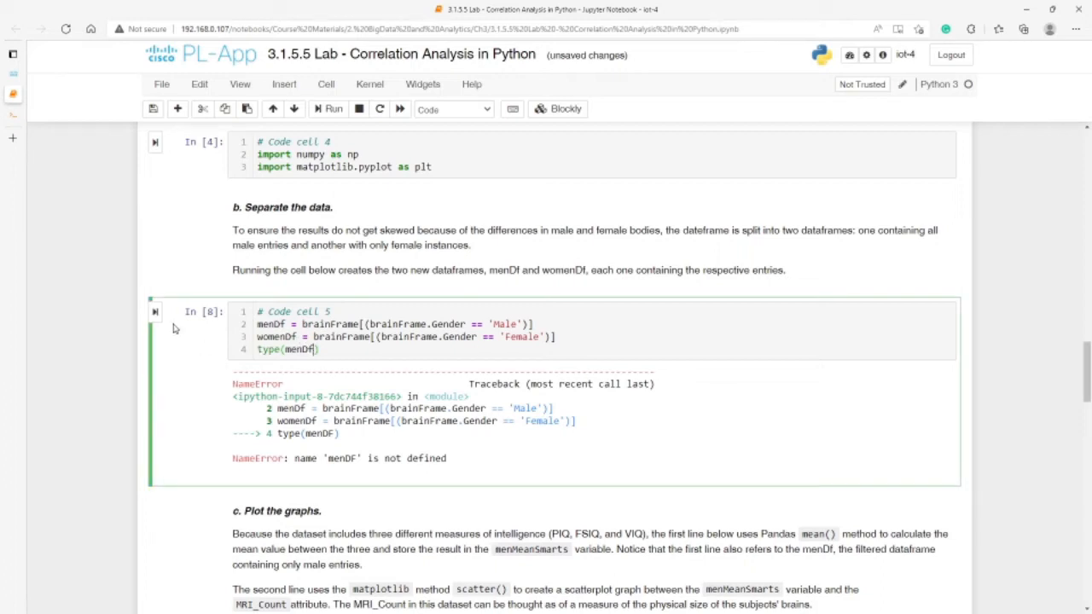
click(333, 110)
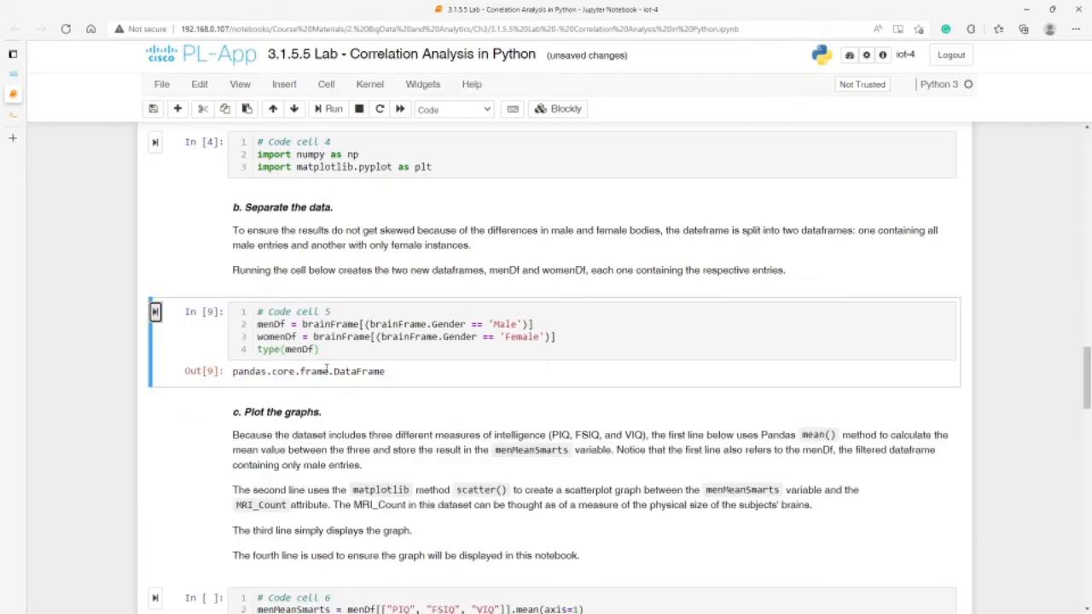
Change the last line to womenDf.head() and run to show the first five Female rows, then select menMeanSmarts in cell 6
double_click(354, 371)
text(wo)
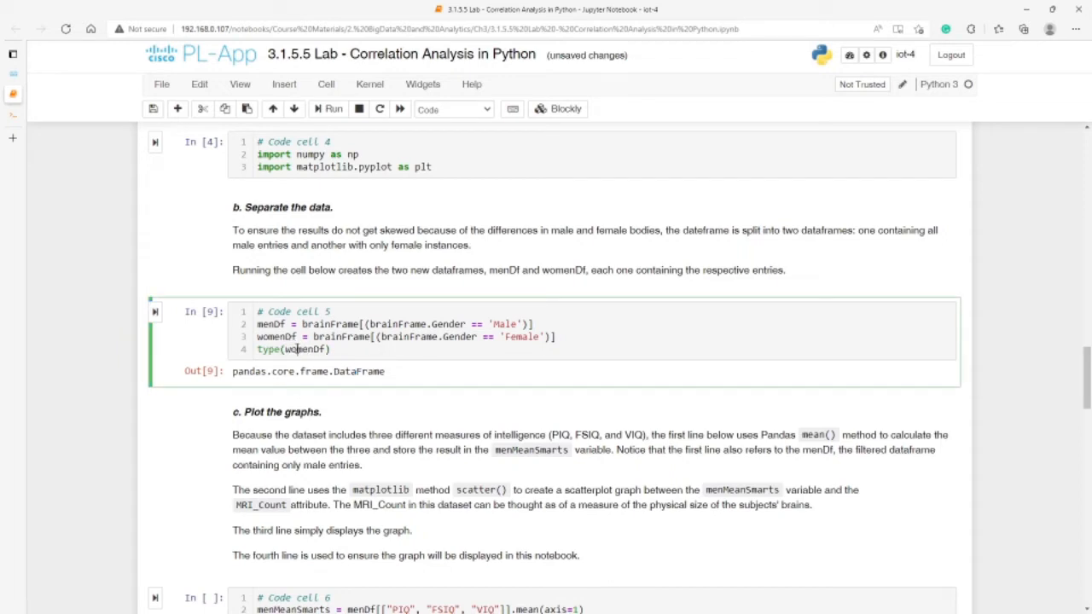
click(328, 109)
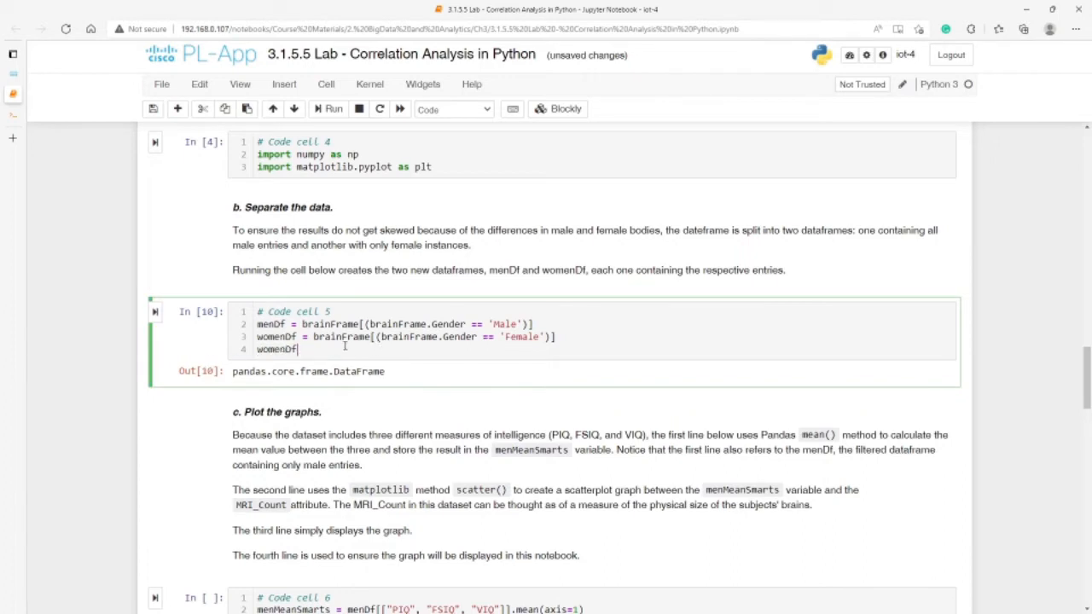
text(.head())
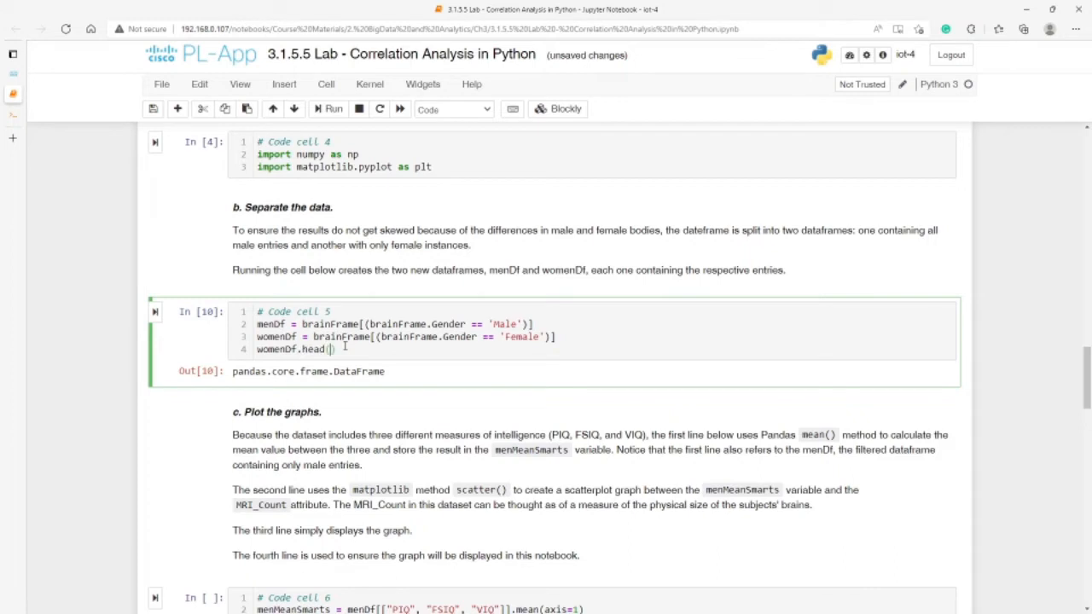
click(327, 109)
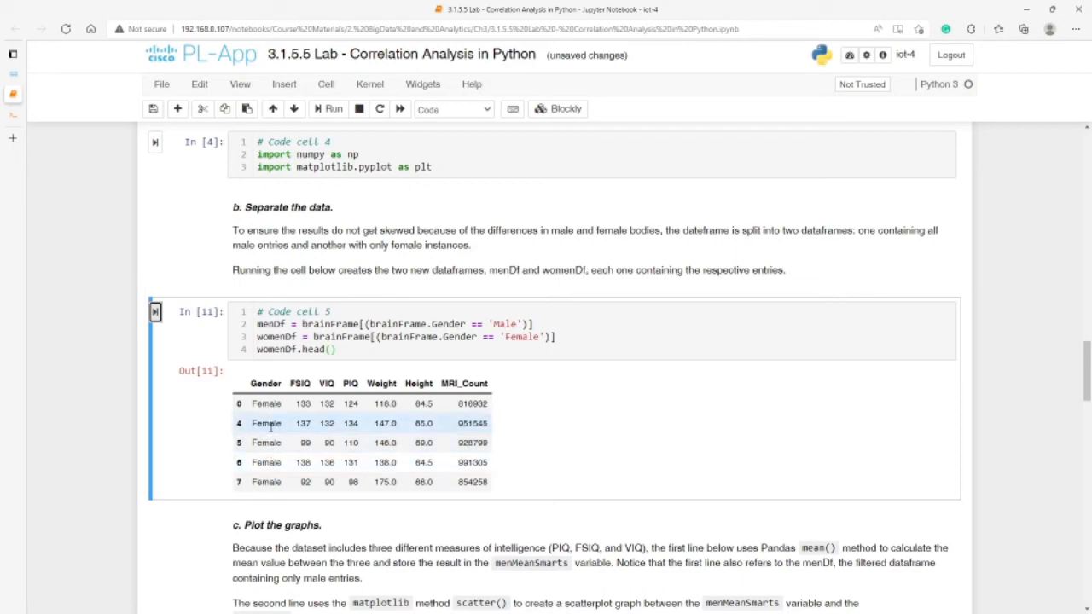
scroll(down, 3)
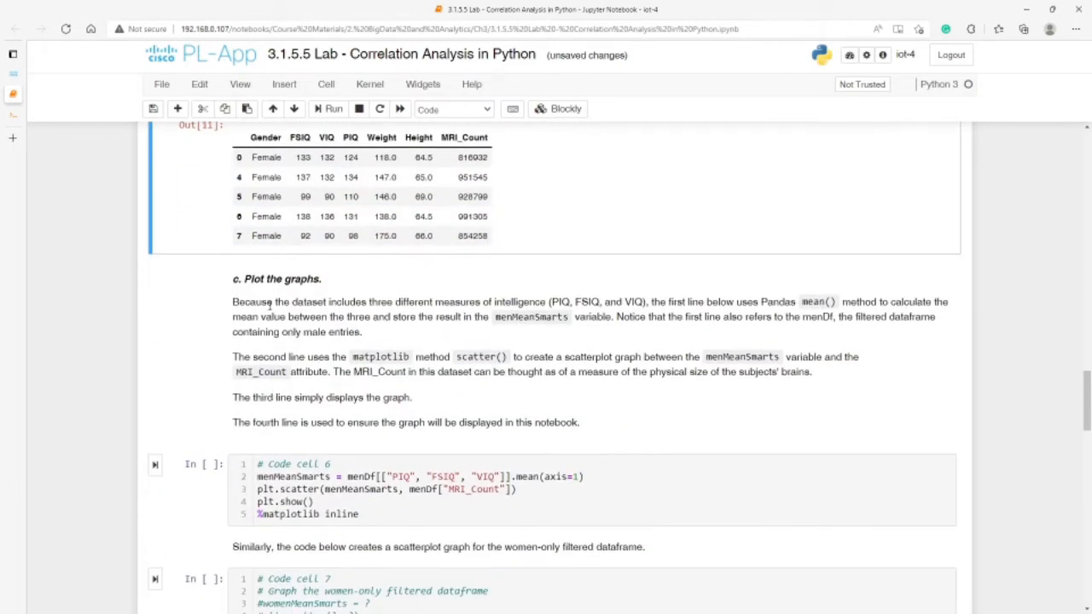
mouse_move(290, 294)
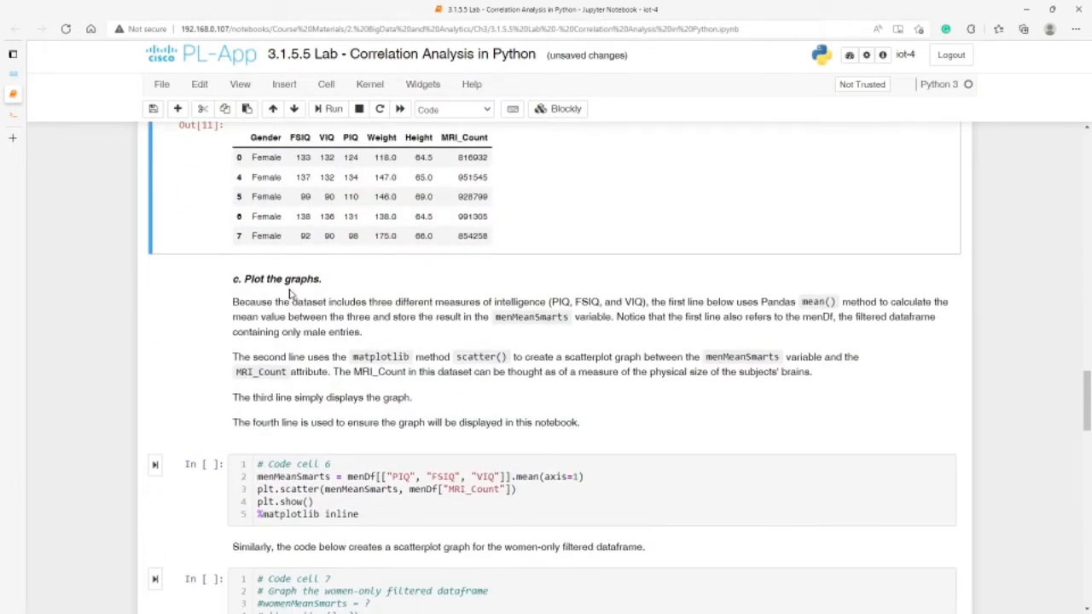
mouse_move(320, 343)
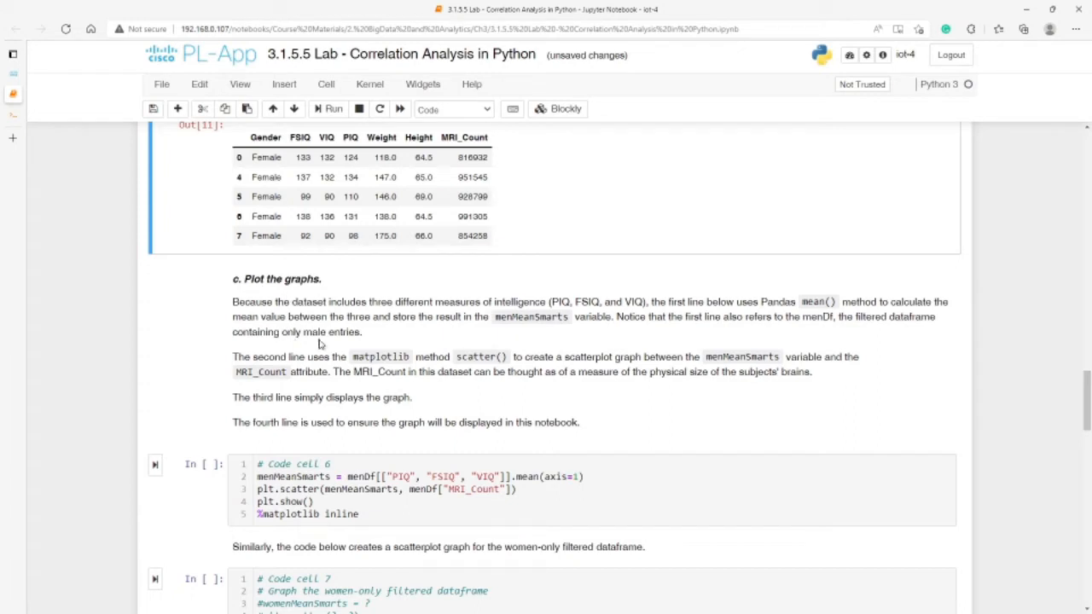
mouse_move(396, 314)
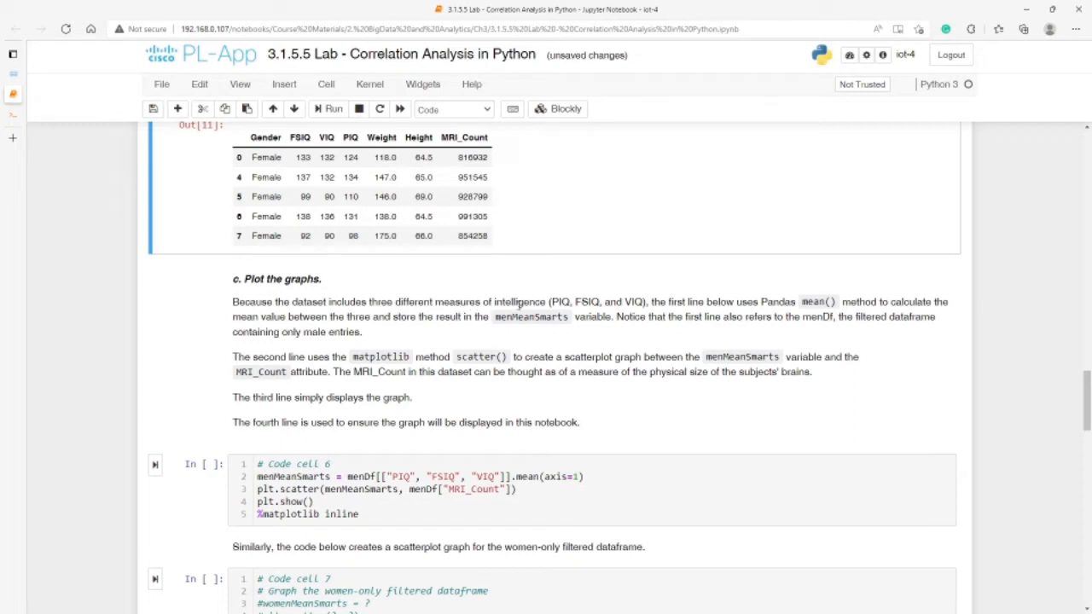
double_click(559, 302)
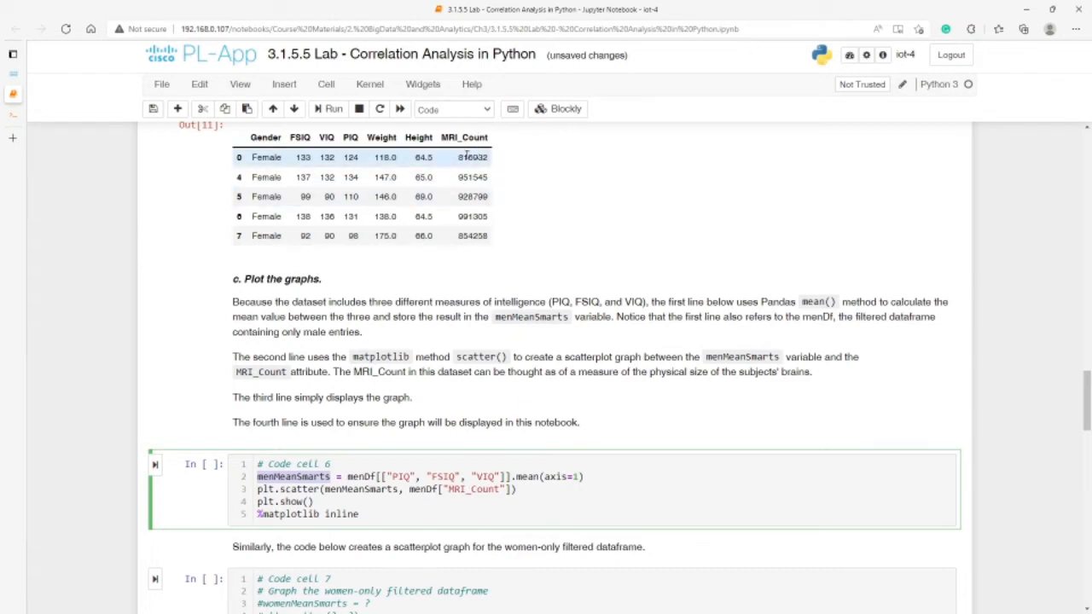
mouse_move(368, 471)
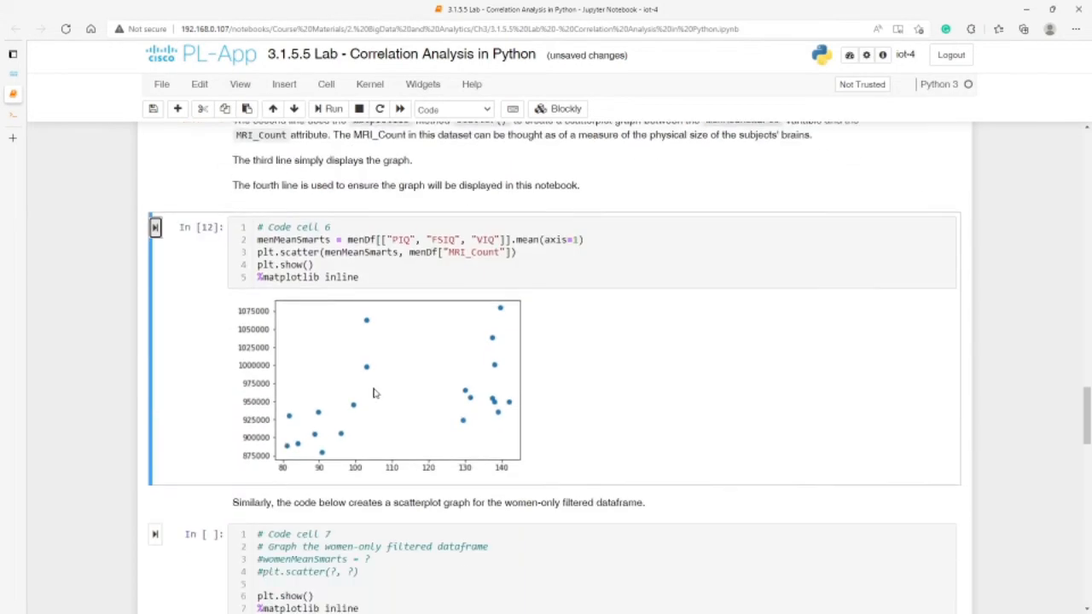
Add print(type(menMeanSmarts)) to code cell 6 with plt.show() commented out and run it, reporting a pandas Series
scroll(up, 3)
text(print)
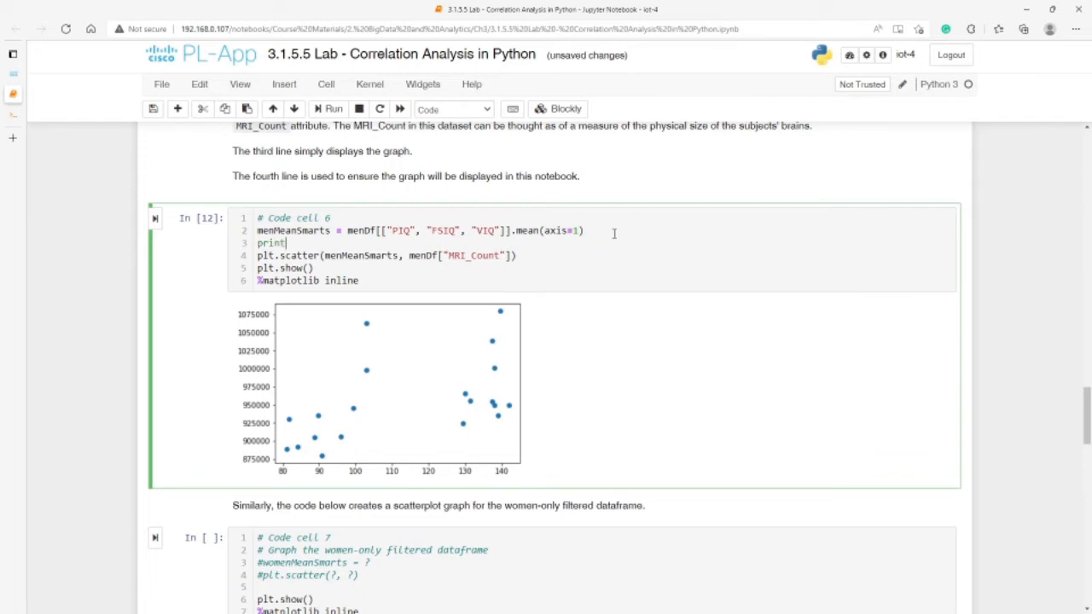
key(Backspace)
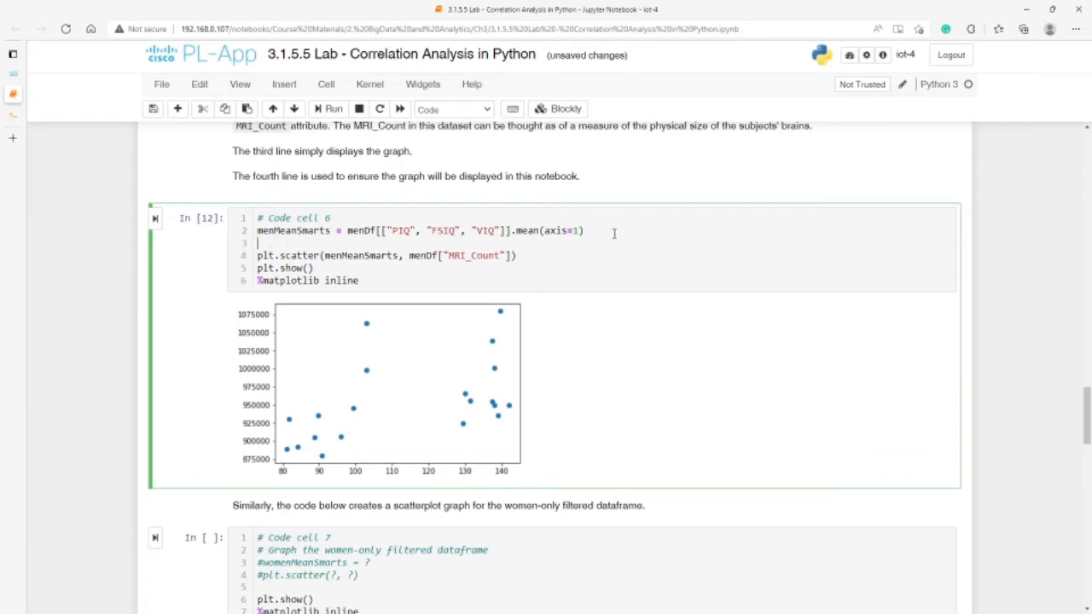
text(type()
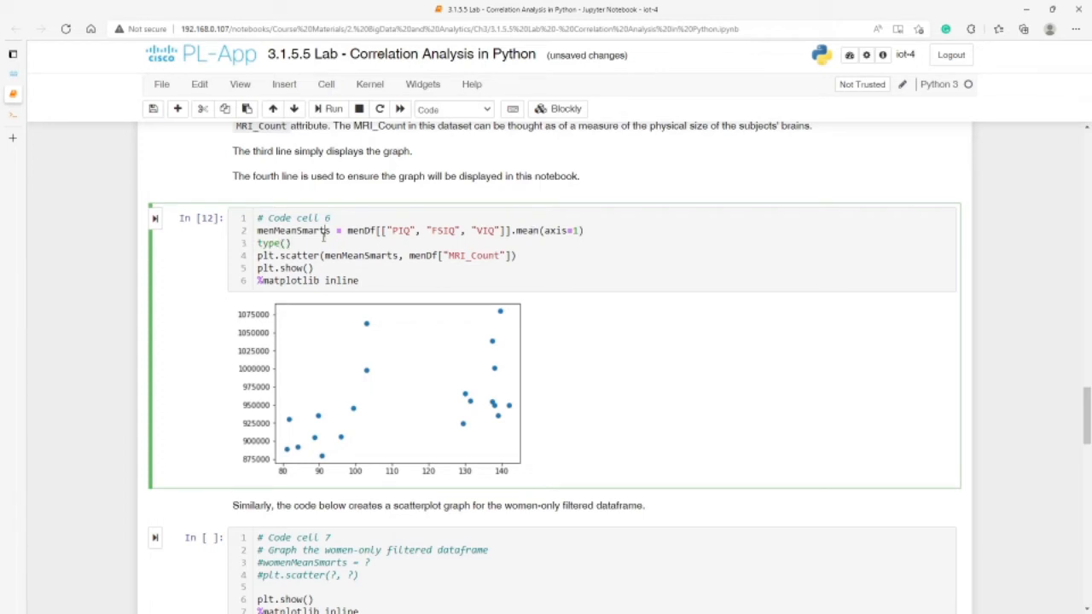
double_click(293, 230)
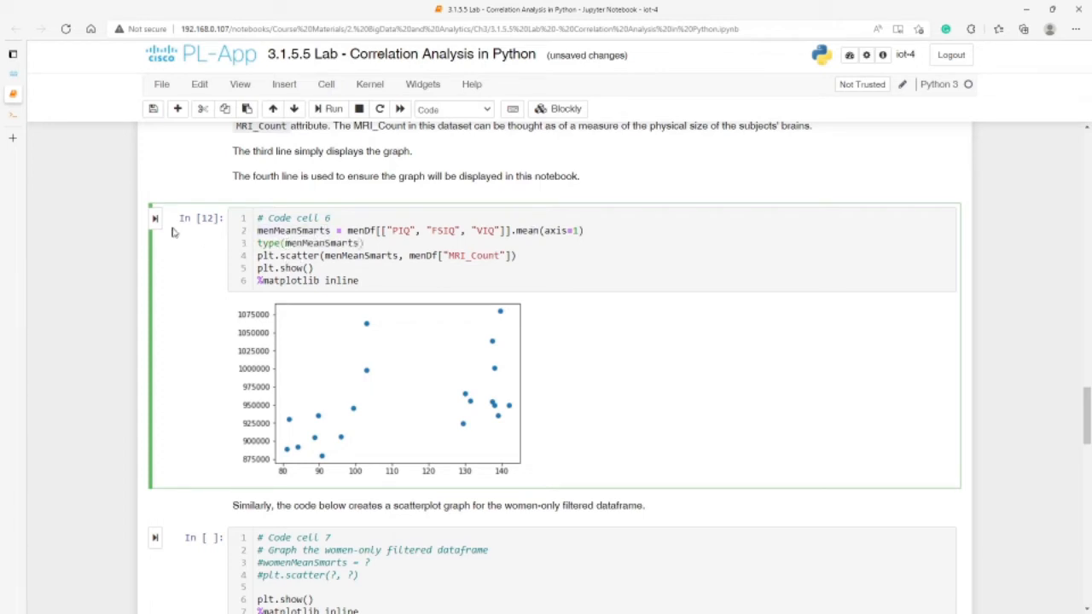
click(328, 109)
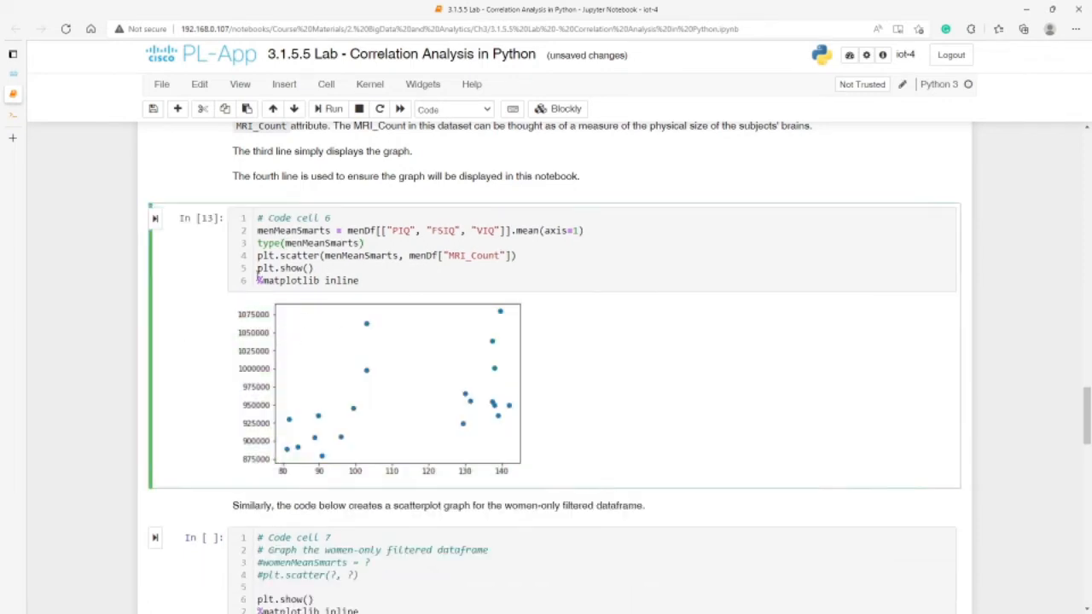
click(335, 109)
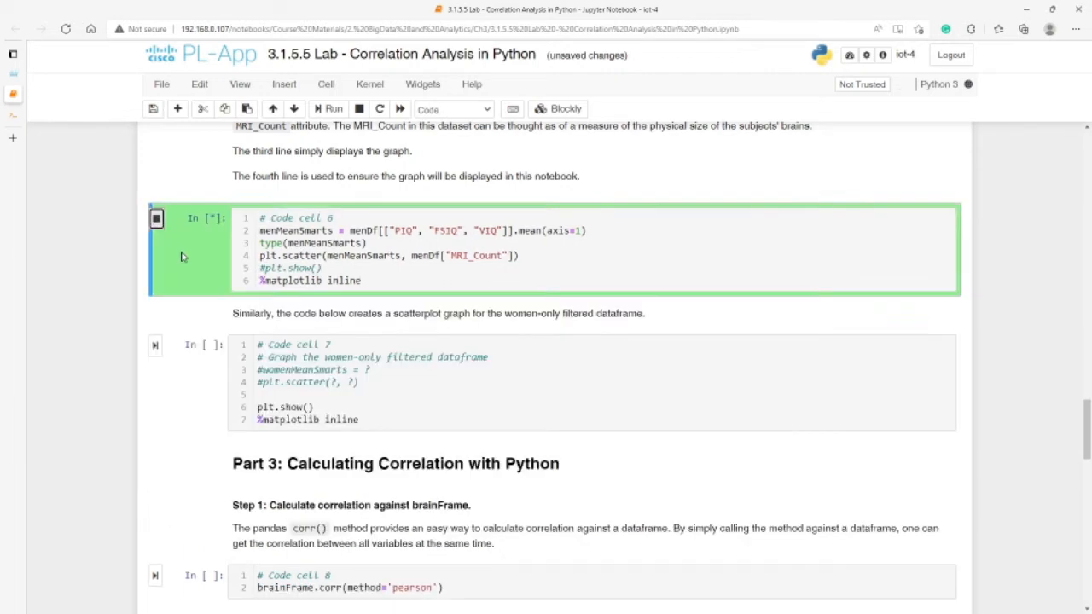
click(334, 110)
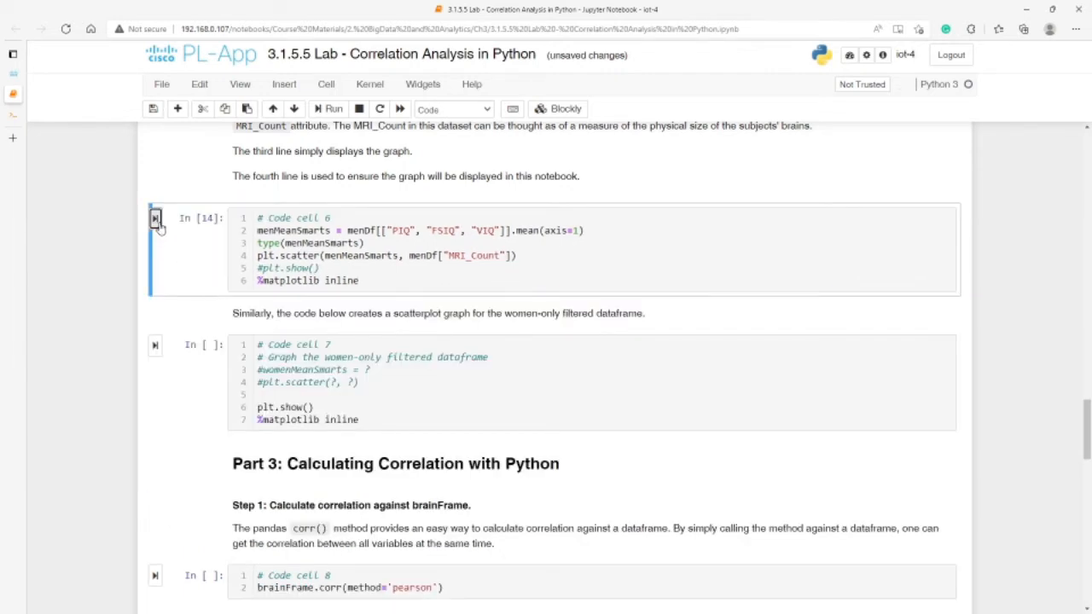
click(154, 218)
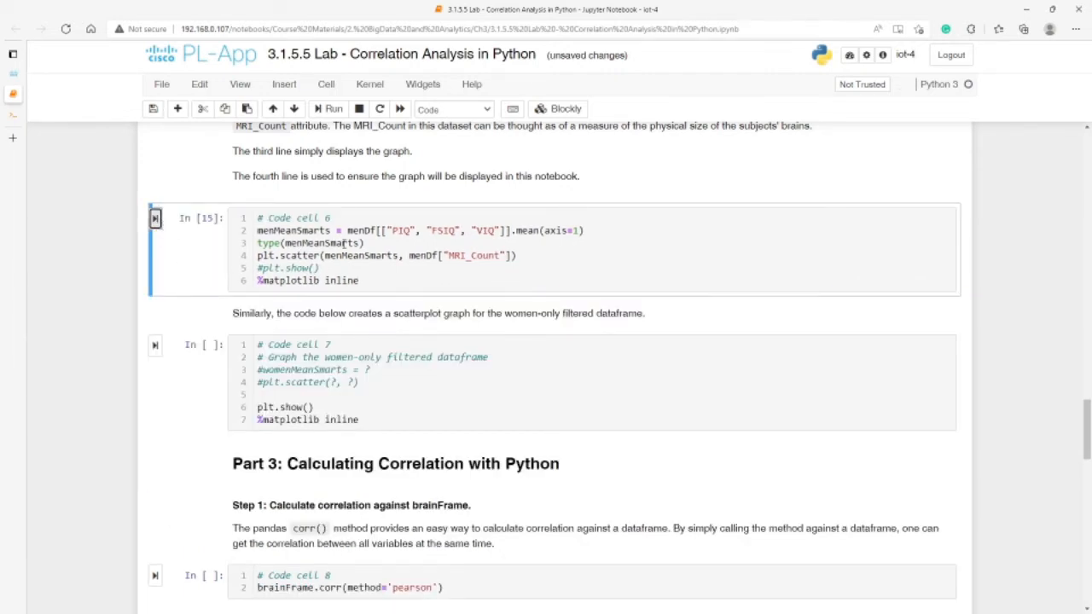
Rewrite line 3 as print(menMeanSmarts) and rerun to list the per-subject mean IQ values as float64
click(286, 242)
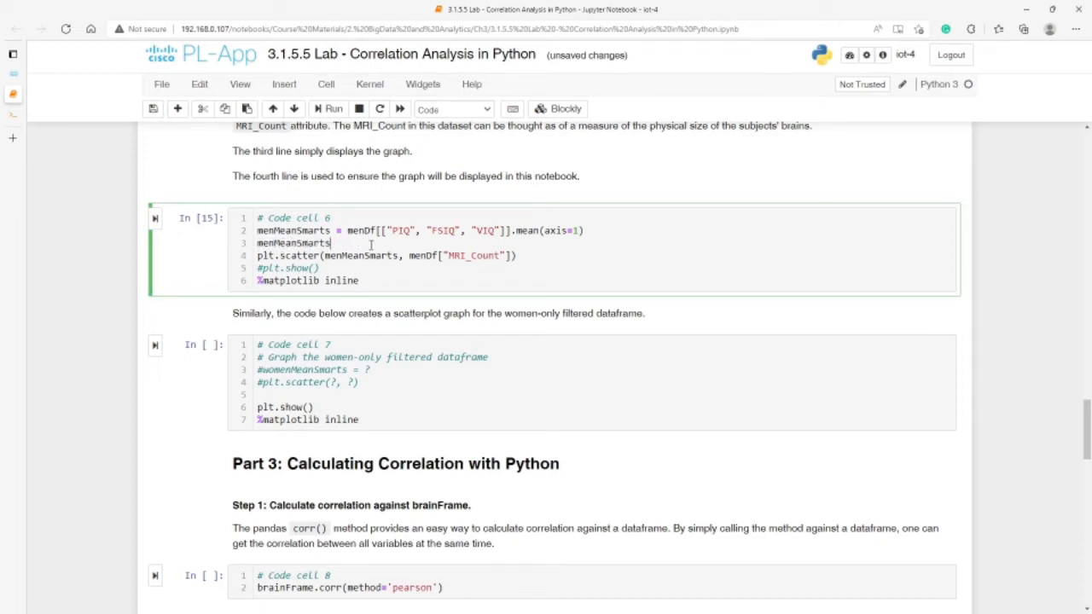
click(328, 109)
text(print ()
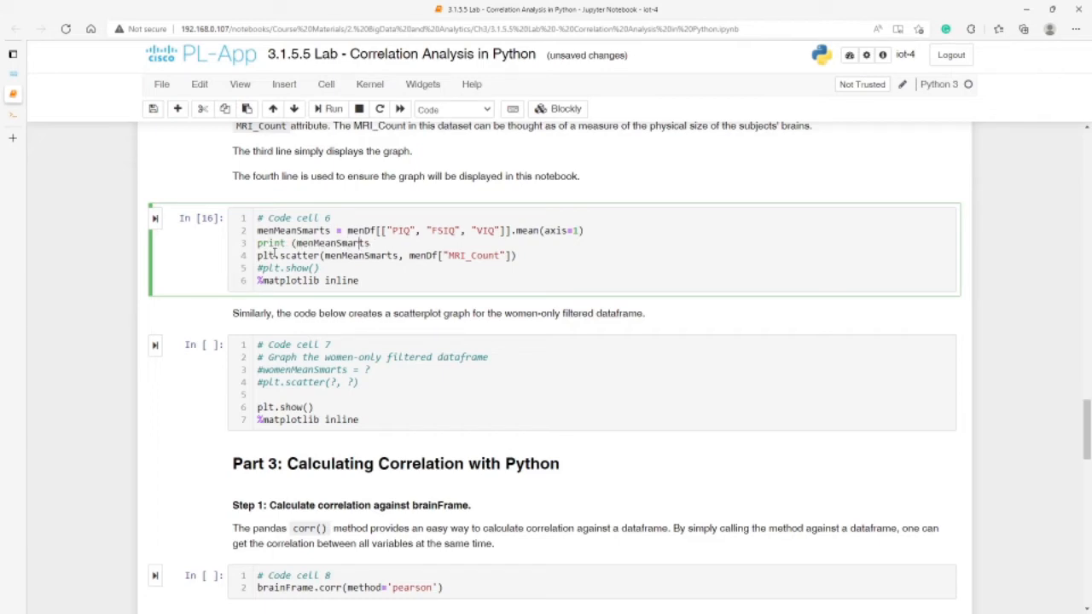
mouse_move(262, 310)
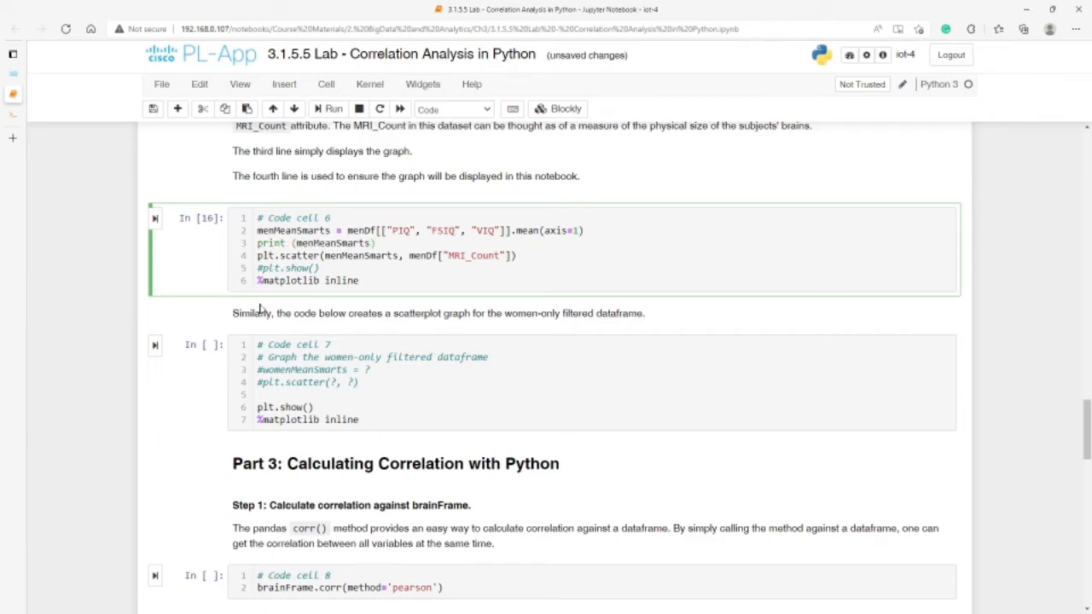
click(333, 109)
text((type)
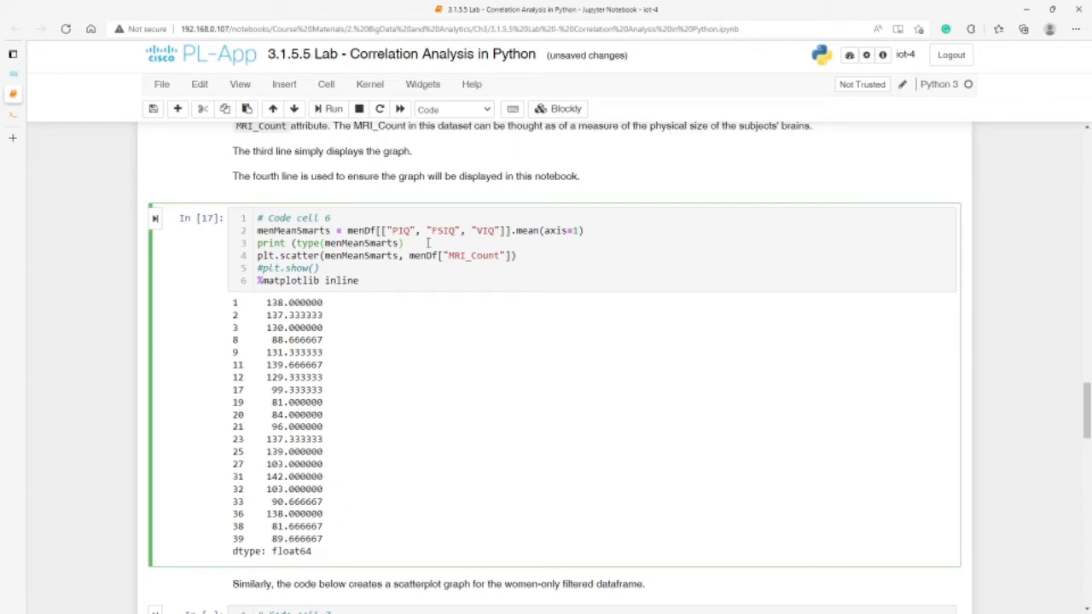
click(332, 109)
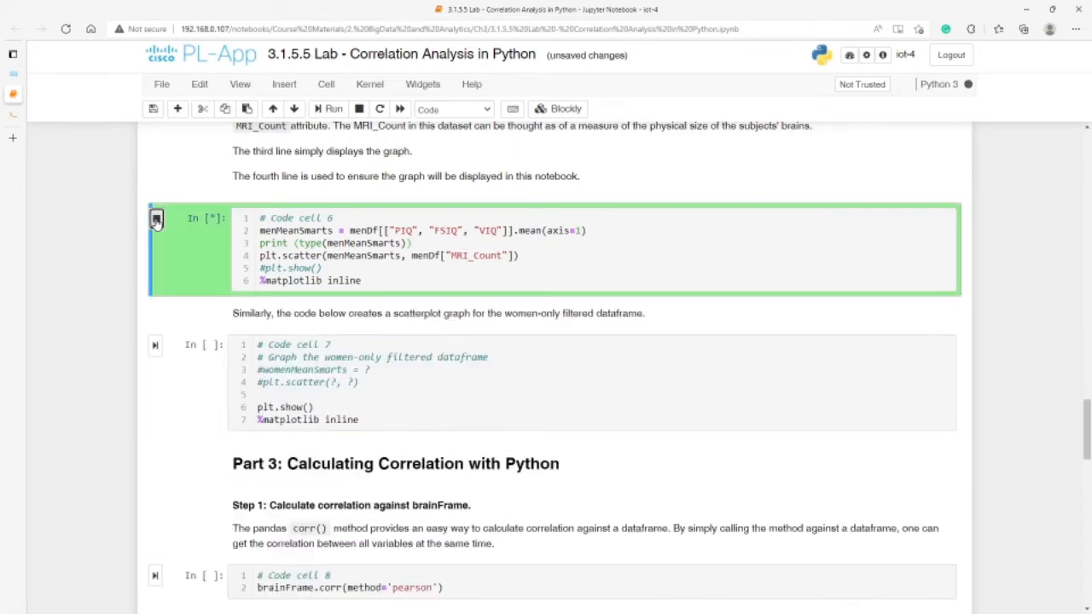
click(328, 109)
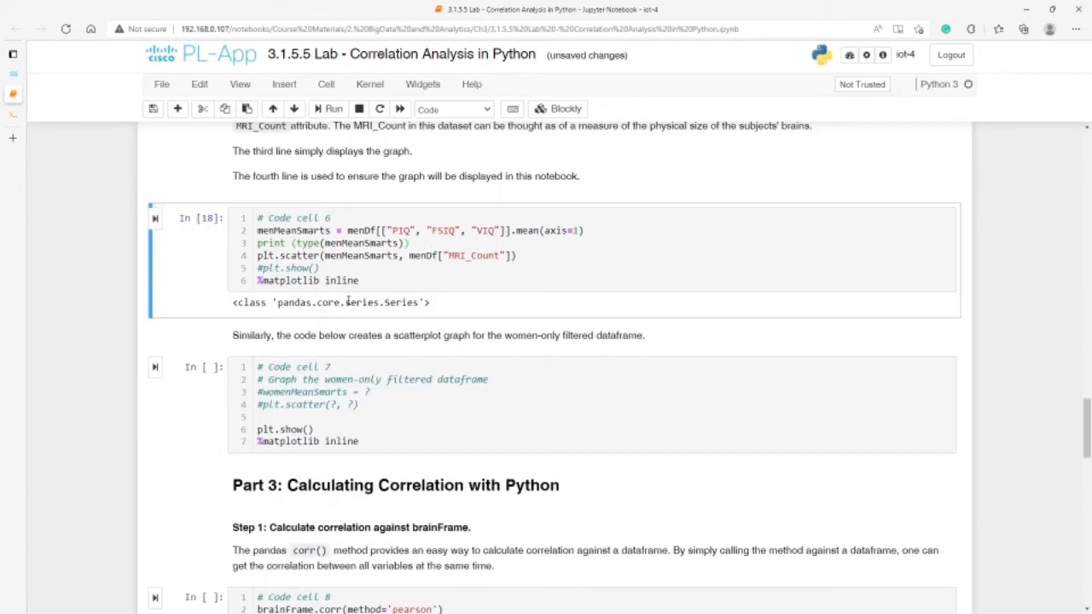
double_click(382, 302)
text(#)
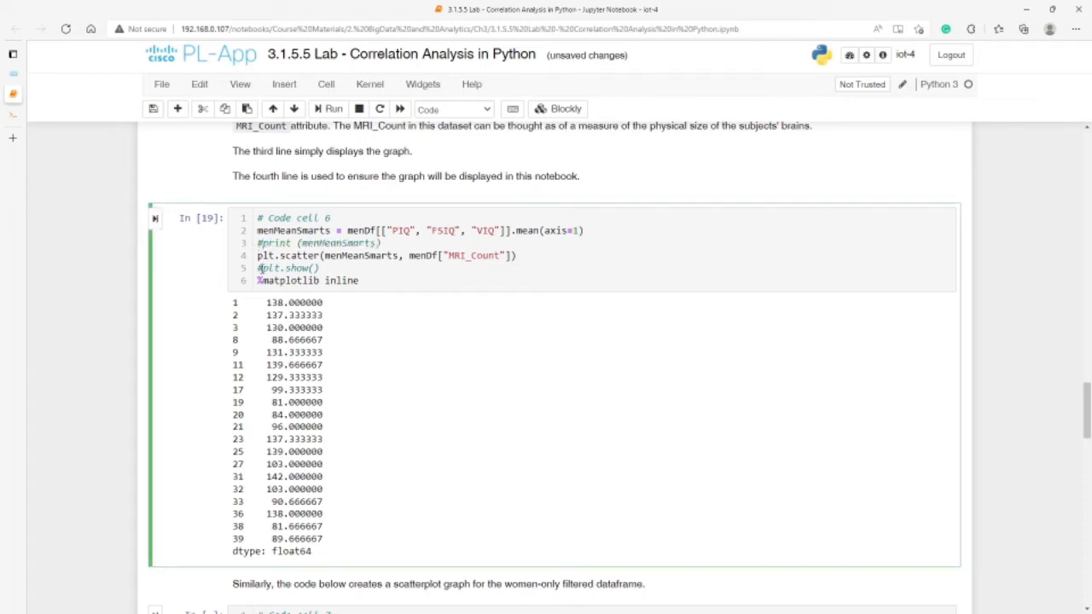
Rerun code cell 6 with the print line commented out to redraw the menMeanSmarts vs MRI_Count scatterplot
click(328, 109)
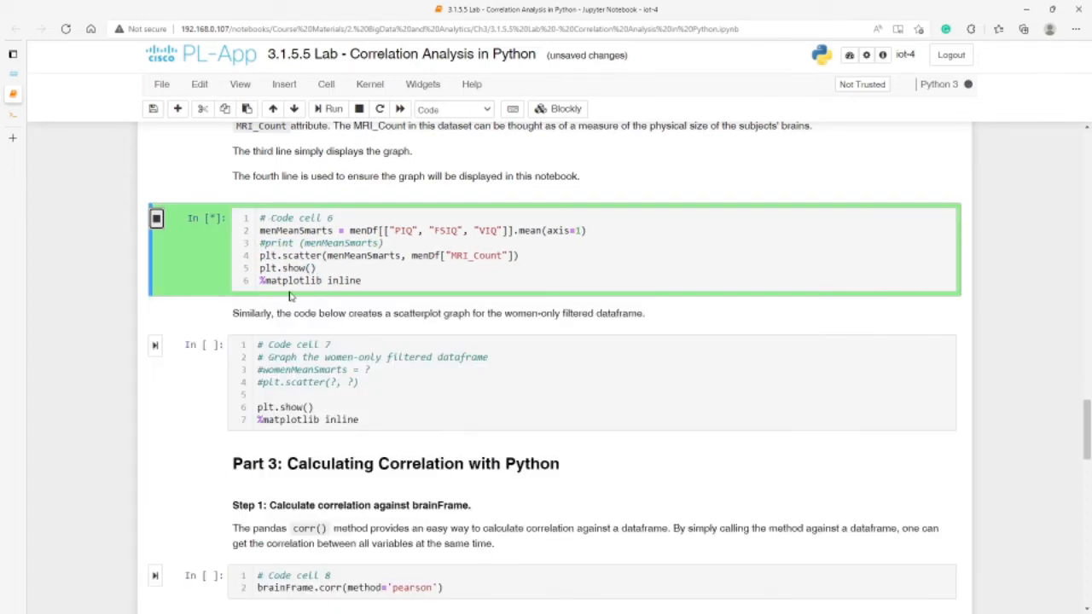
click(327, 109)
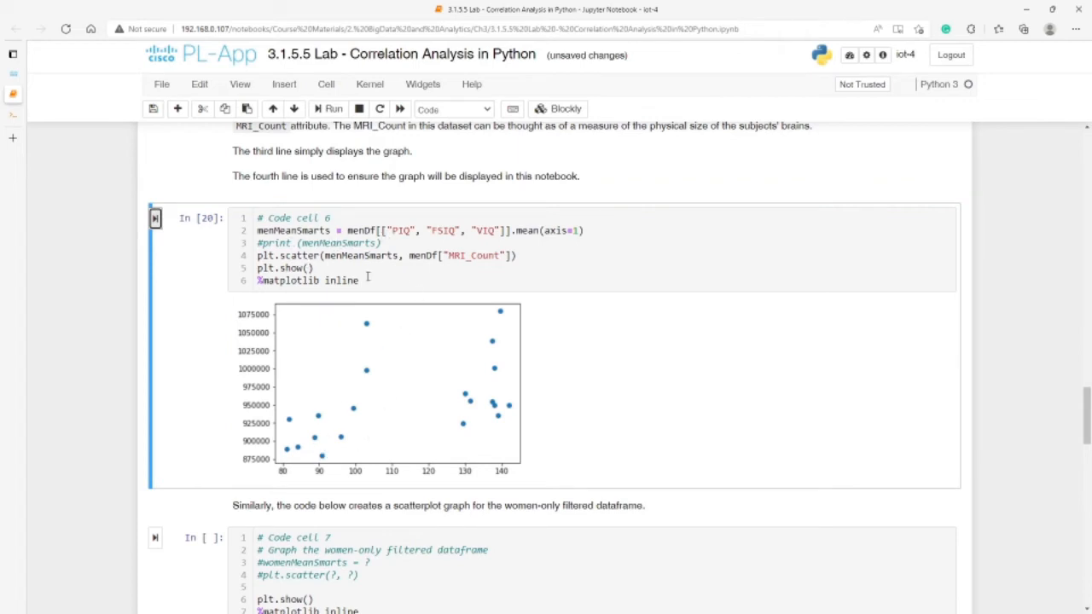
mouse_move(304, 324)
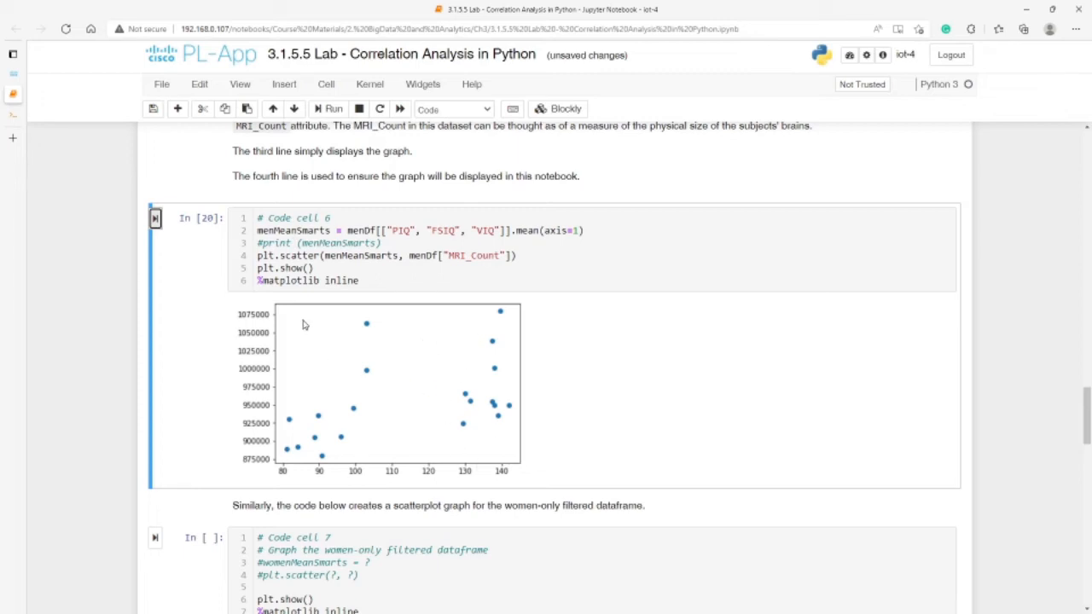
mouse_move(357, 358)
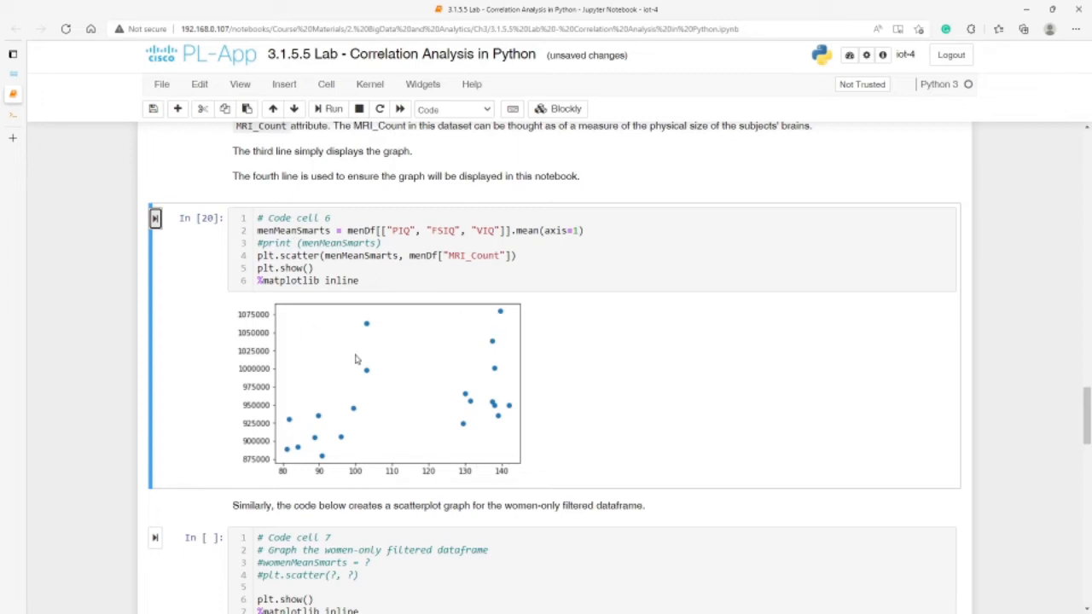
scroll(down, 3)
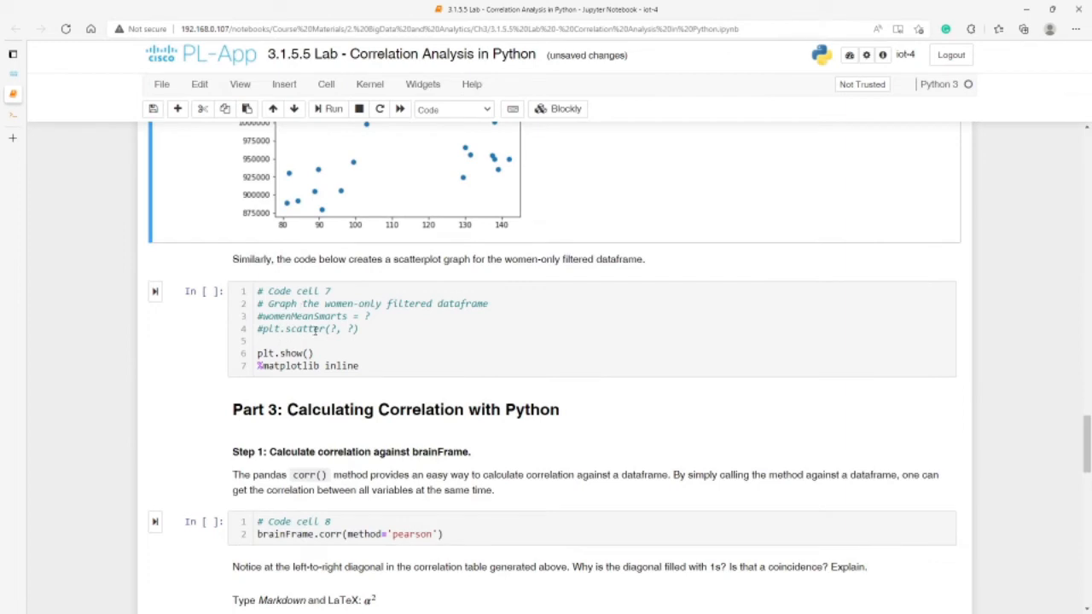
scroll(up, 3)
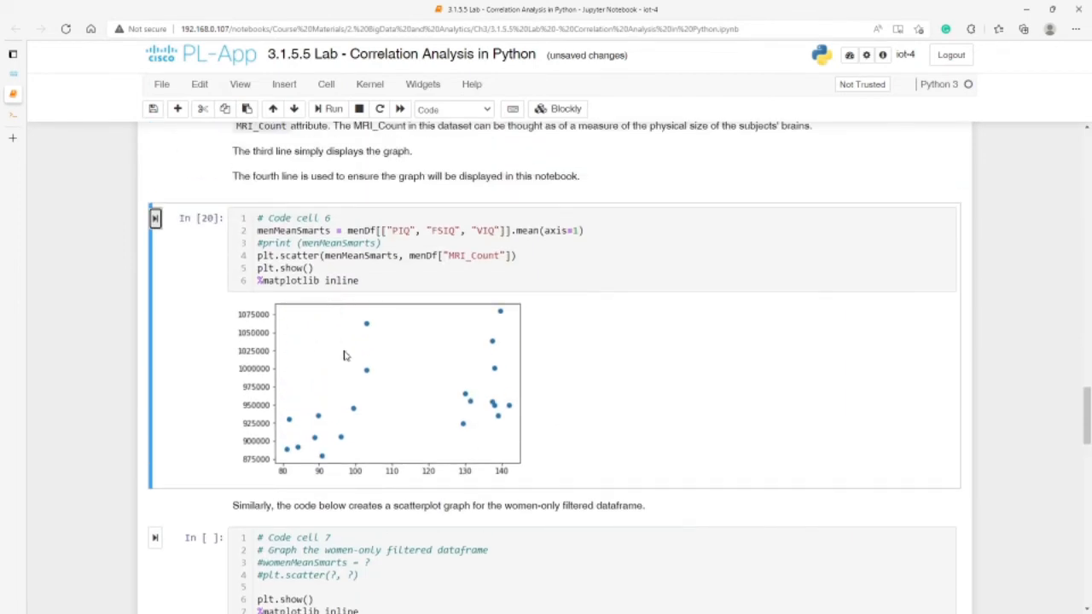
mouse_move(413, 346)
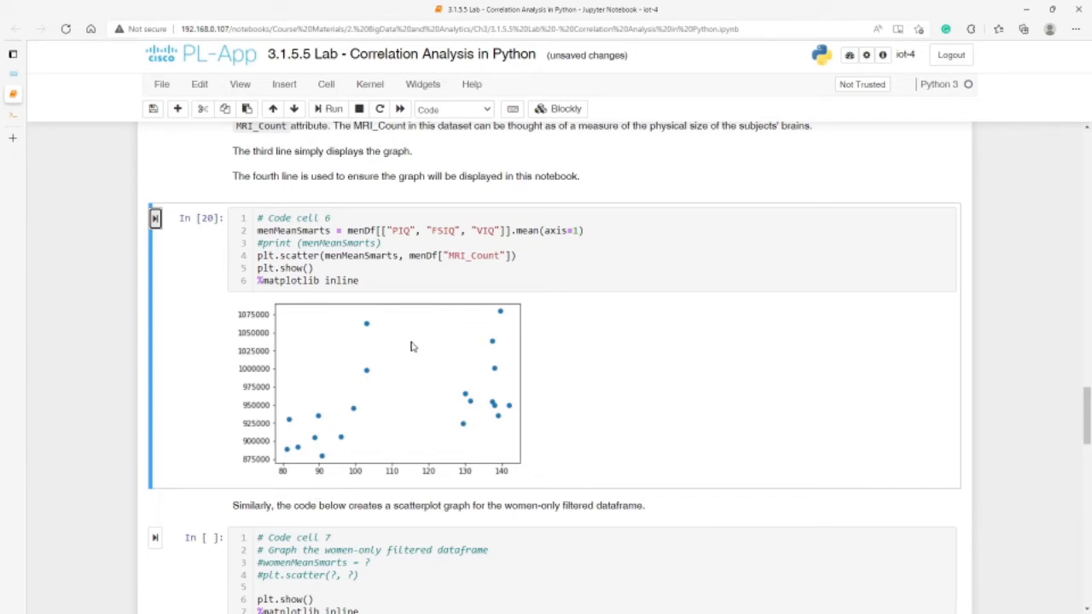
Set cell 7's assignment to womenMeanSmarts = womenDf[["PIQ", "FSIQ", "VIQ"]].mean(axis=1), copied from the men-only line
click(573, 230)
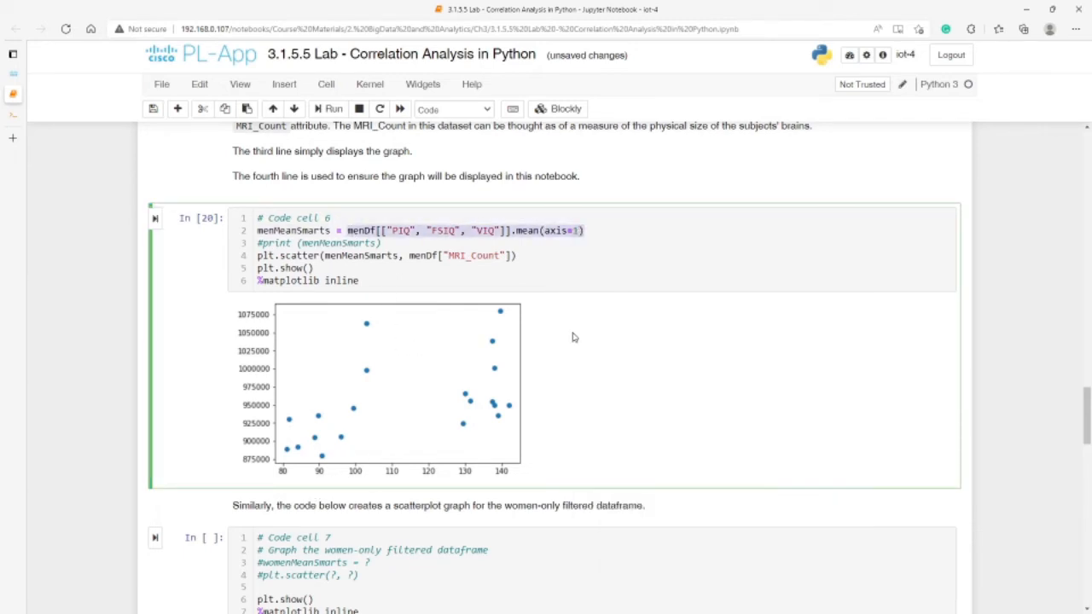
click(367, 562)
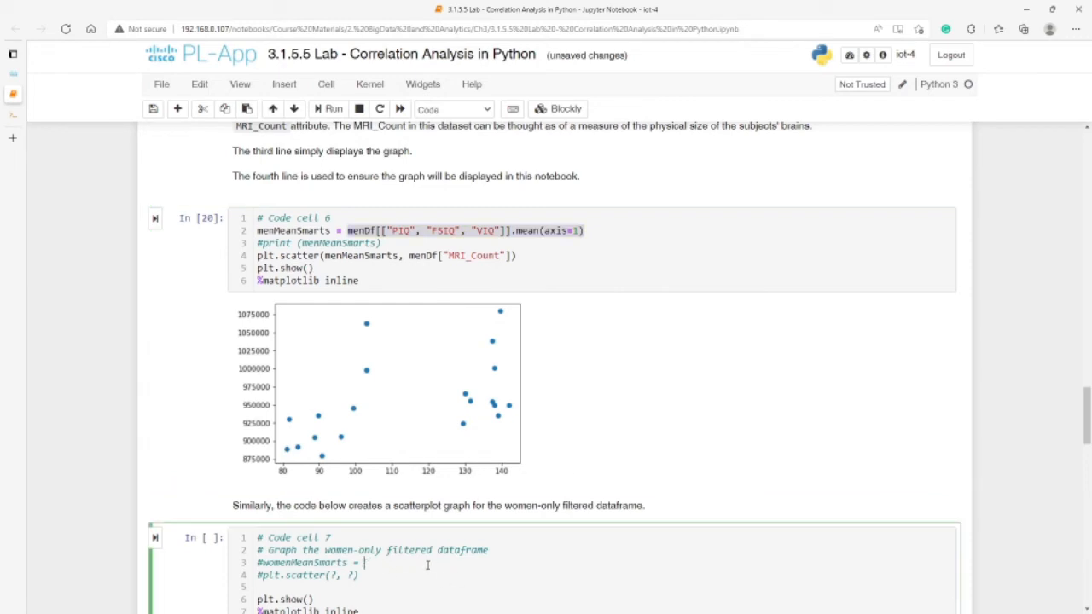
text(menDf[["PIQ", "FSIQ", "VIQ"]].mean(axis=1))
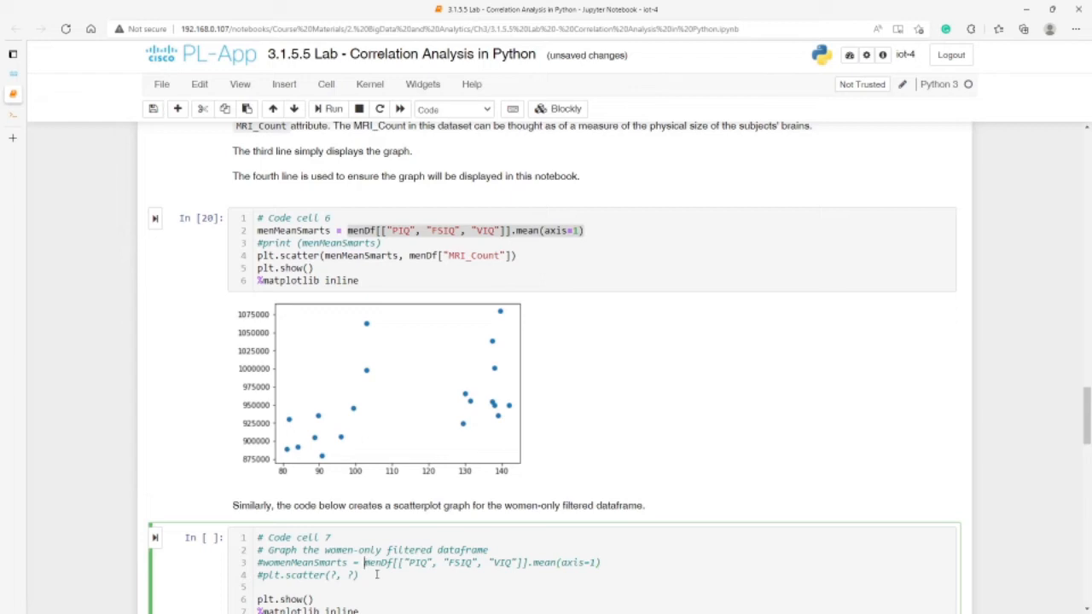
text(fema)
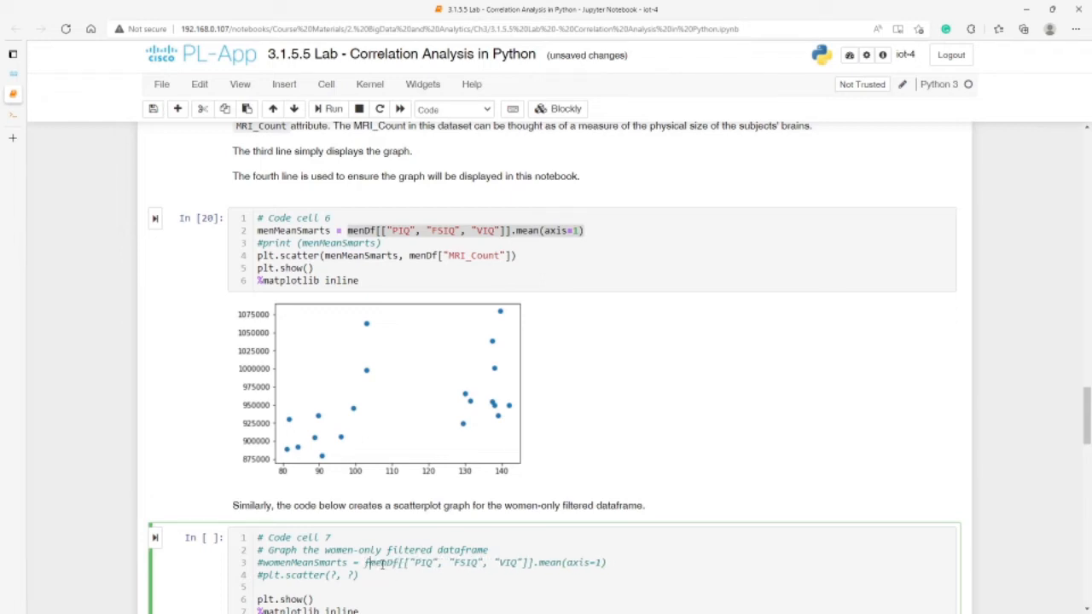
scroll(down, 3)
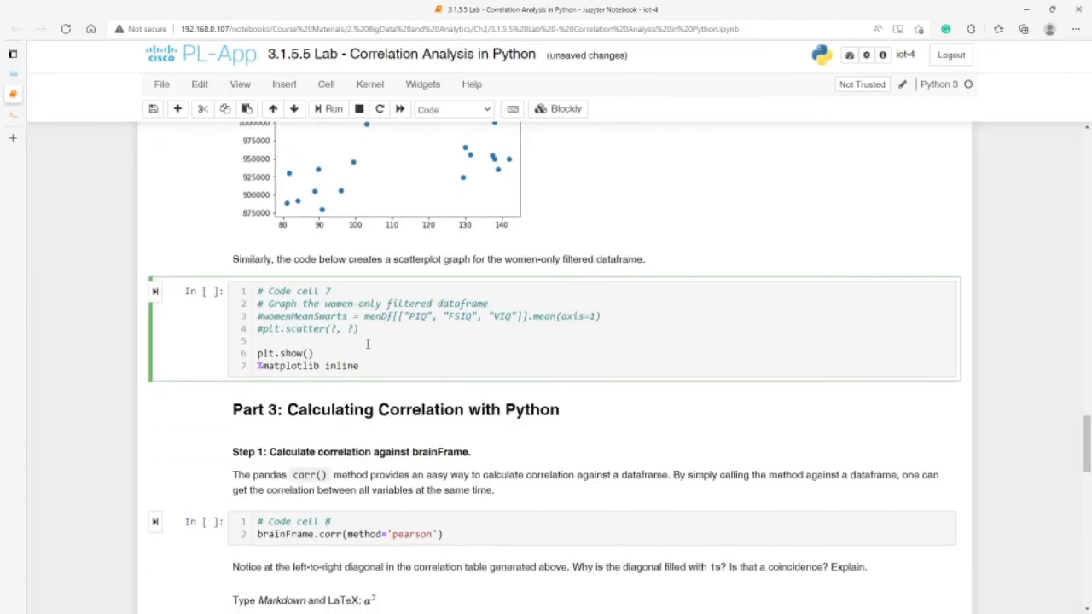
scroll(up, 3)
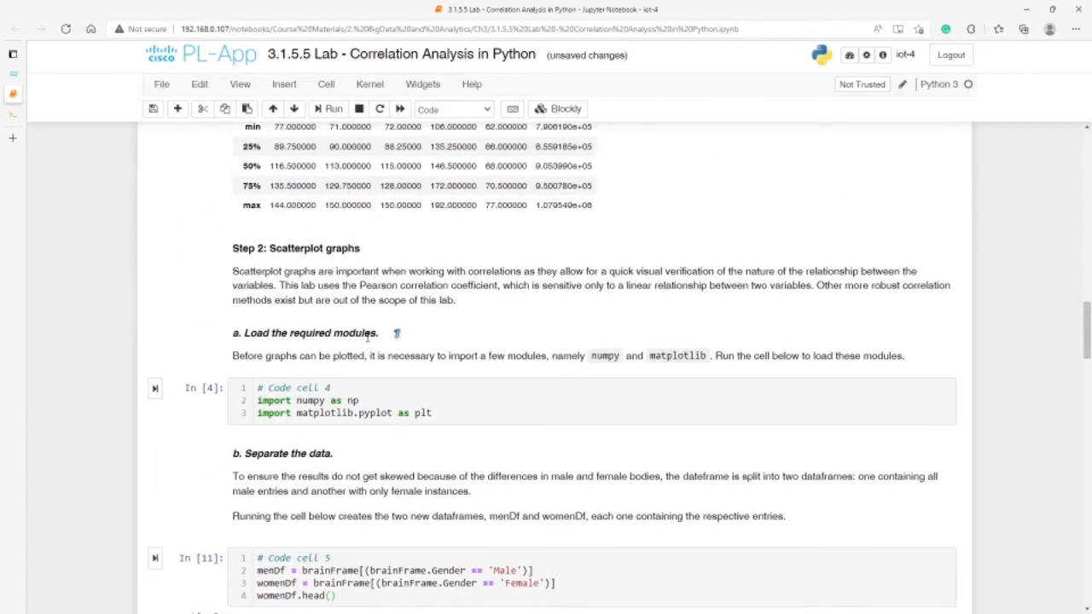
scroll(down, 3)
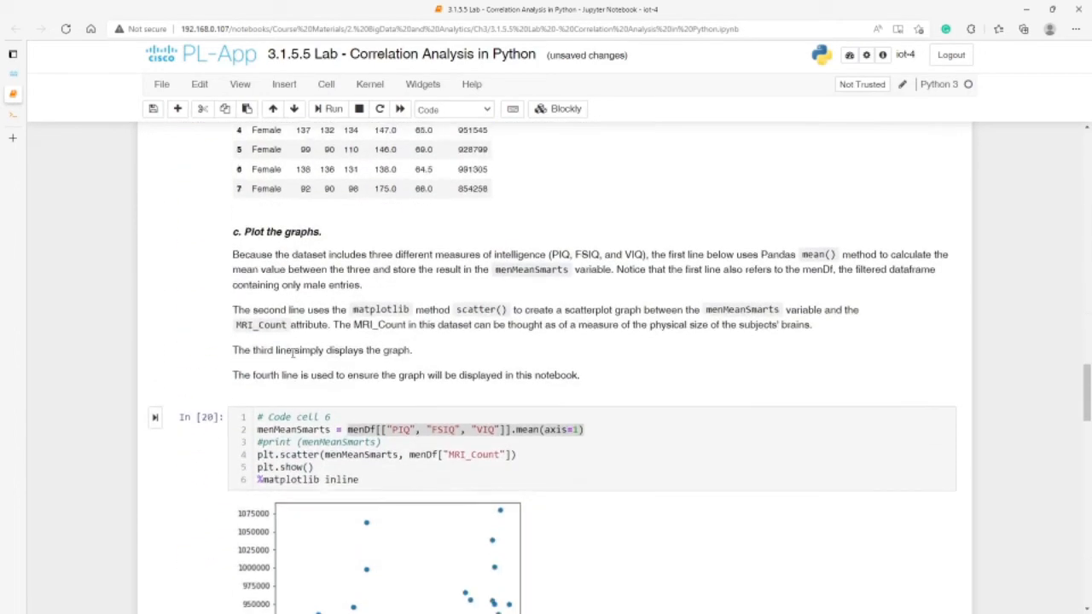
scroll(down, 3)
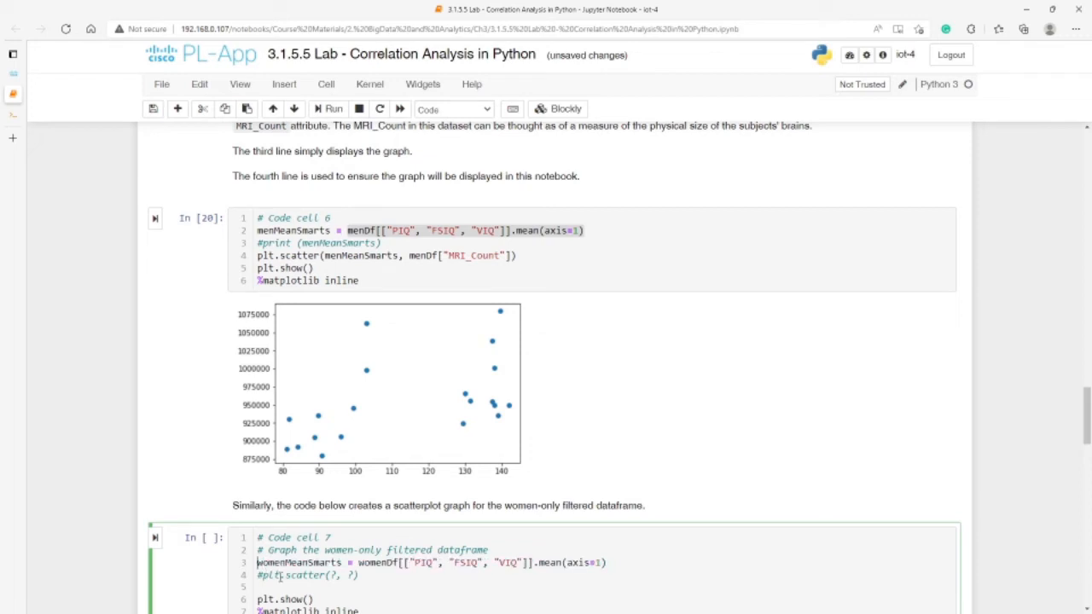
Fill plt.scatter with womenMeanSmarts and womenDf["MRI_Count"], run the women-only scatterplot, and scroll to Part 3
double_click(299, 563)
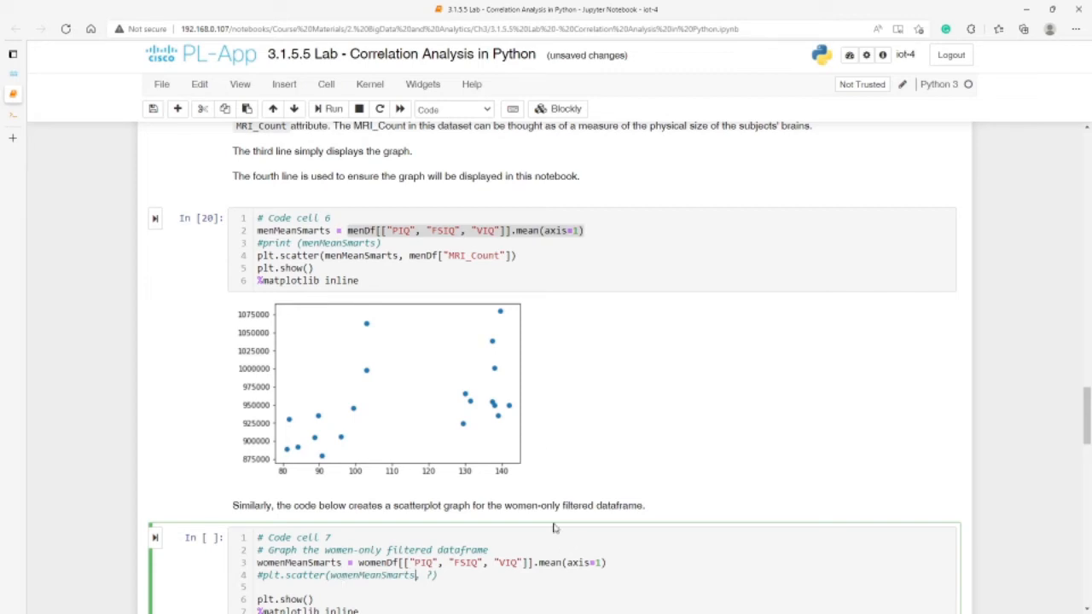
click(440, 256)
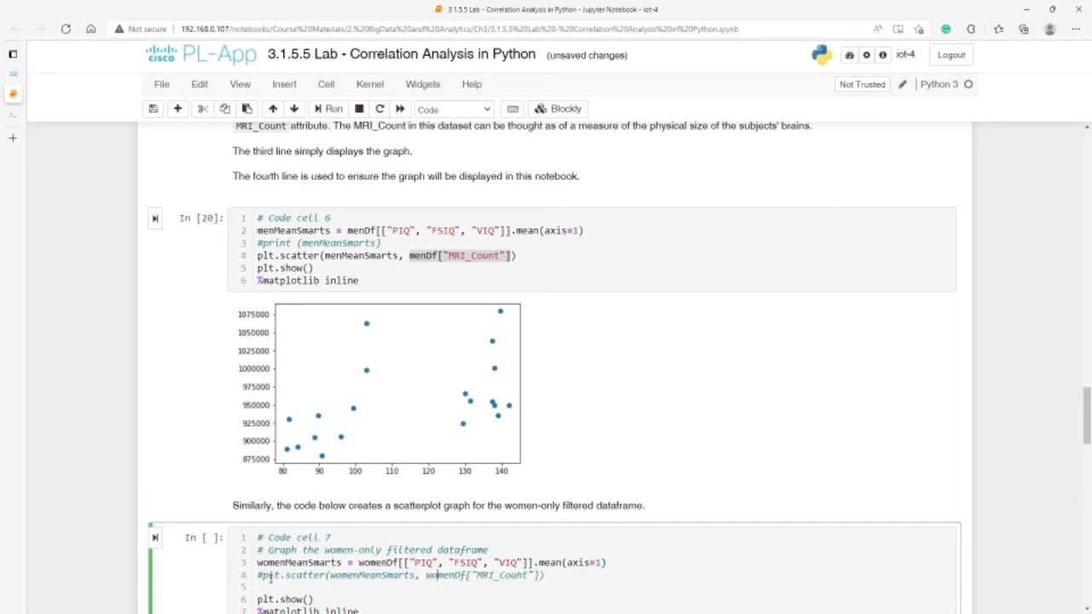
scroll(down, 3)
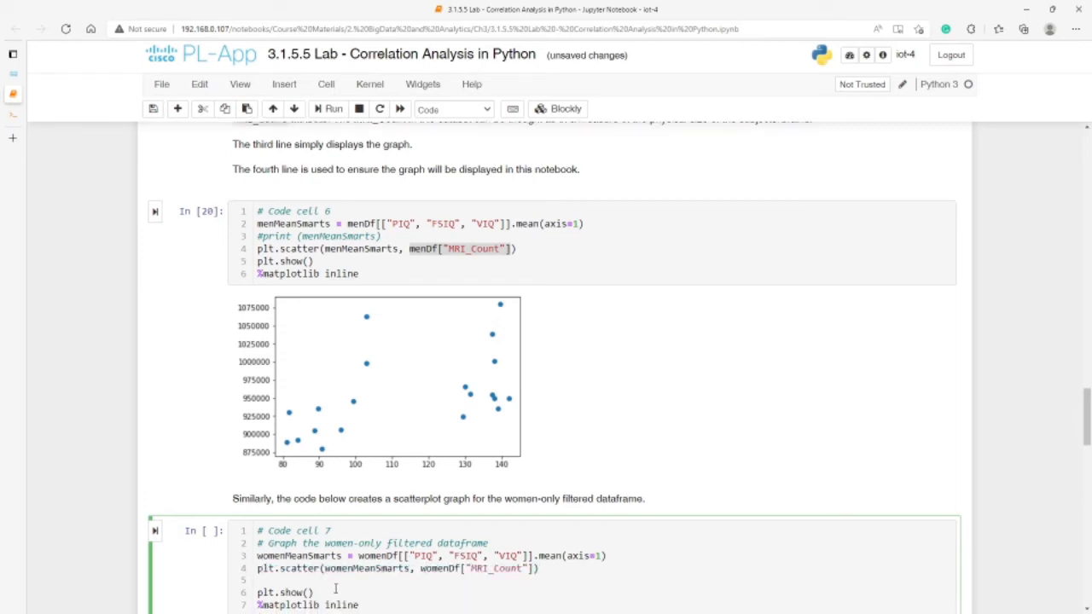
scroll(down, 3)
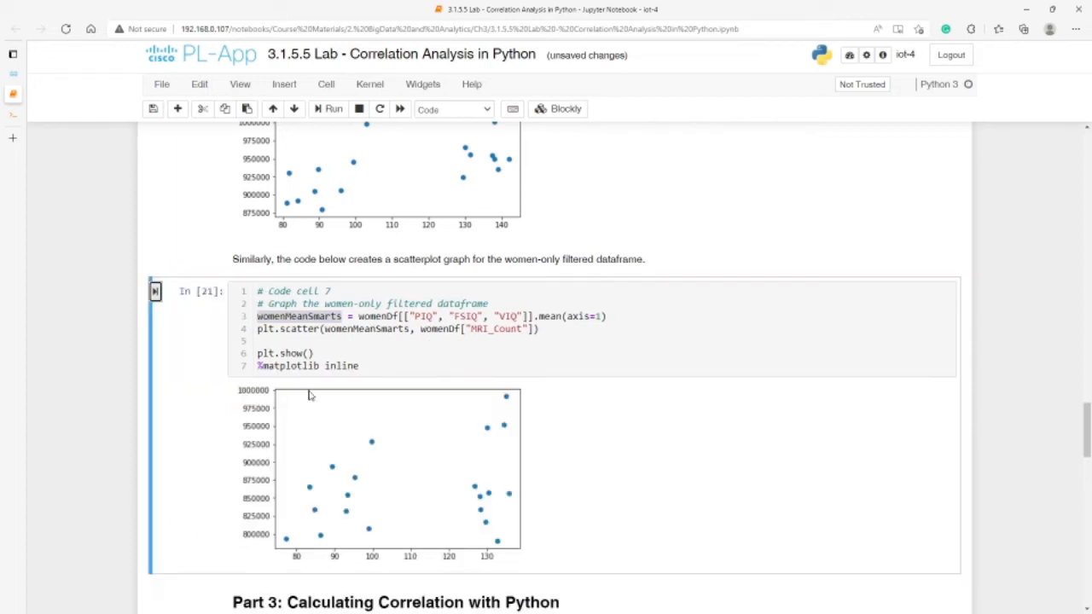
mouse_move(308, 423)
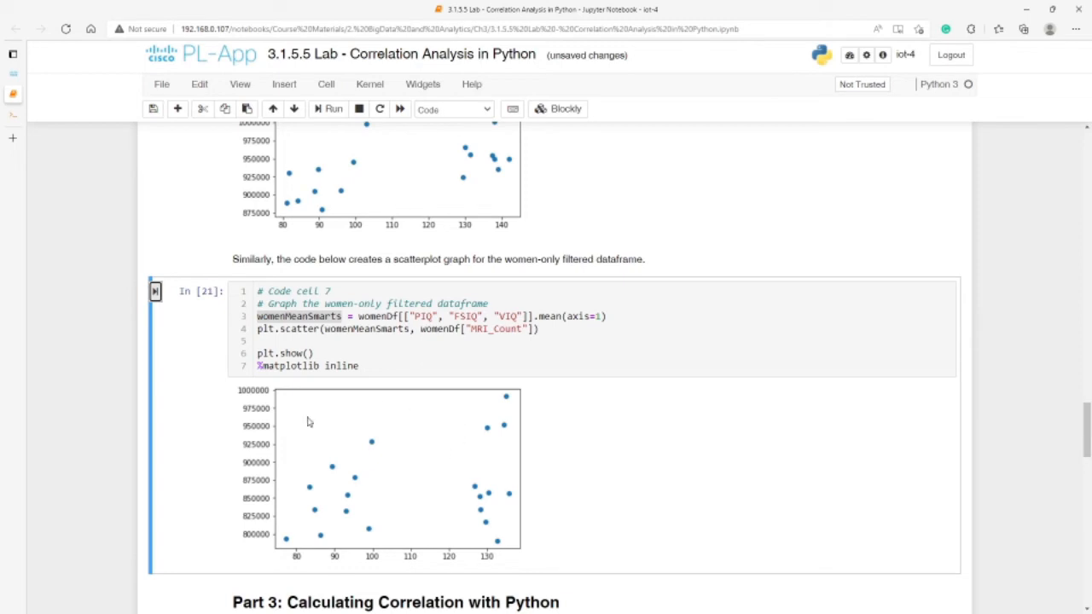
scroll(down, 3)
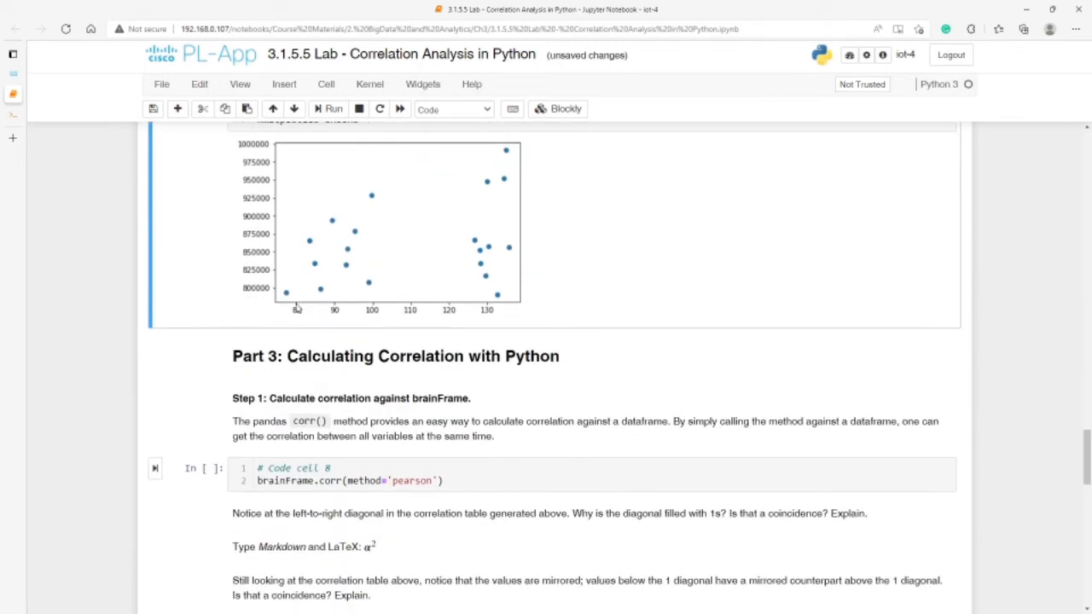
mouse_move(278, 235)
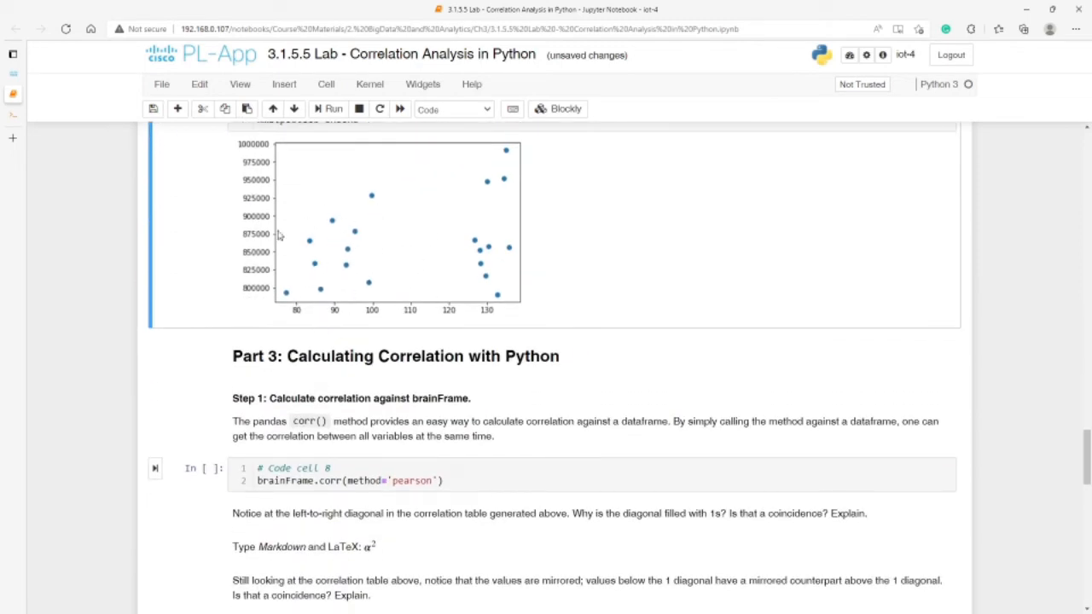
mouse_move(362, 372)
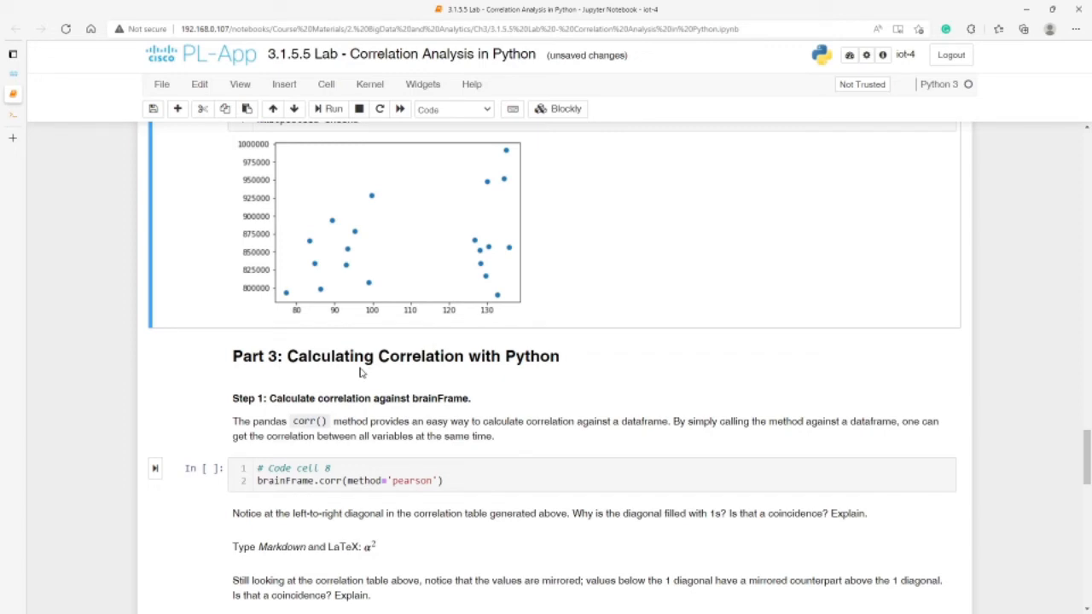
mouse_move(394, 397)
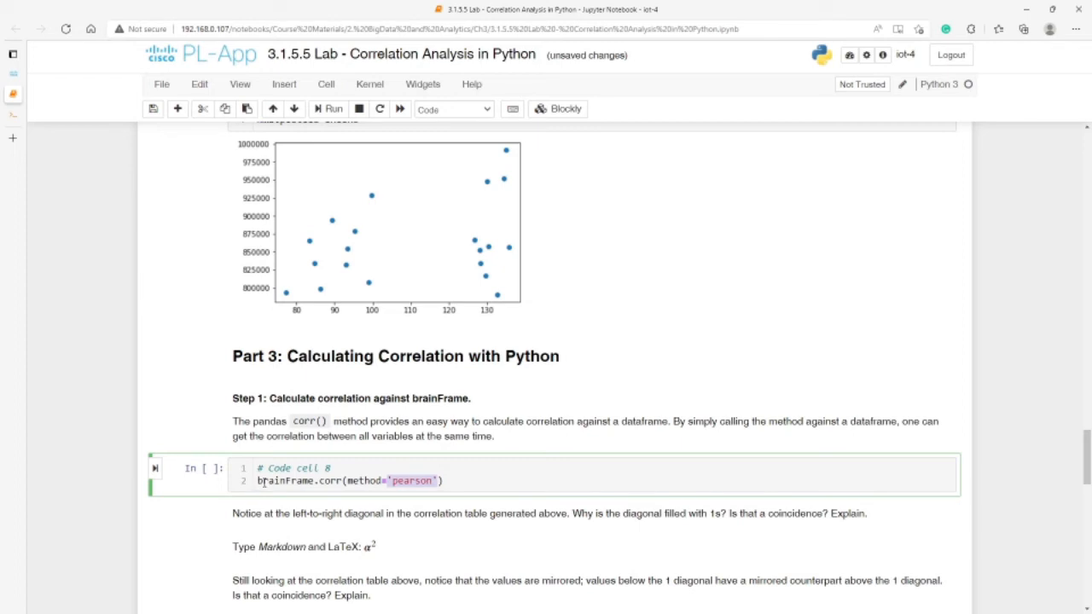
Run code cell 8 to show brainFrame's Pearson correlation table and review its diagonal of 1s down to cell 9
click(333, 109)
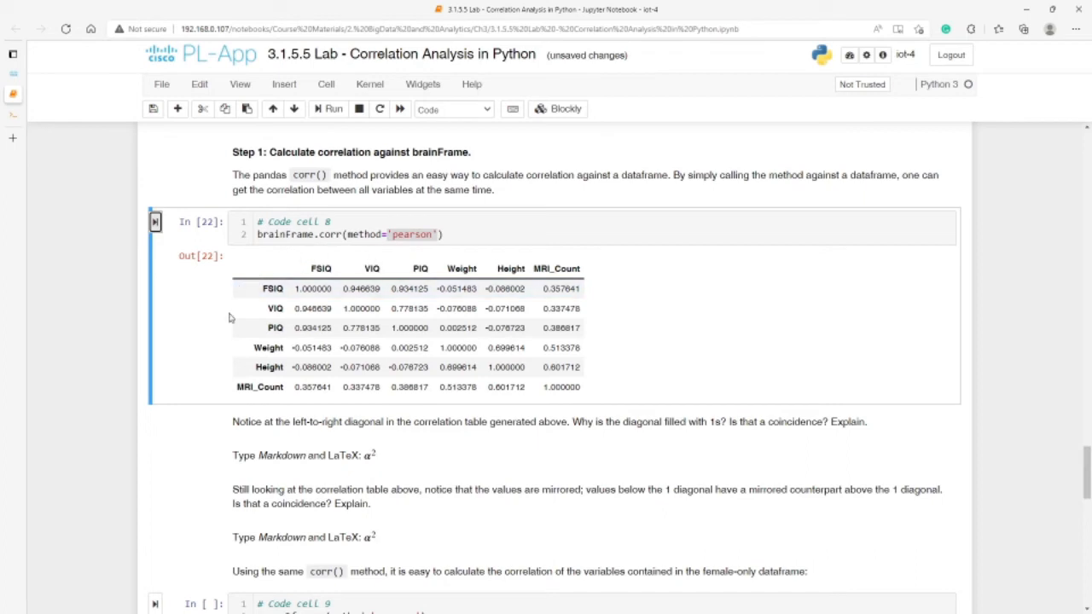
mouse_move(306, 435)
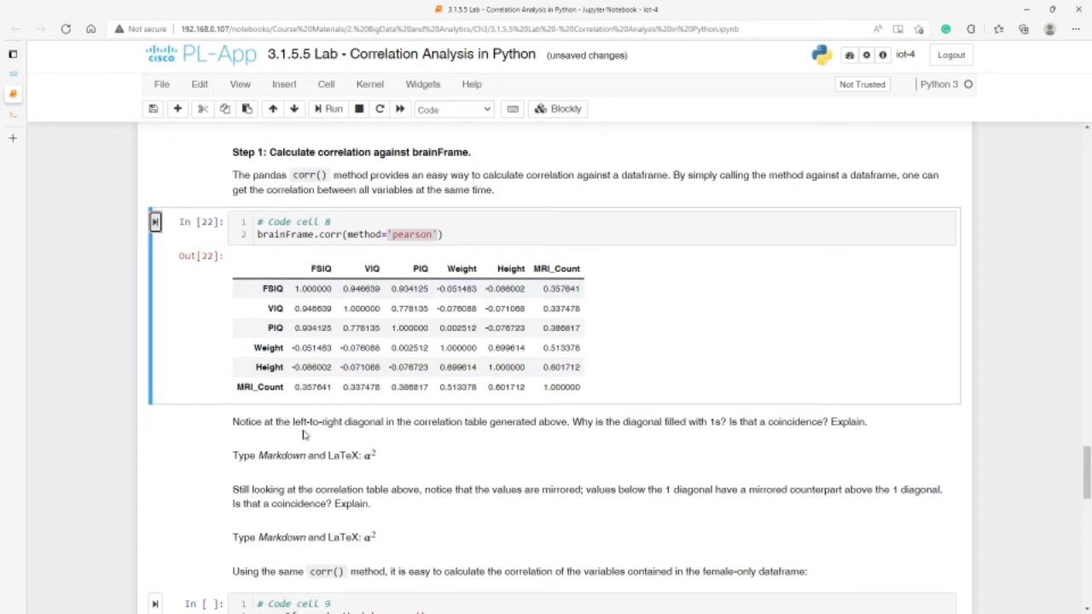
mouse_move(382, 433)
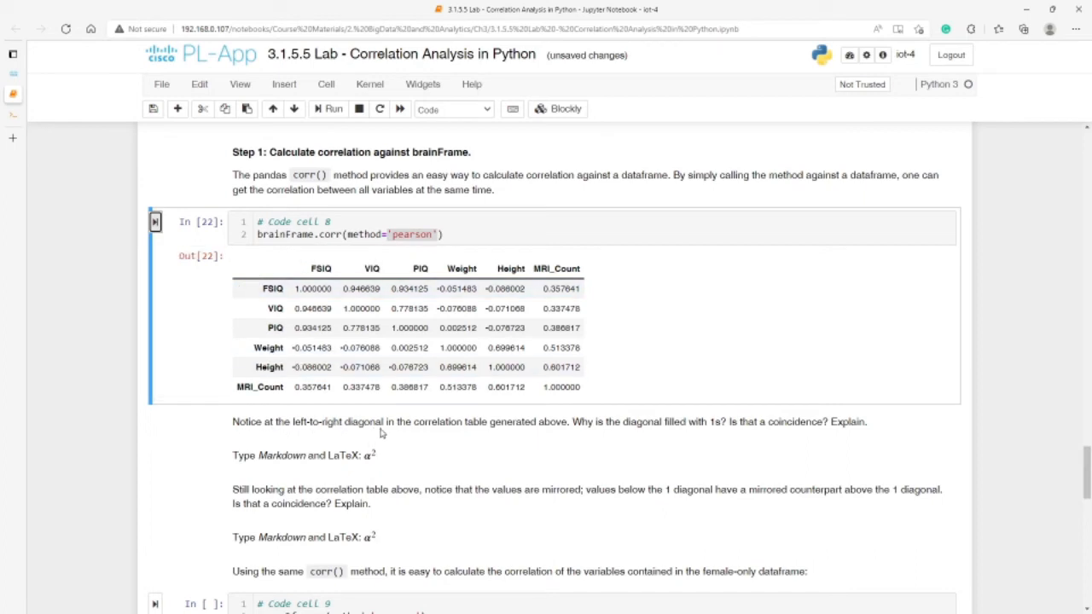
mouse_move(522, 436)
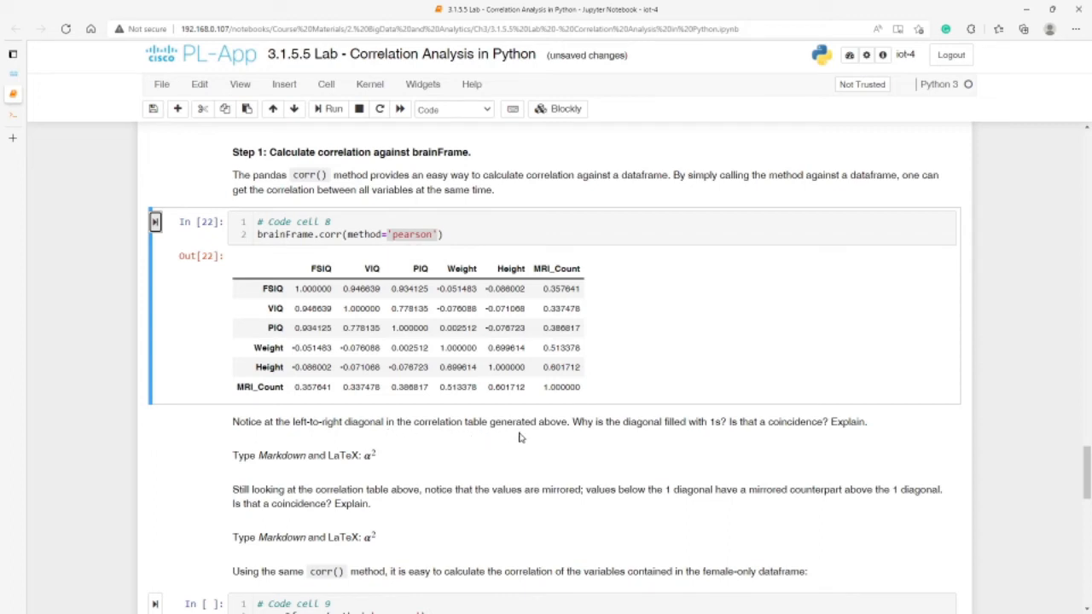
mouse_move(706, 435)
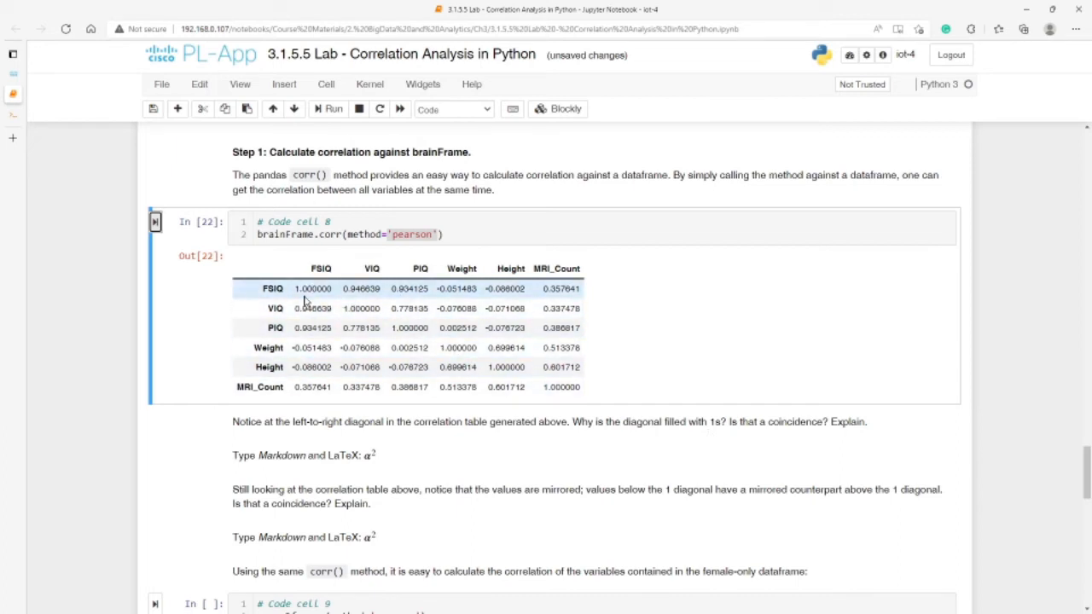
mouse_move(647, 462)
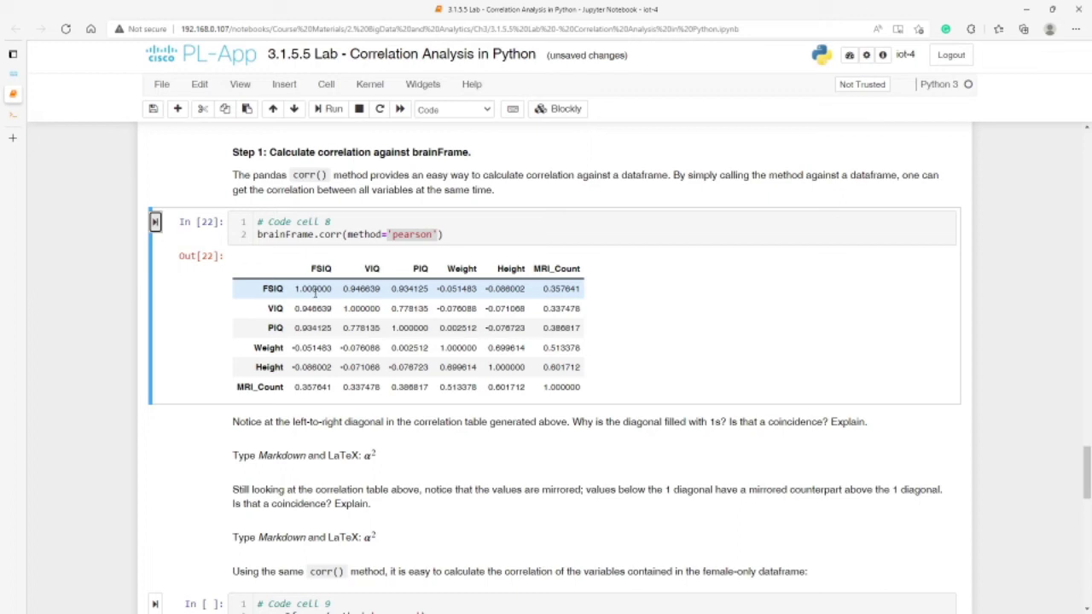
mouse_move(343, 307)
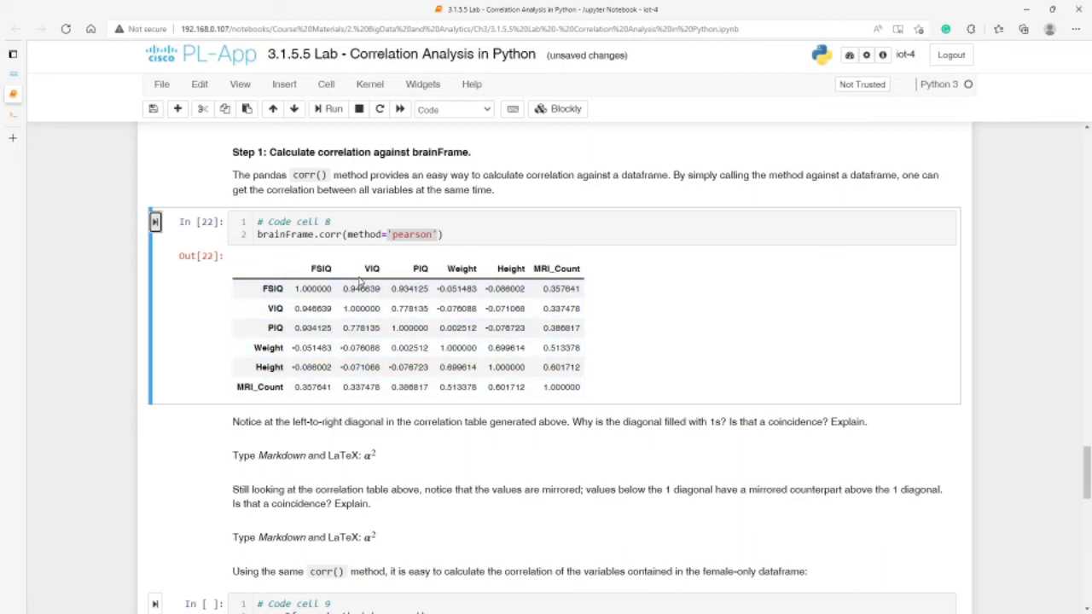
scroll(down, 3)
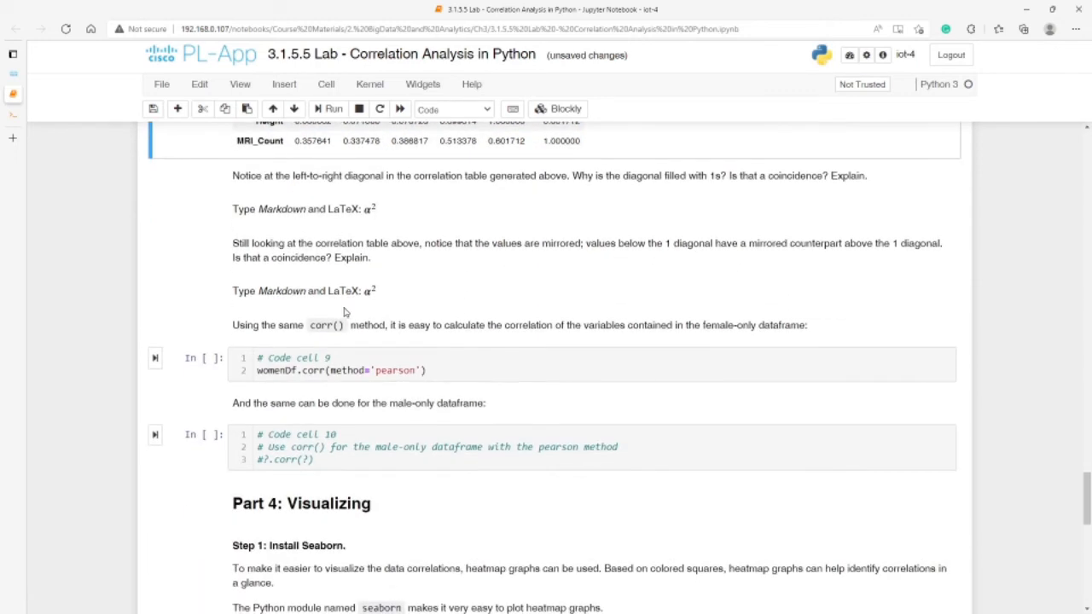
mouse_move(612, 279)
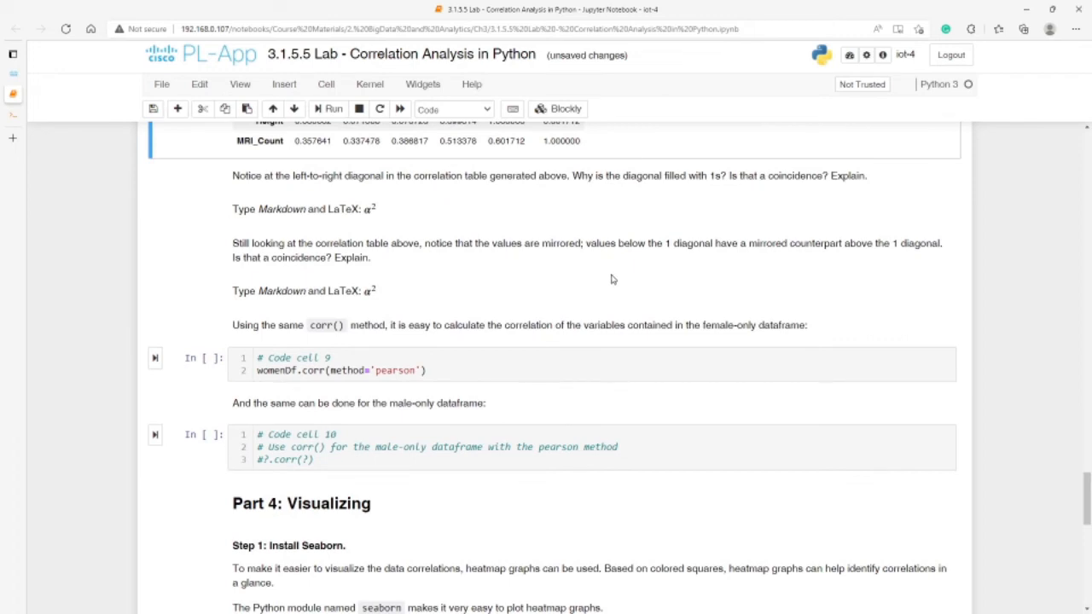
mouse_move(334, 254)
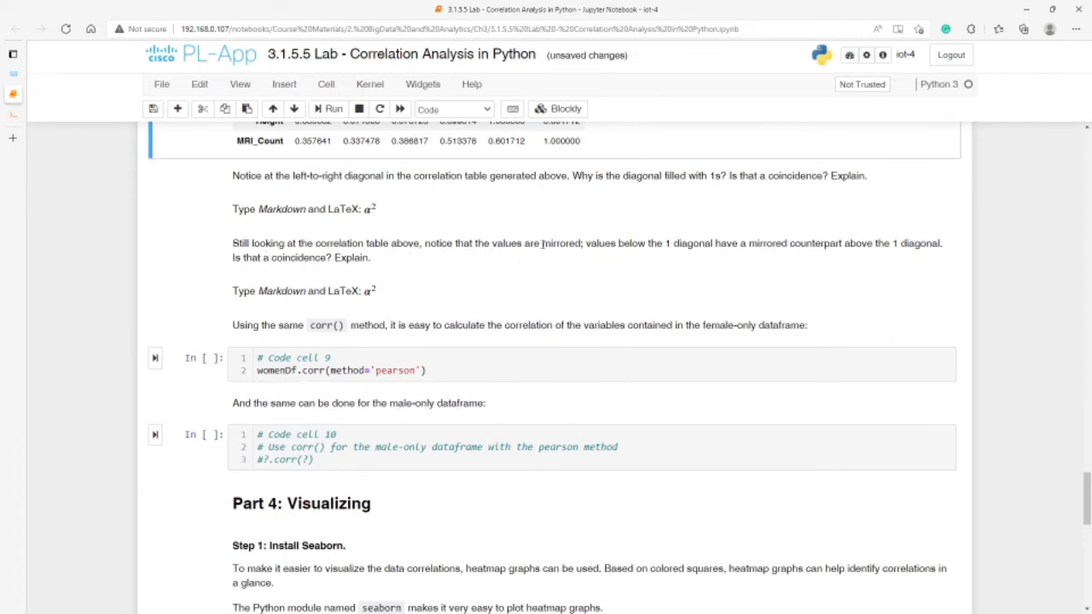
scroll(up, 3)
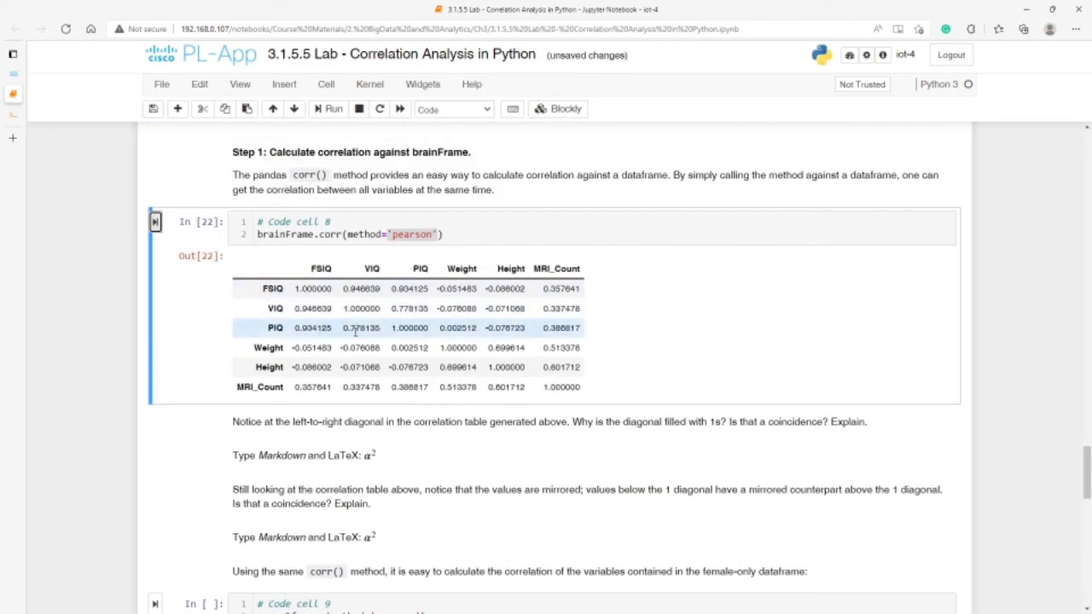
scroll(down, 3)
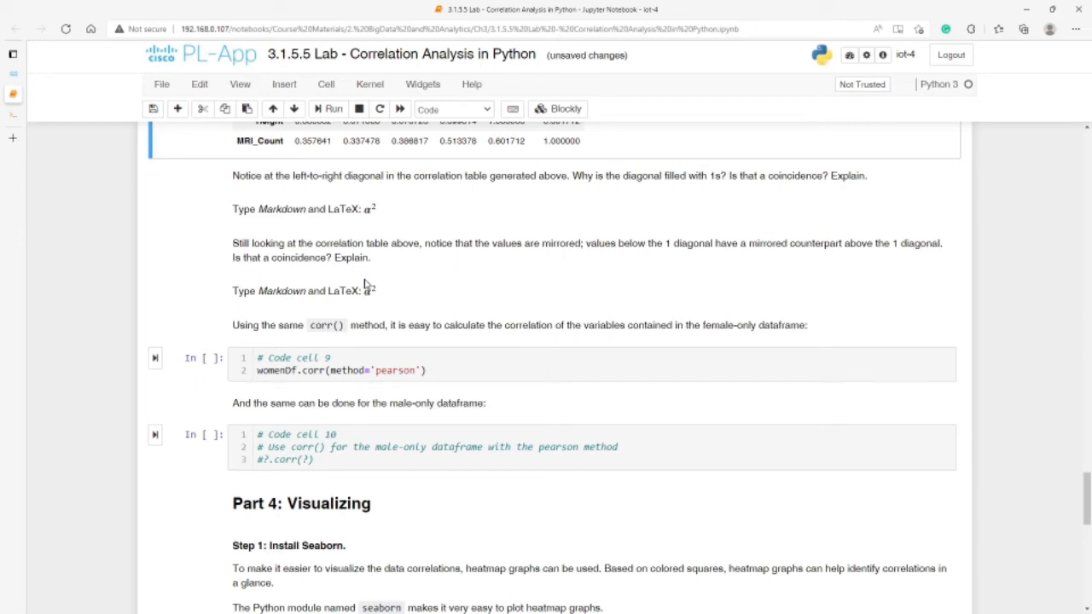
mouse_move(389, 347)
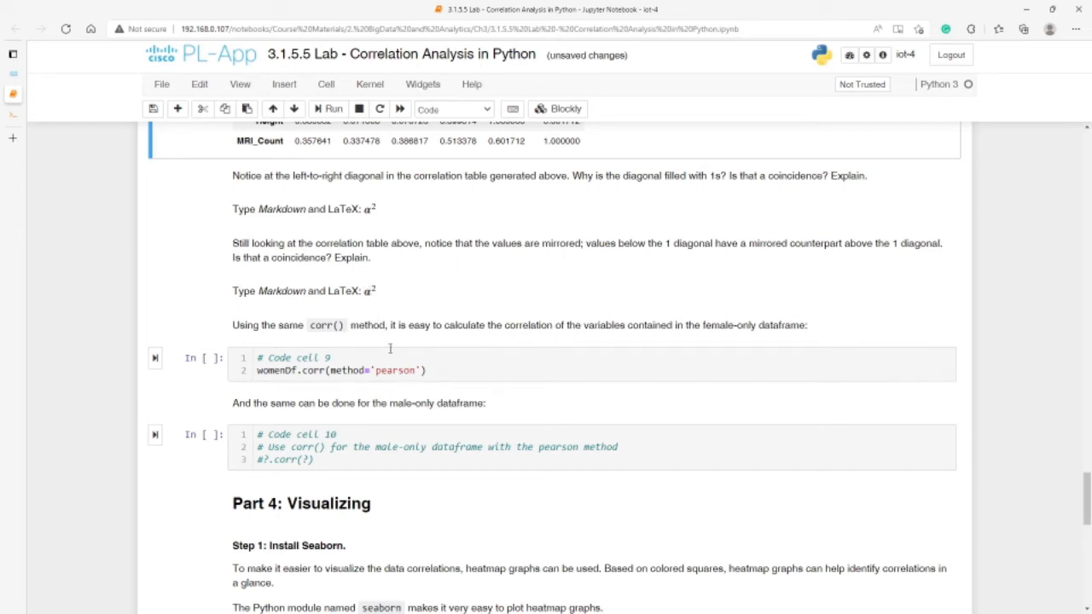
mouse_move(215, 390)
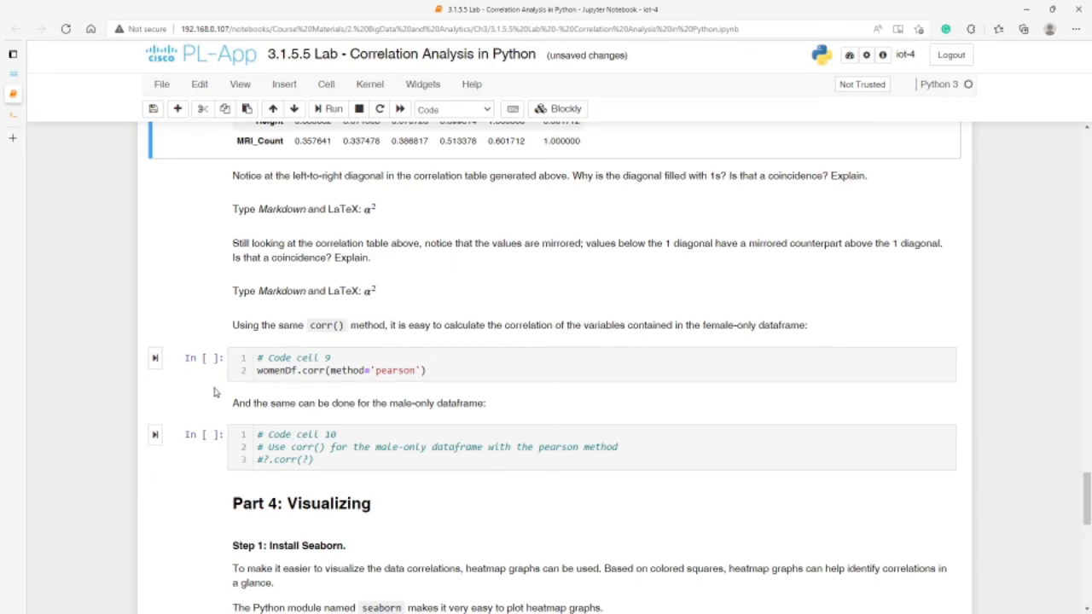
mouse_move(314, 390)
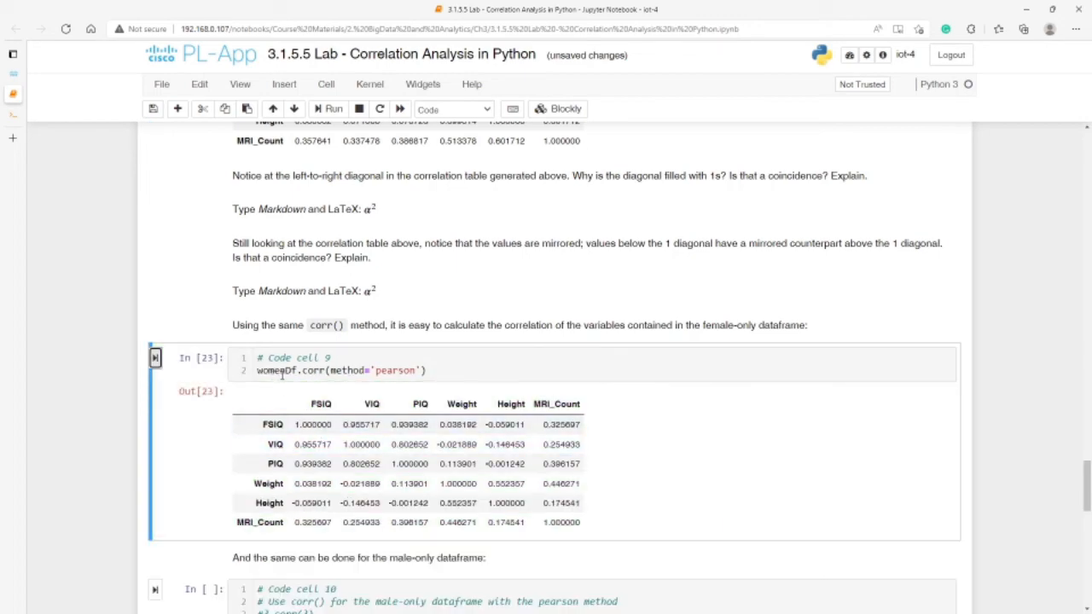
Scroll between the women-only Pearson correlation table under cell 9 and code cell 10
scroll(down, 3)
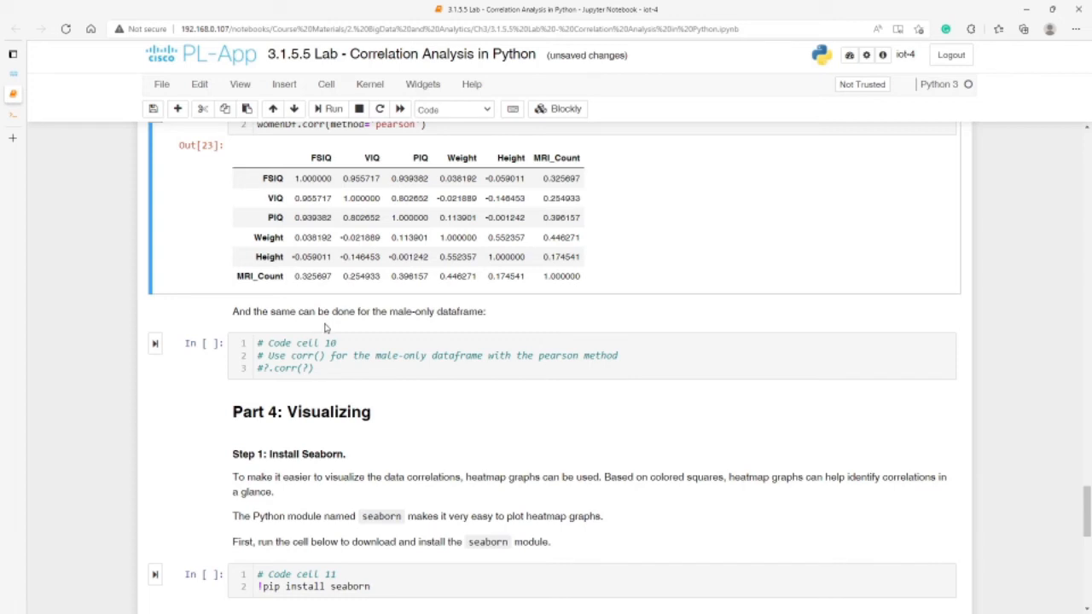
scroll(up, 3)
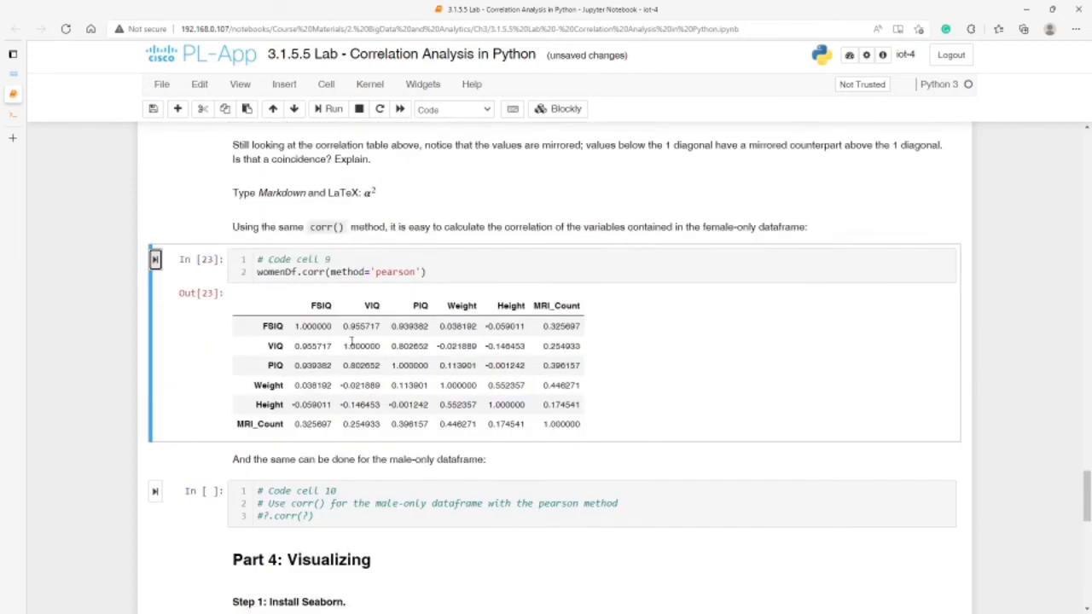
scroll(up, 3)
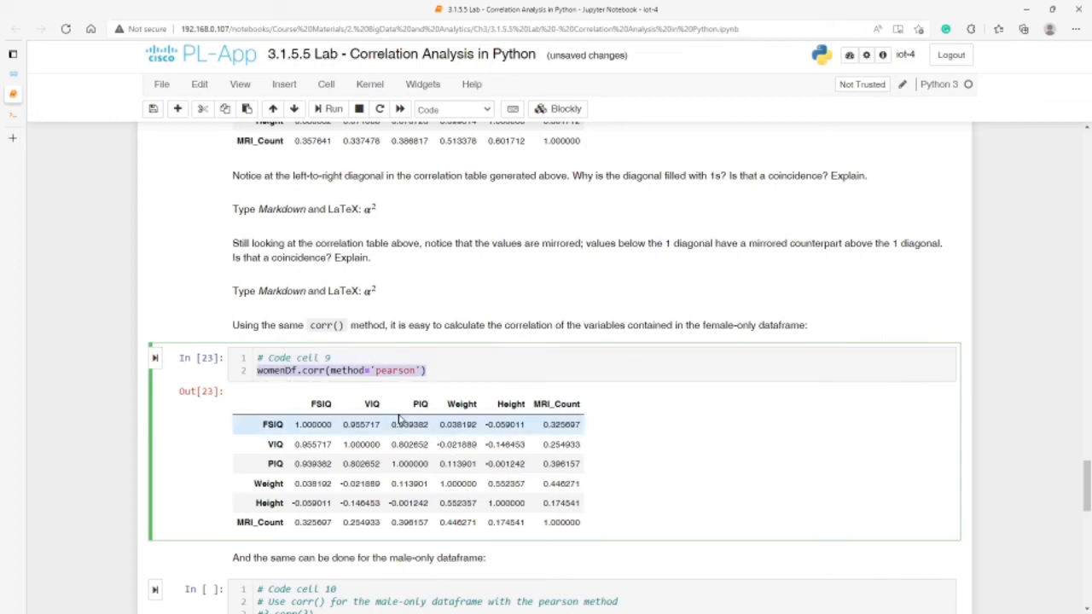
scroll(down, 3)
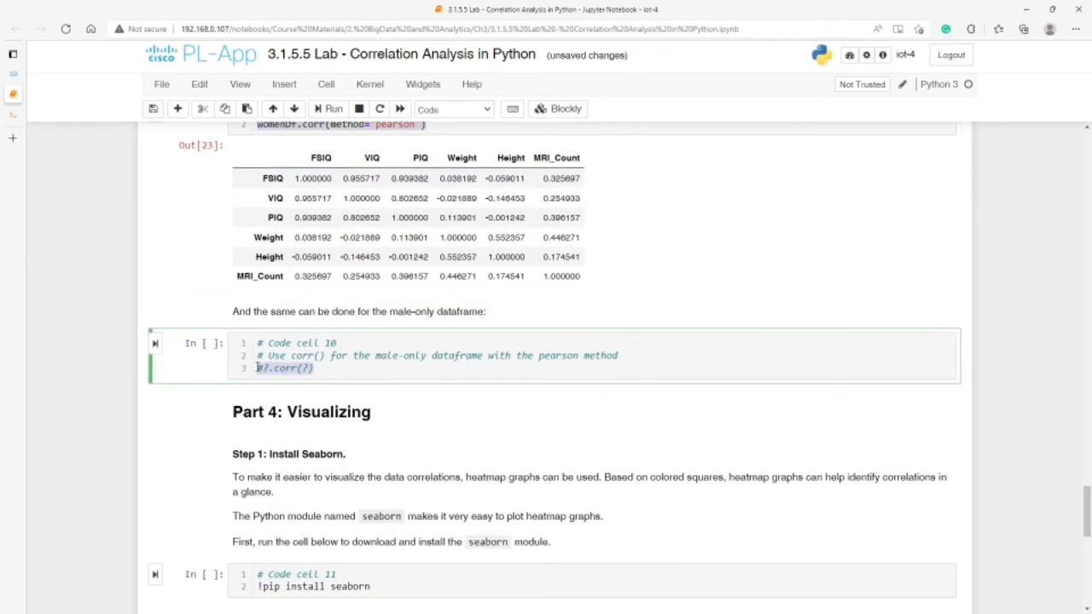
Run cell 10 for menDf.corr(method='pearson') and bring Part 4: Visualizing into view
text(womenDf.corr(method='pearson'))
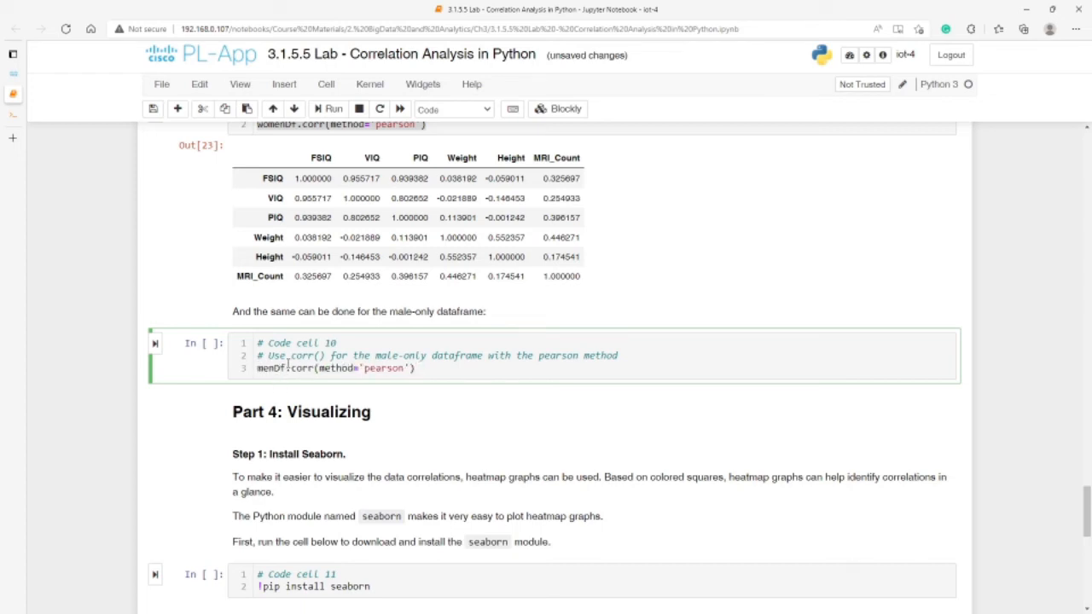
click(327, 109)
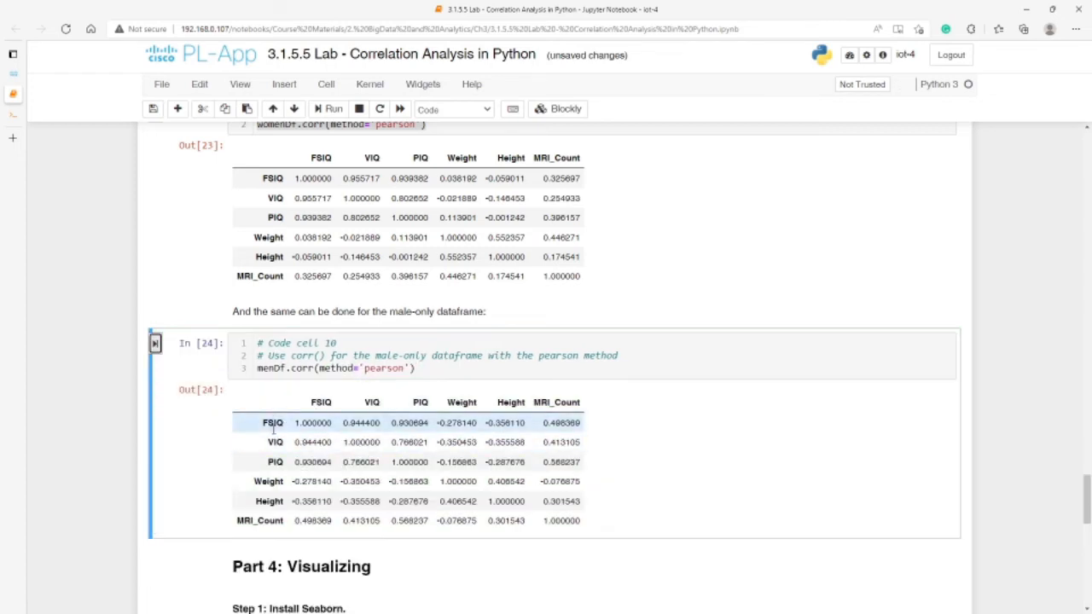
scroll(down, 3)
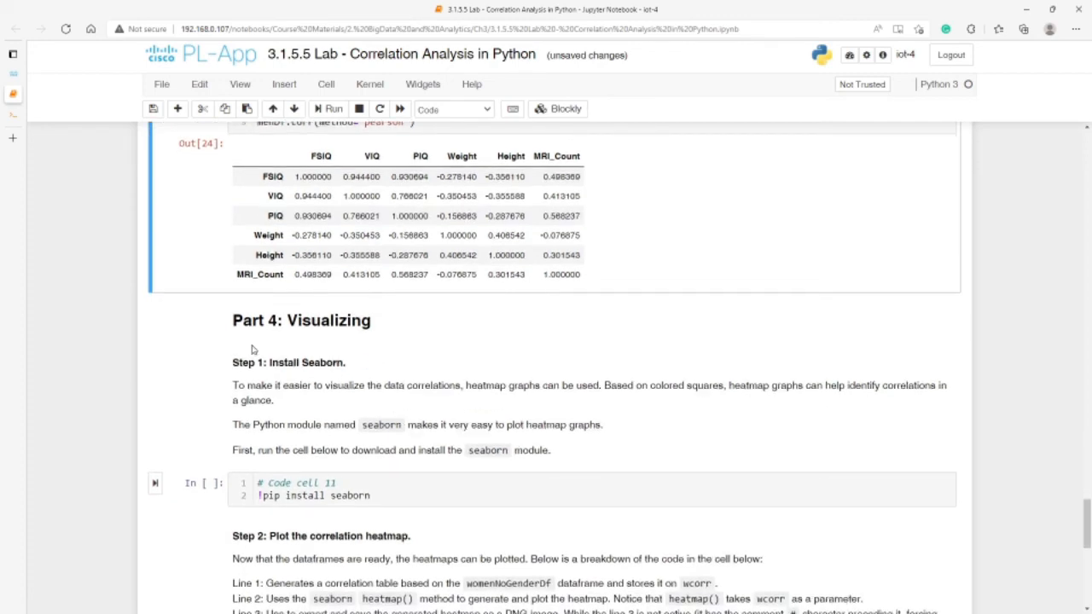
mouse_move(263, 375)
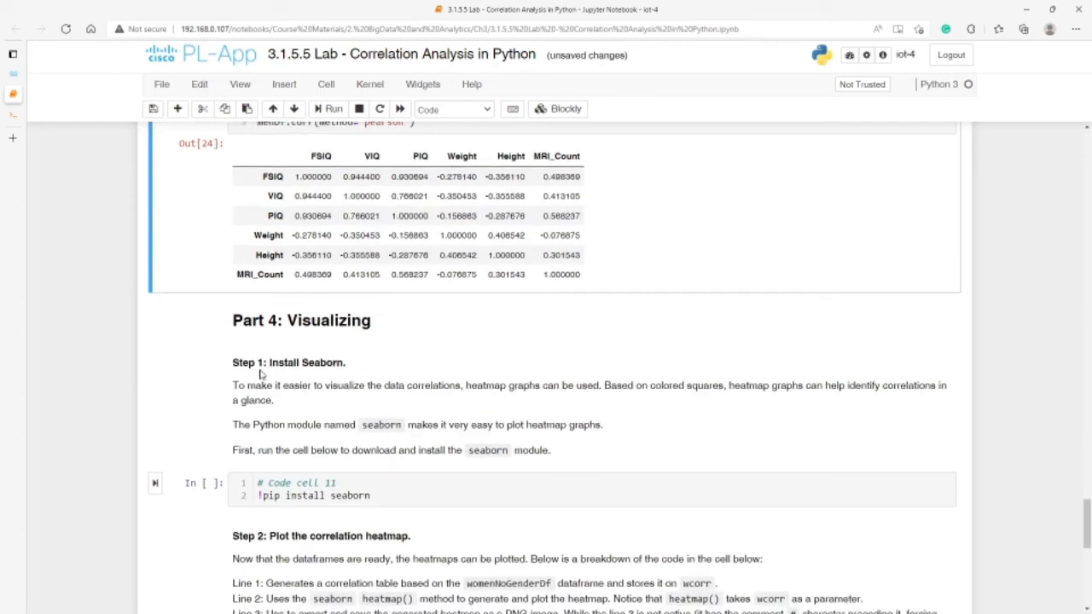
mouse_move(290, 385)
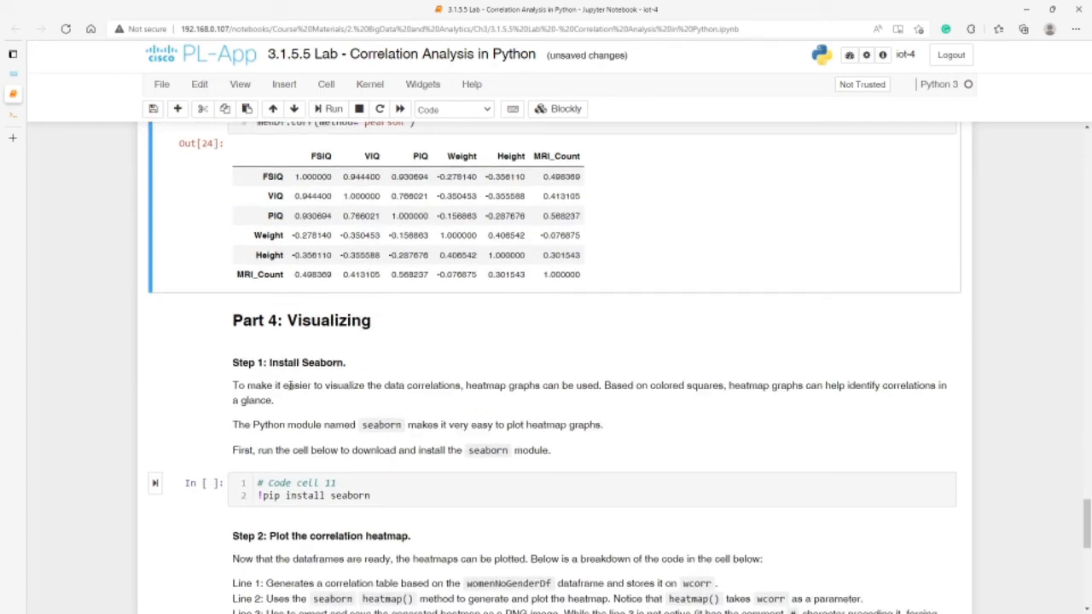
mouse_move(382, 347)
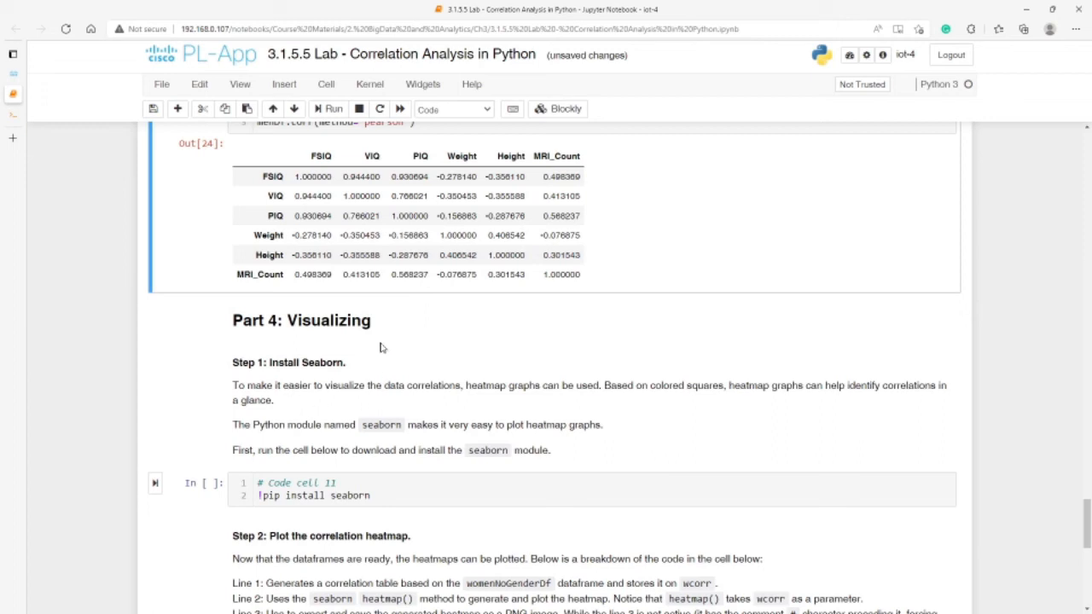
mouse_move(361, 341)
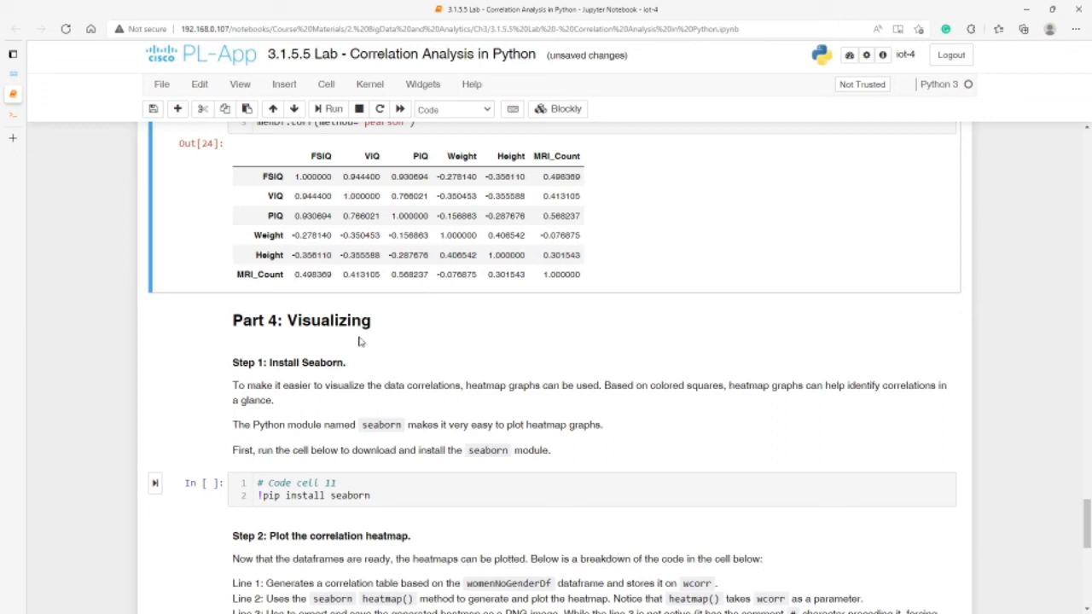
mouse_move(270, 471)
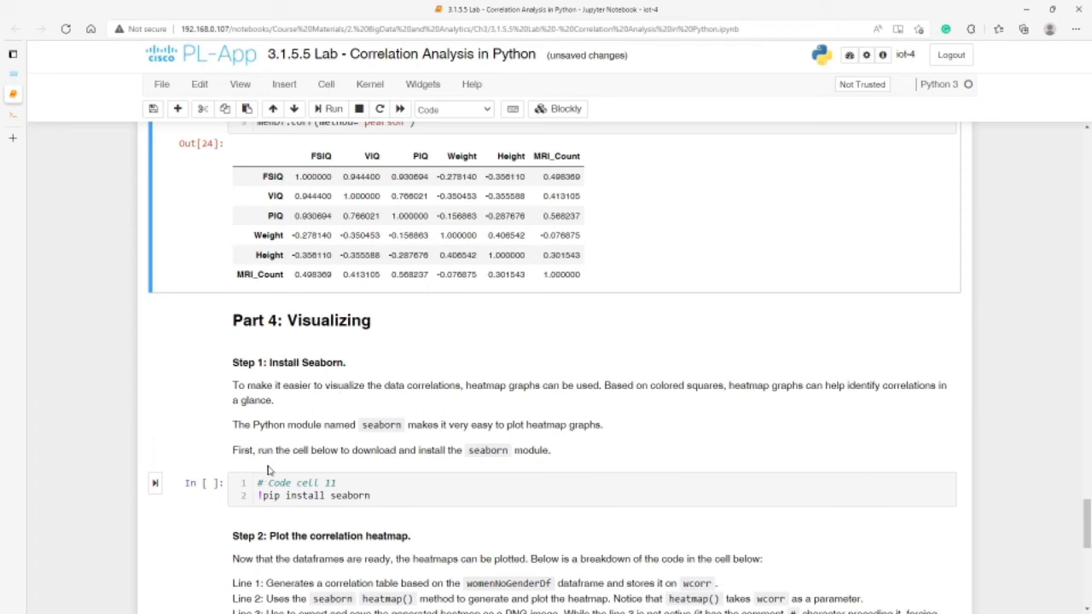
mouse_move(365, 428)
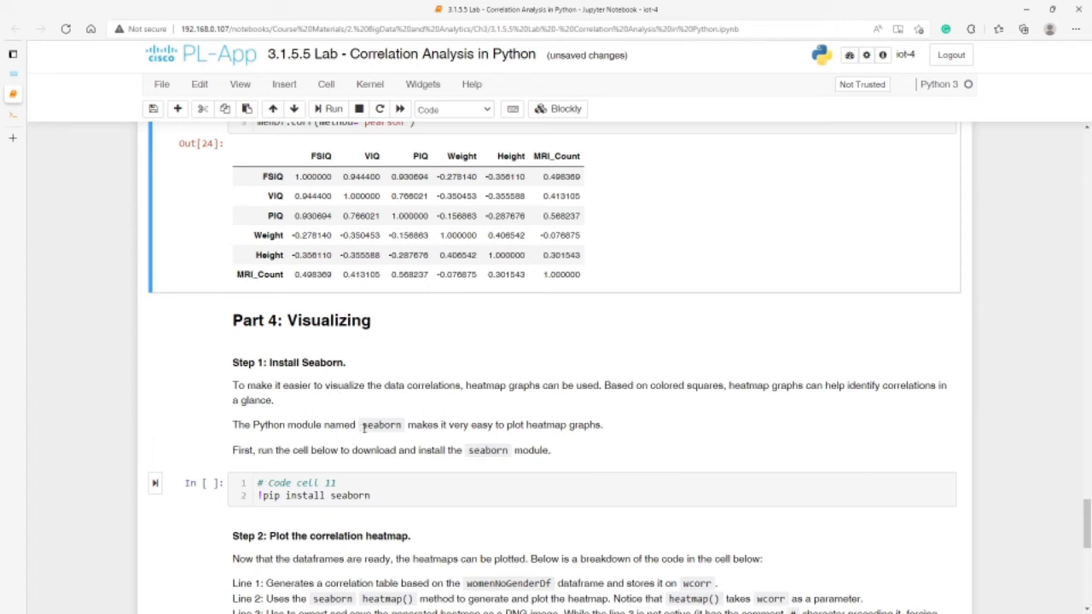
mouse_move(505, 437)
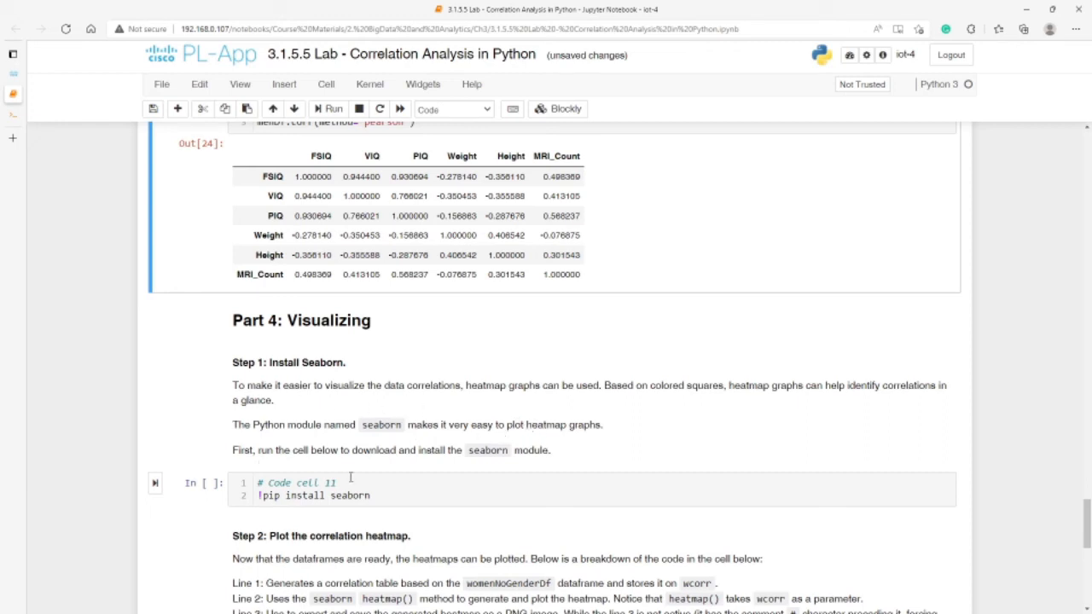
mouse_move(361, 380)
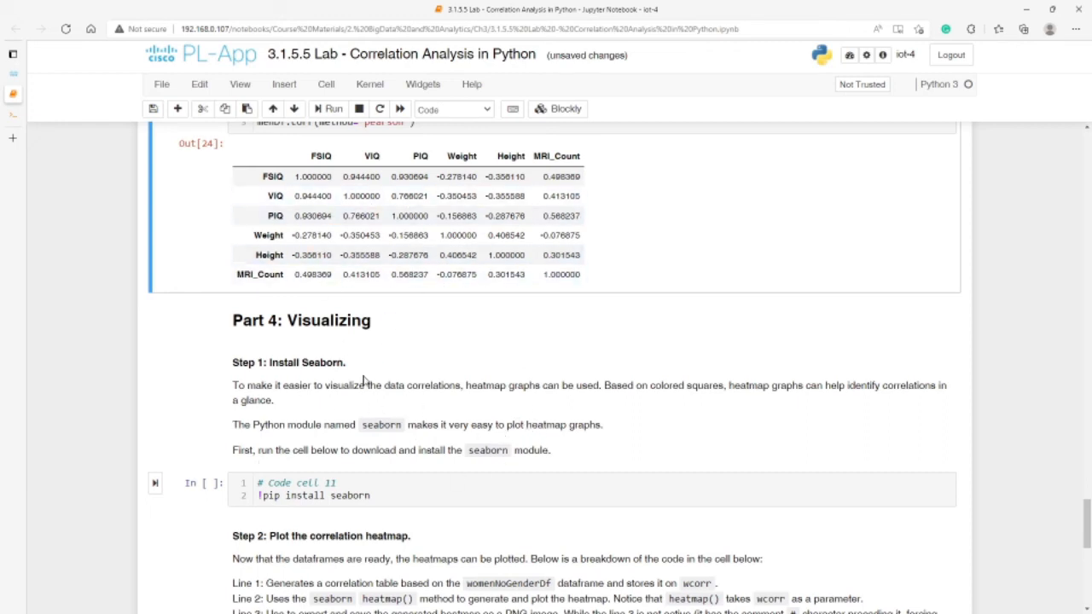
mouse_move(679, 396)
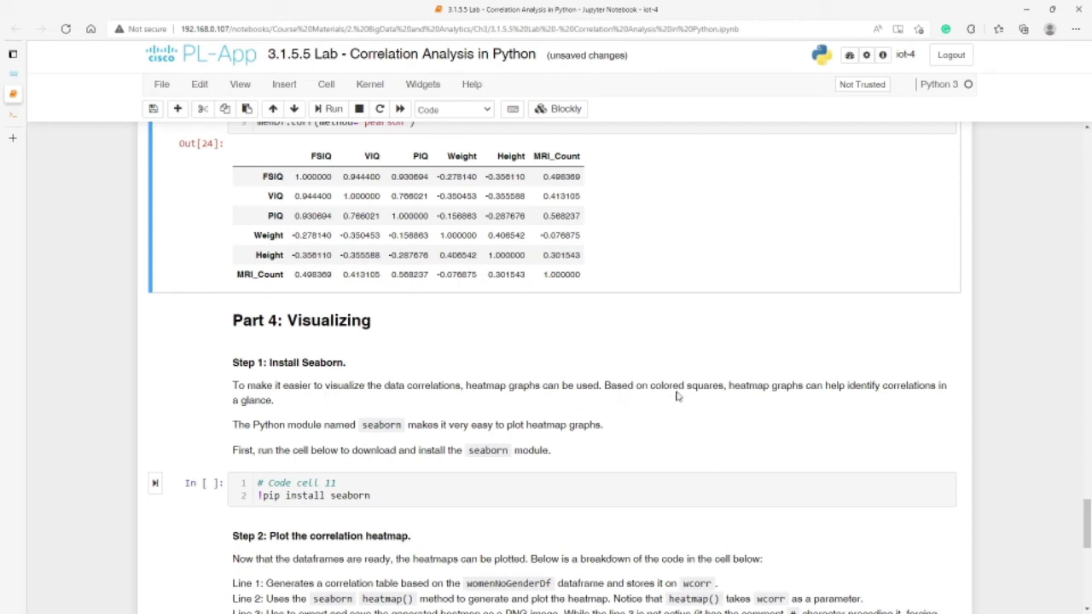
mouse_move(510, 428)
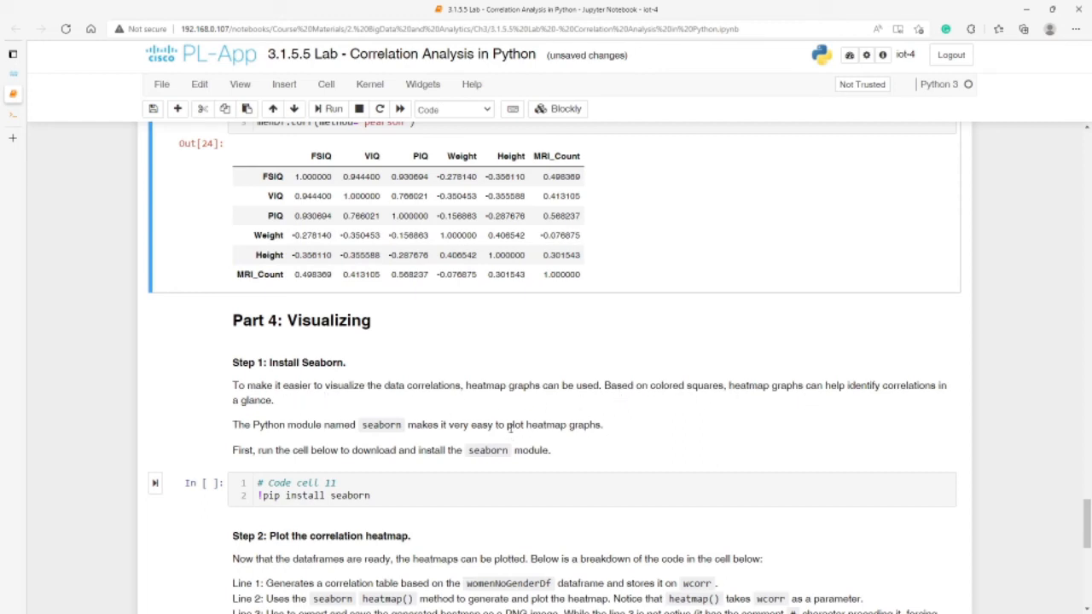
mouse_move(523, 406)
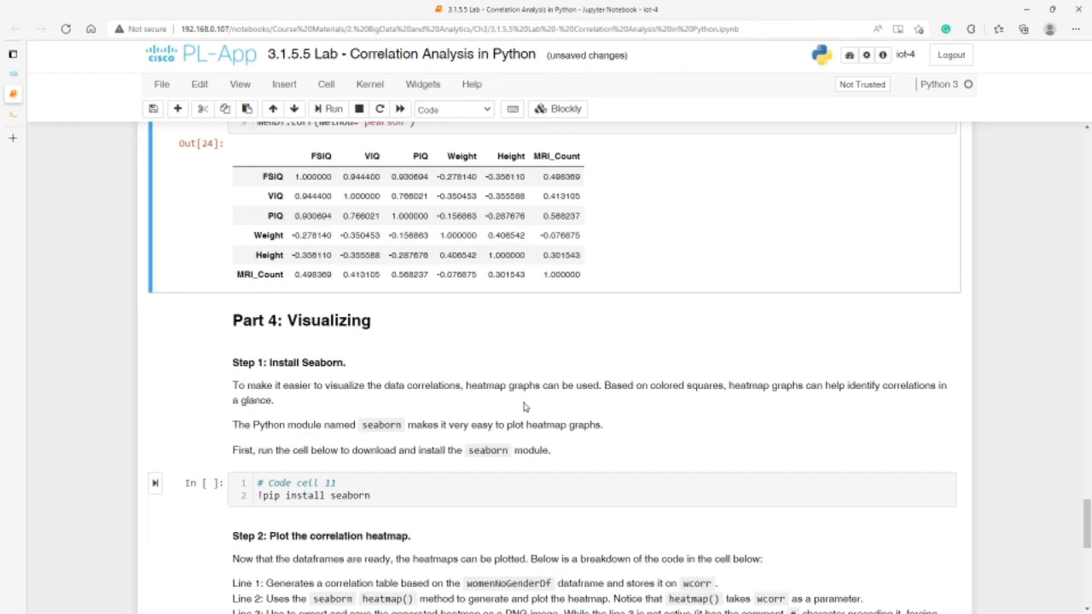
mouse_move(380, 424)
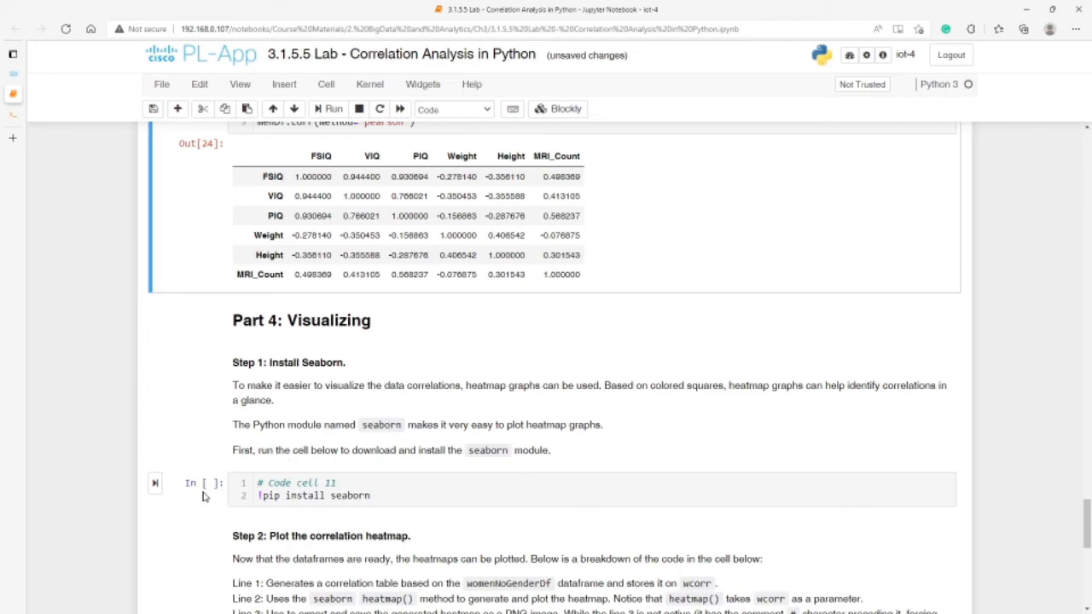
Run the !pip install seaborn cell; output reports requirements already satisfied
click(333, 109)
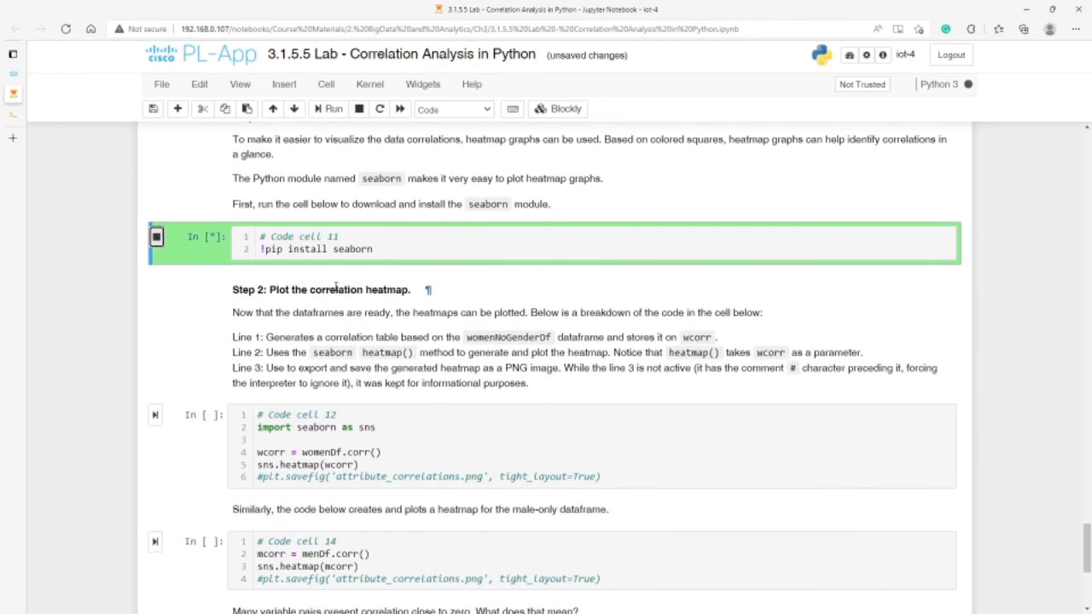
click(328, 109)
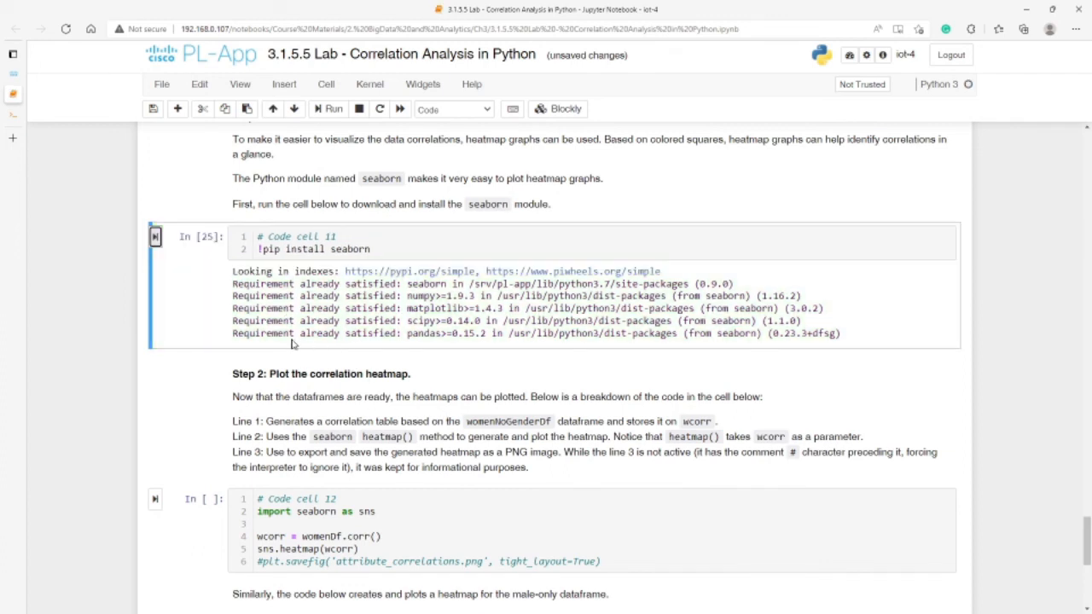
mouse_move(323, 348)
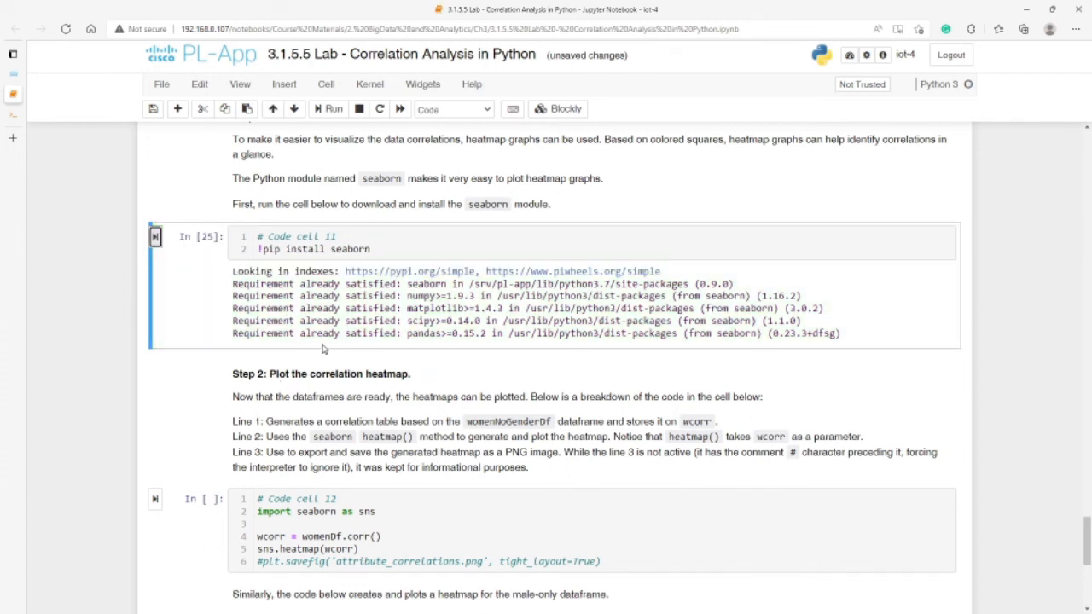
mouse_move(446, 227)
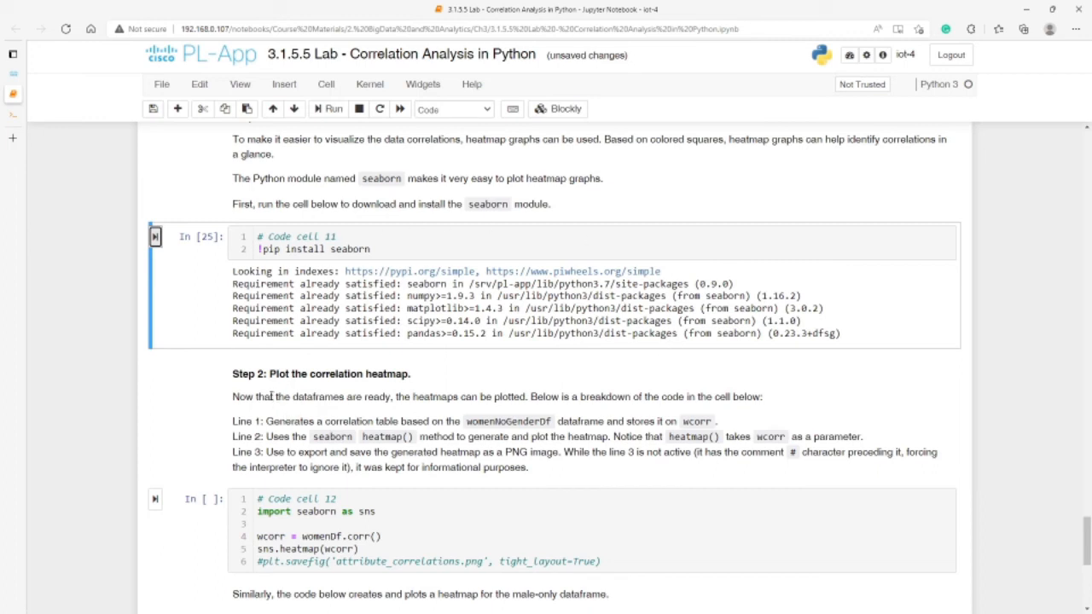
mouse_move(275, 392)
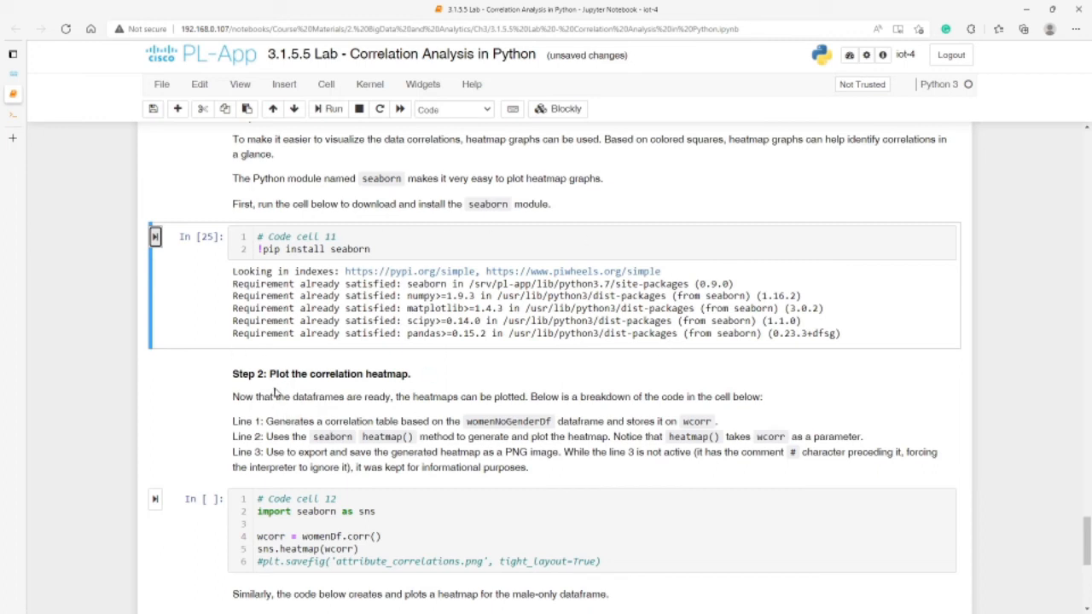
mouse_move(339, 391)
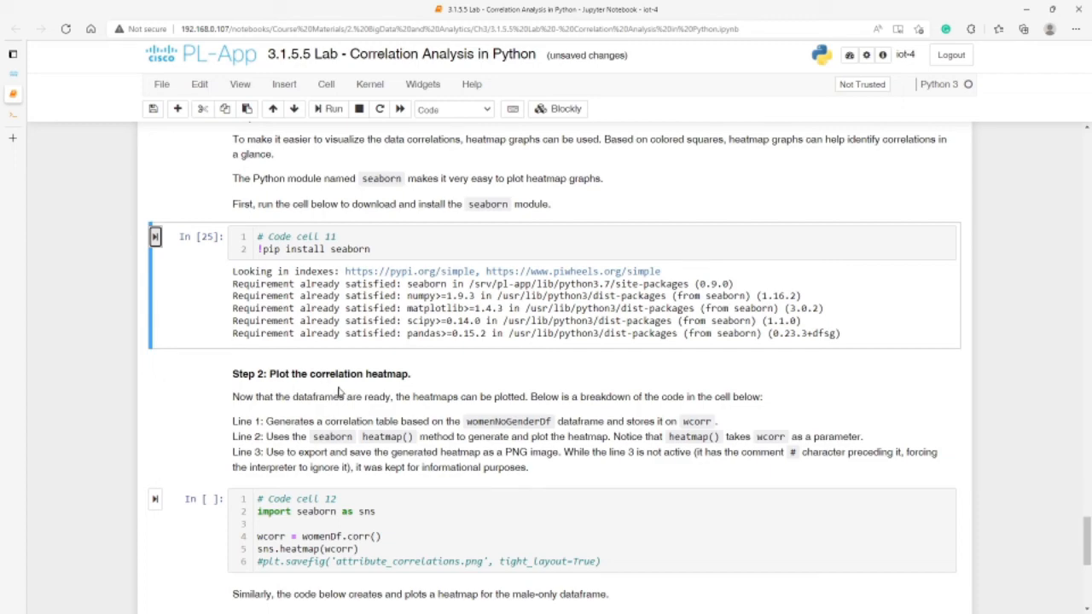
Bring Step 2 with the women-only heatmap cell 12 into view
scroll(down, 3)
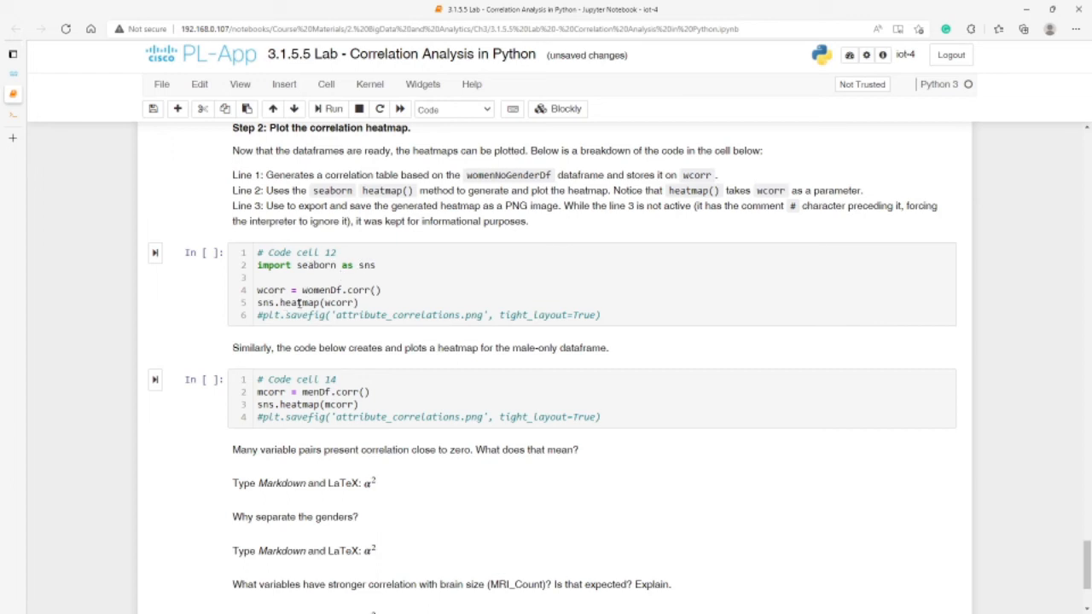
mouse_move(263, 290)
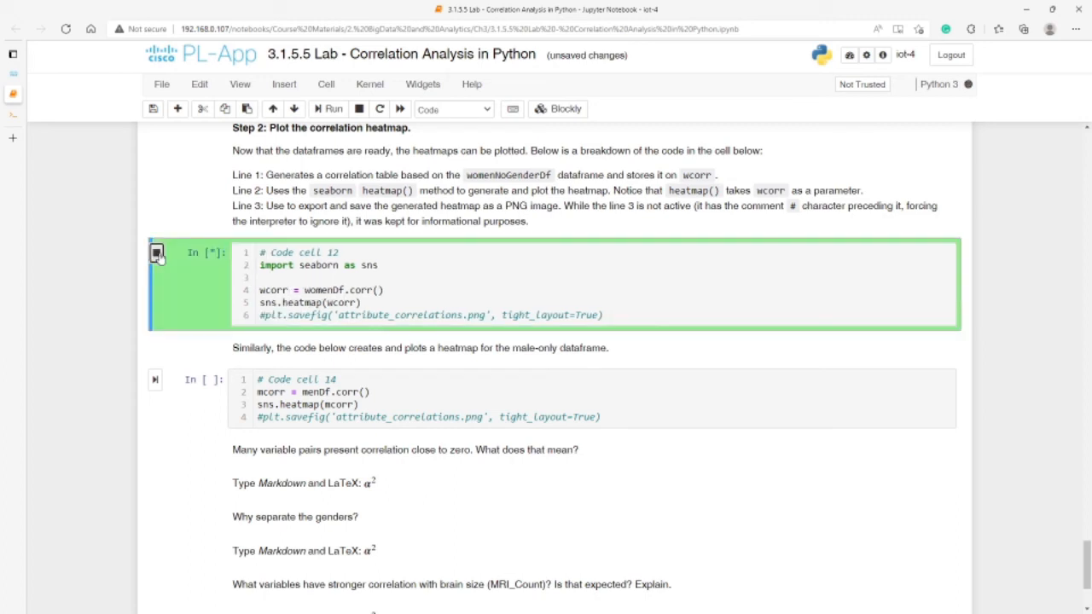
Run cell 12 with type(wcorr) added and the heatmap line commented out
click(328, 109)
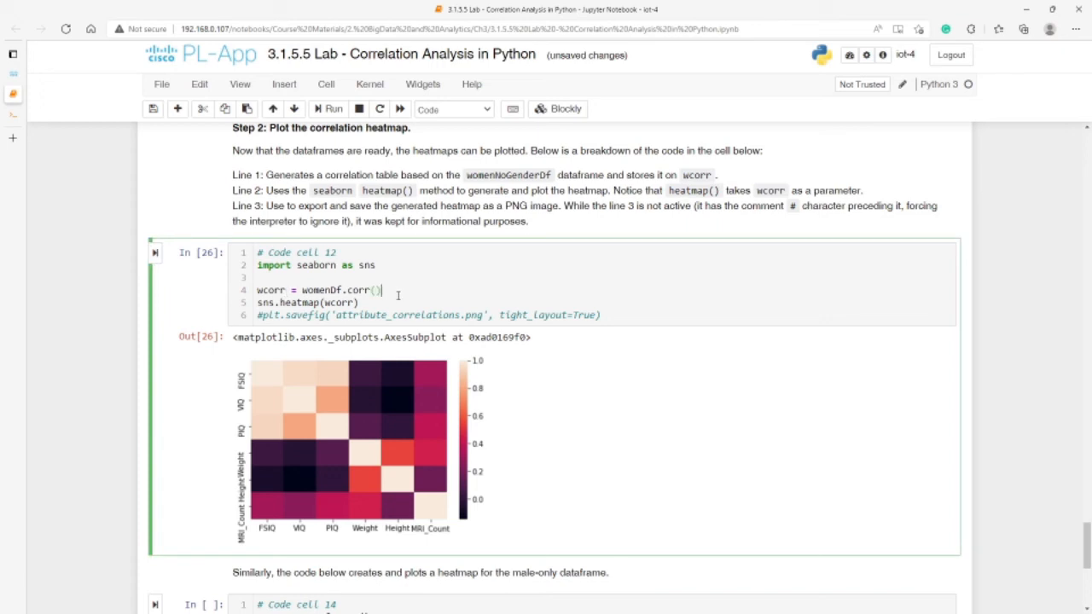
text(type)
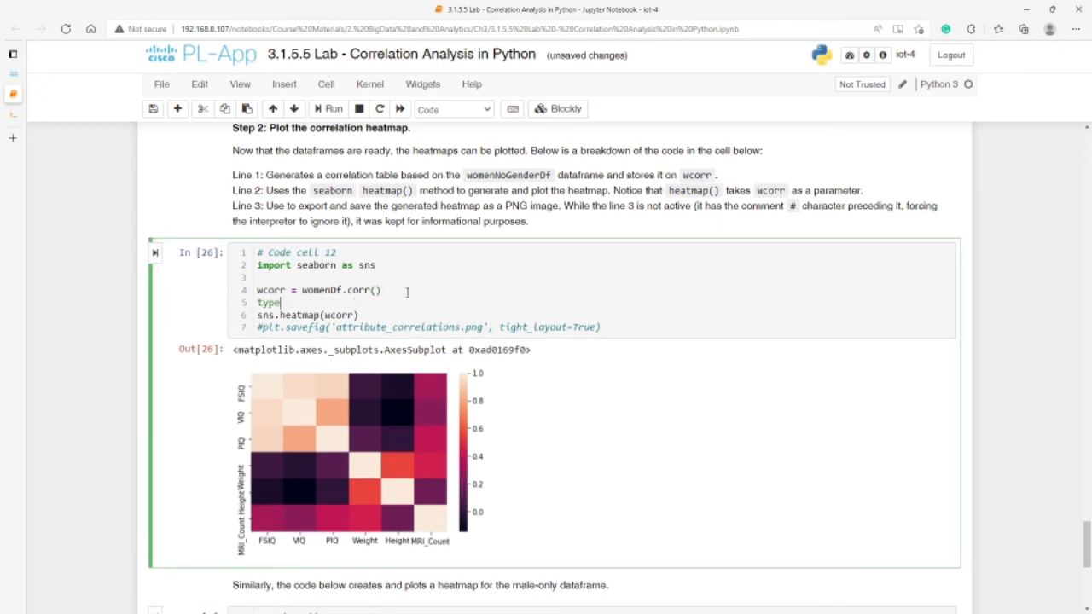
text(())
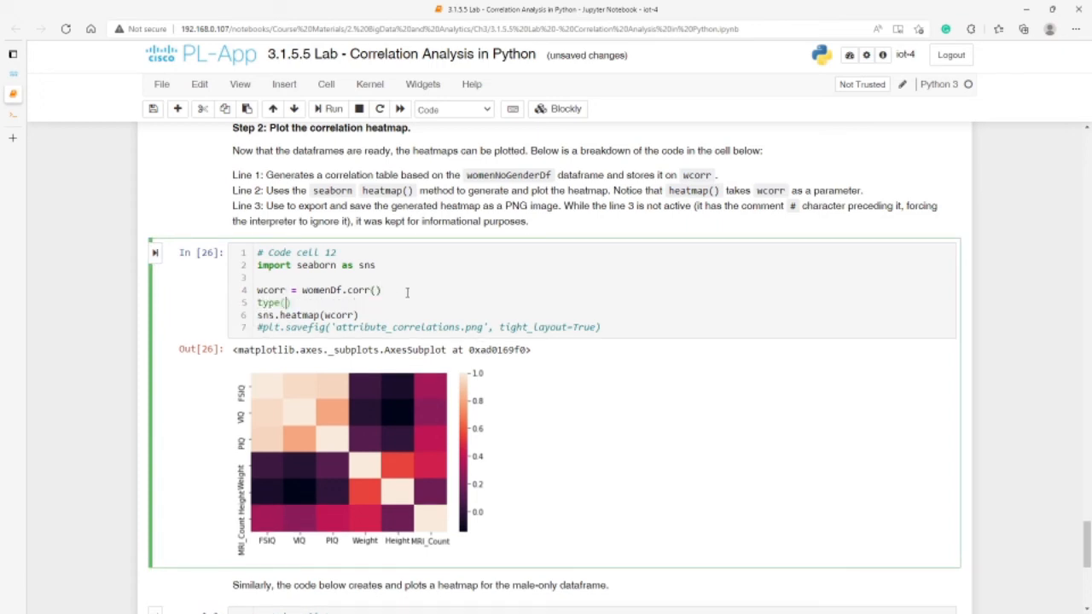
text(wcorr)
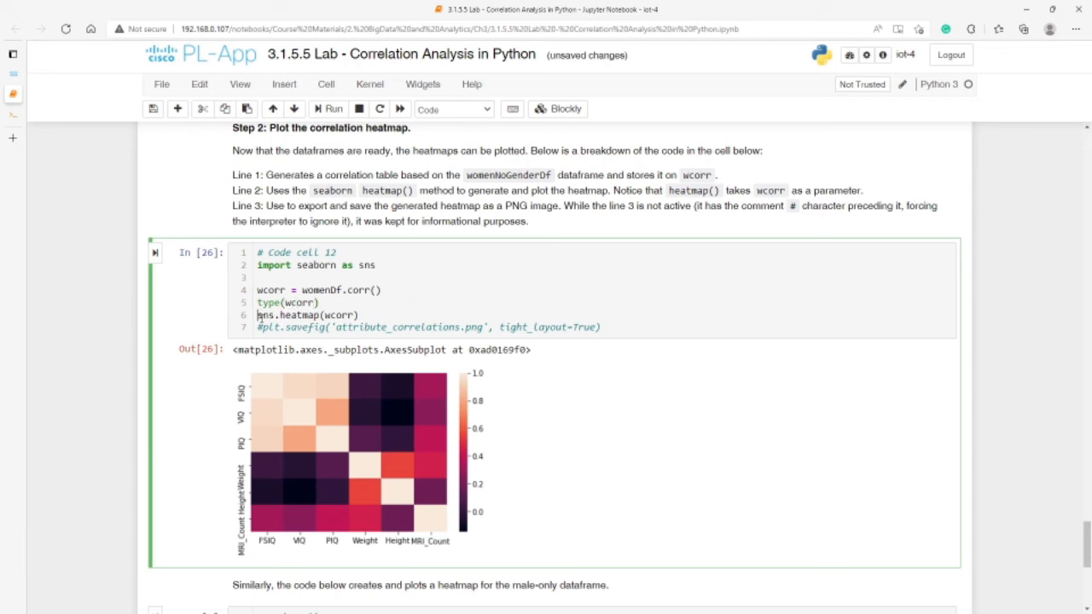
click(333, 109)
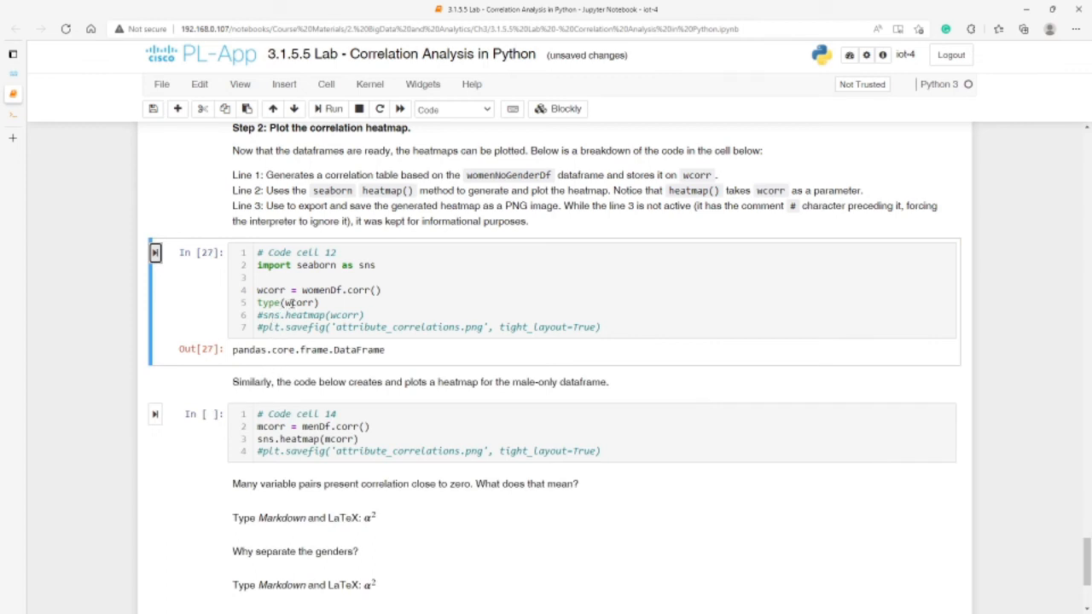
click(293, 303)
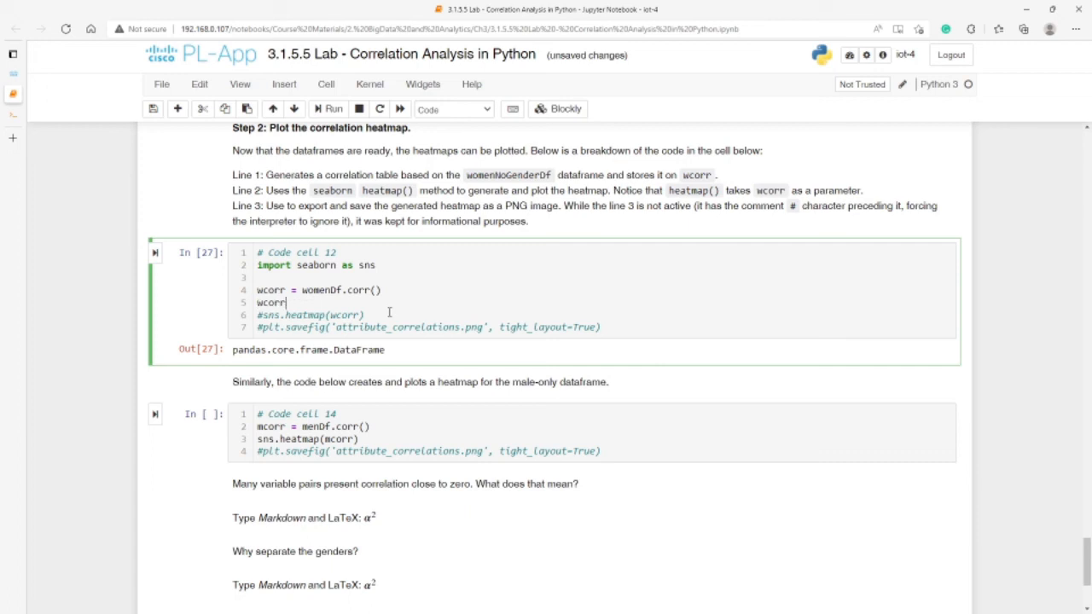
Change it to wcorr.head() and run to show the women-only correlation table
text(.head())
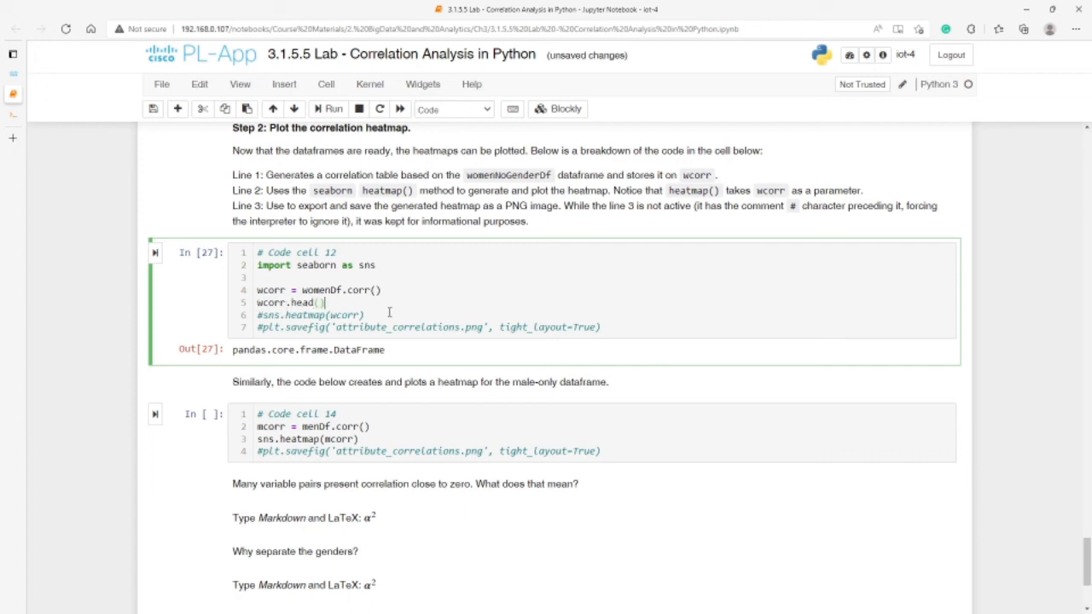
click(332, 109)
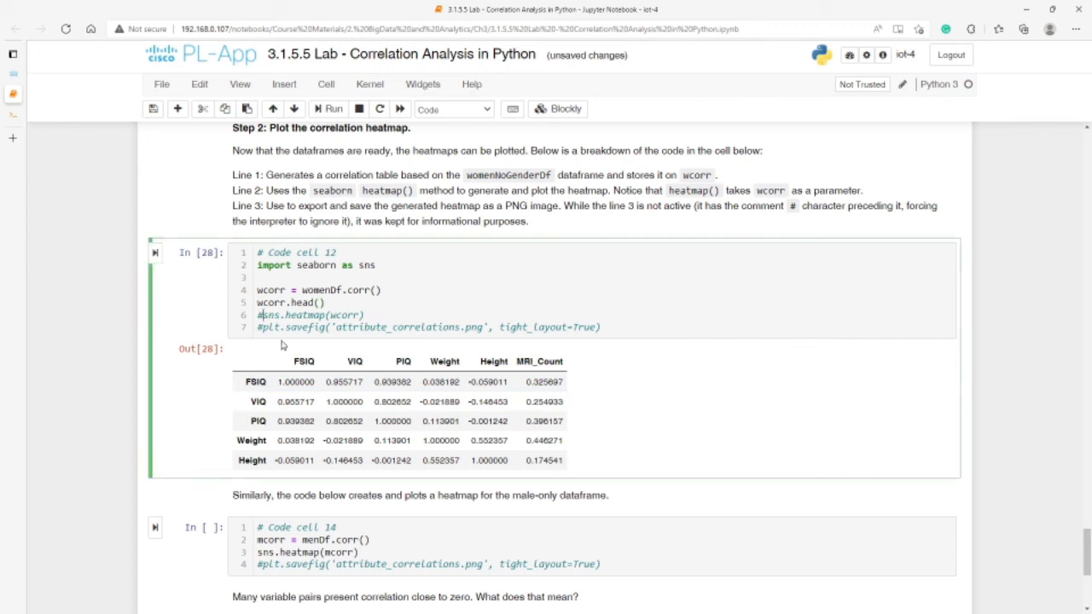
Run cell 12 with sns.heatmap(wcorr) uncommented to draw the women-only heatmap
click(328, 109)
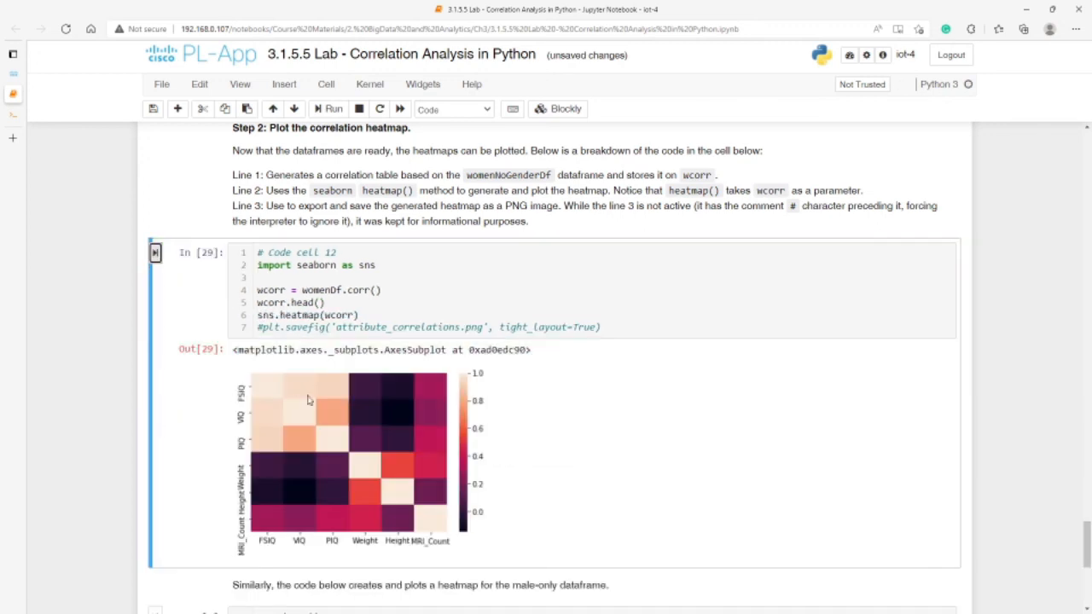
scroll(down, 3)
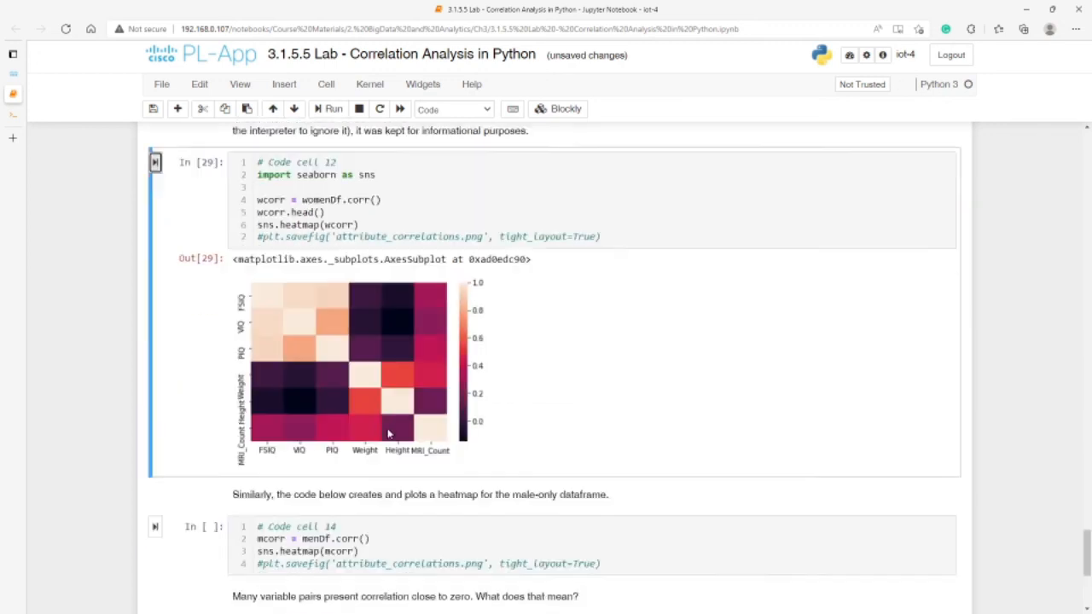
scroll(down, 3)
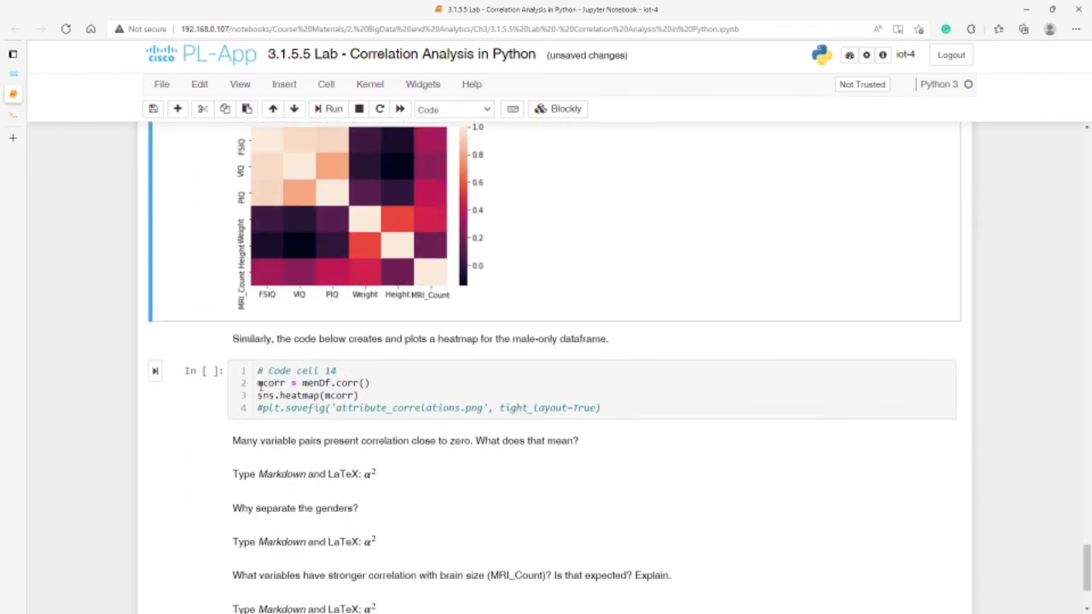
scroll(up, 3)
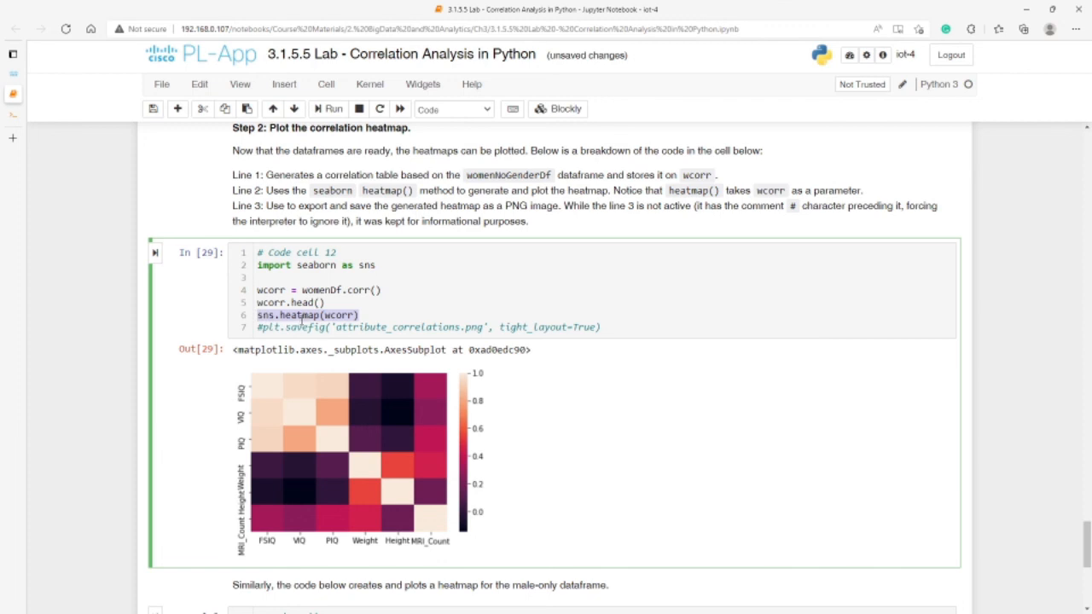
scroll(down, 3)
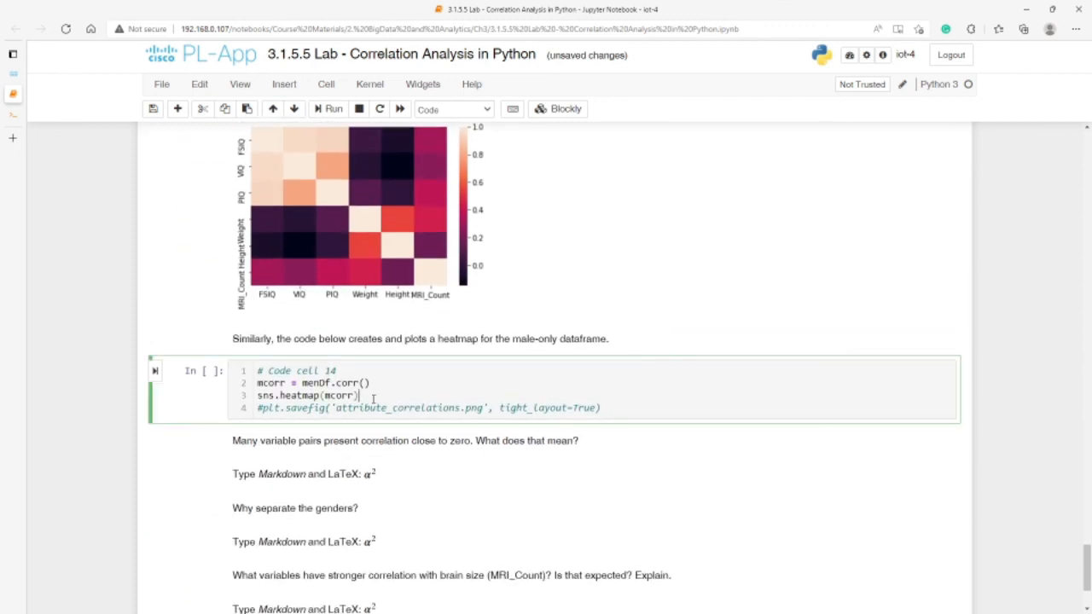
Enter sns.heatmap(mcorr) in cell 14 and run it to draw the men-only heatmap
text(sns.heatmap(mcorr))
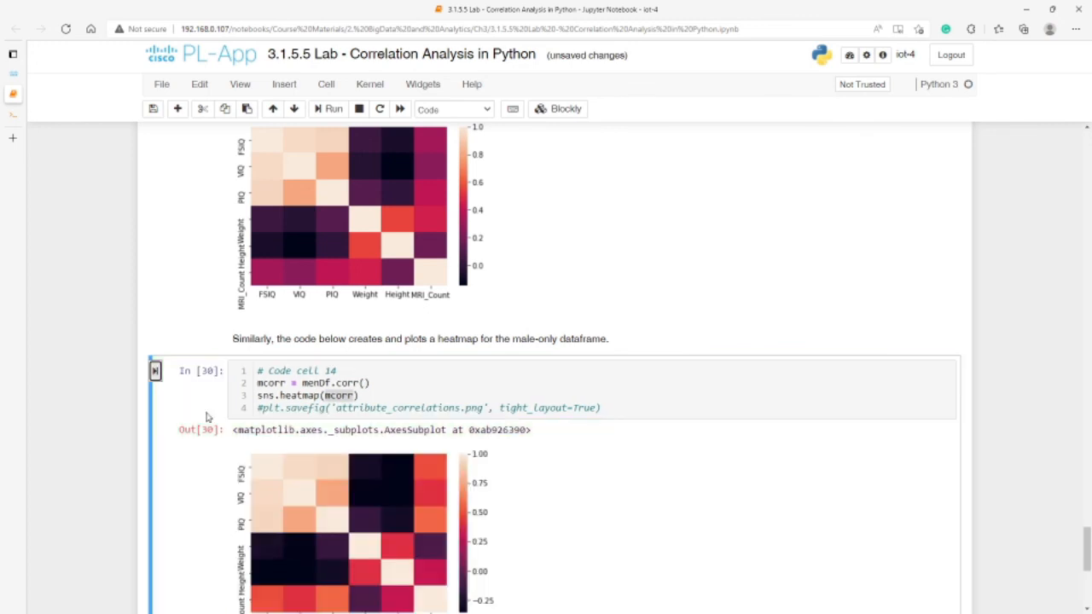
scroll(down, 3)
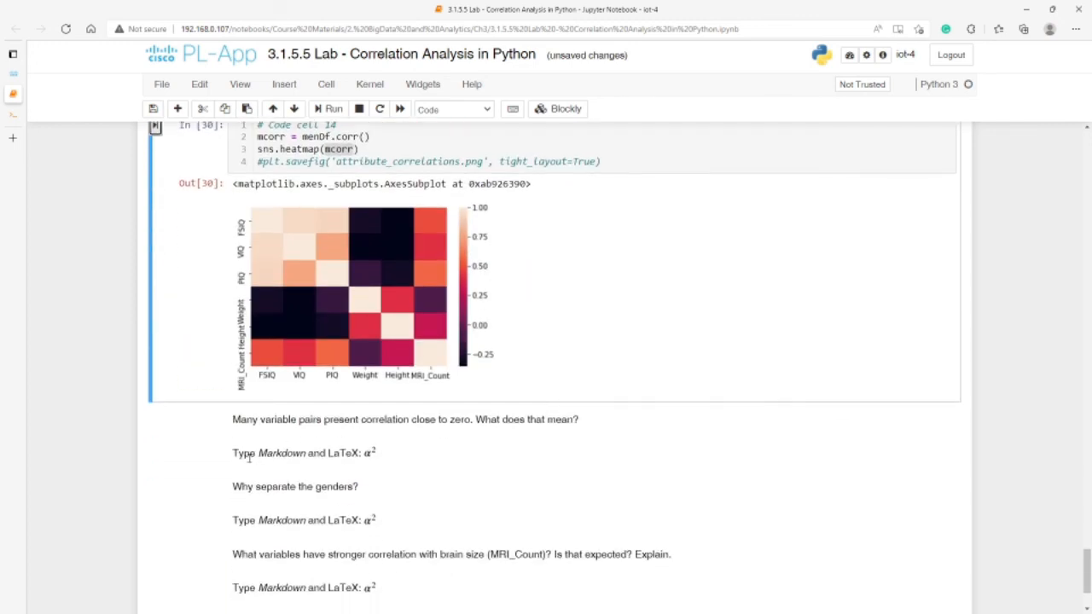
mouse_move(345, 433)
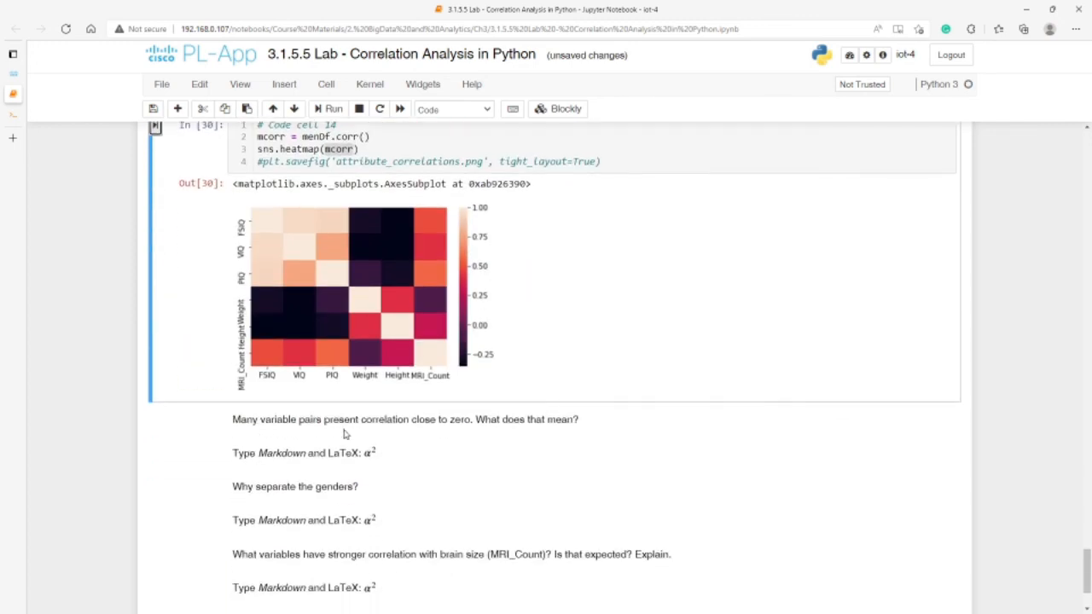
mouse_move(450, 430)
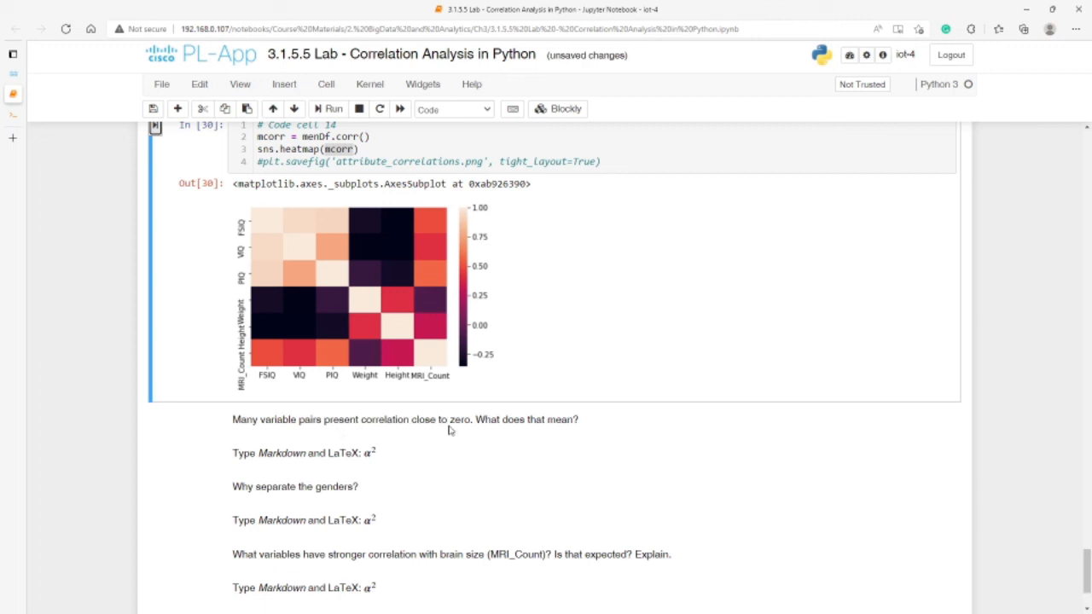
mouse_move(549, 430)
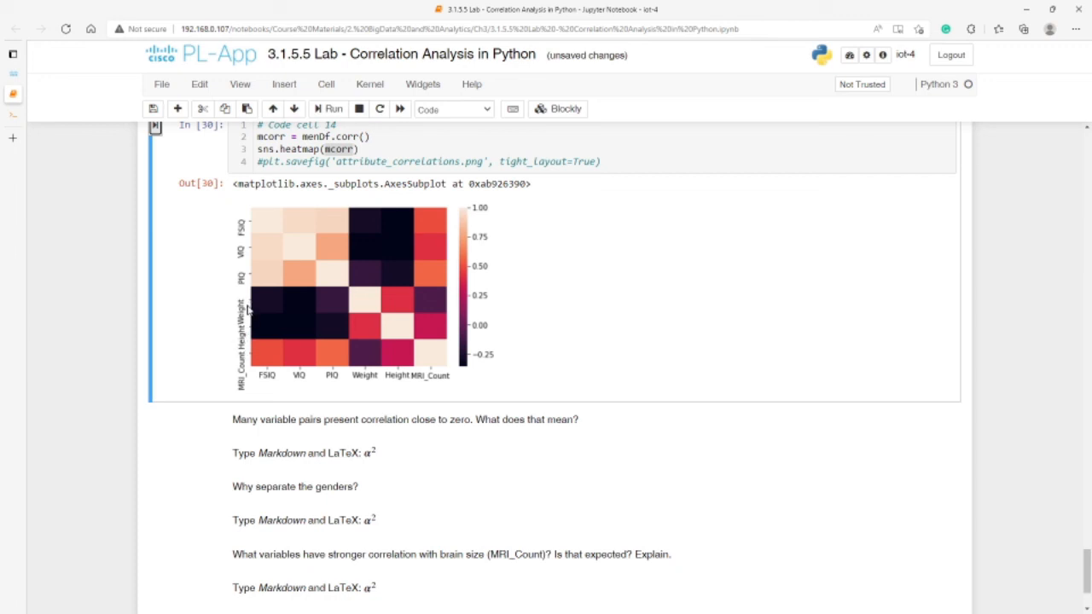
mouse_move(266, 358)
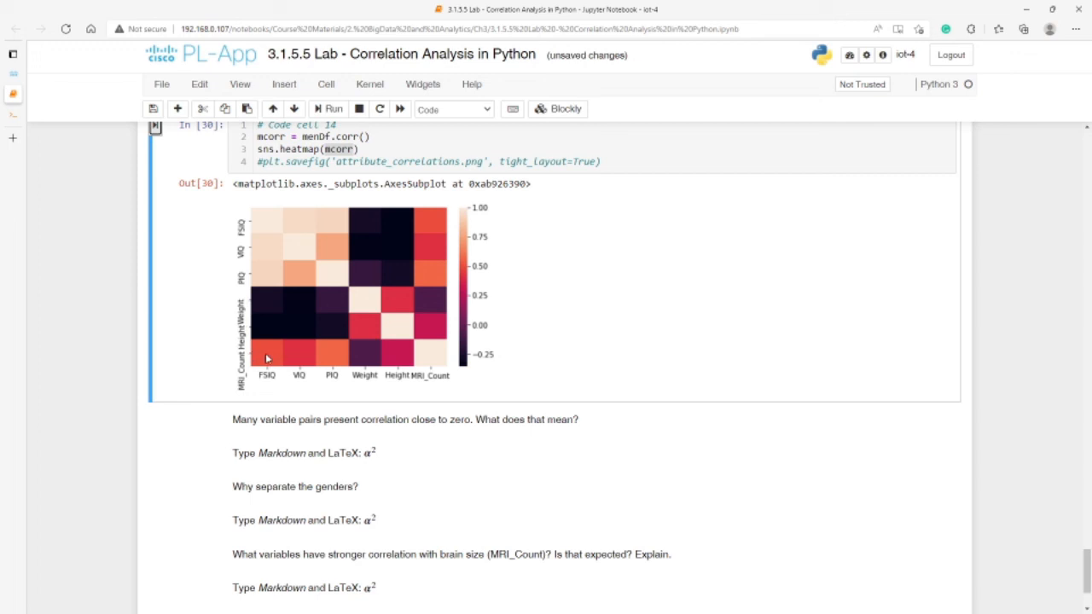
mouse_move(371, 361)
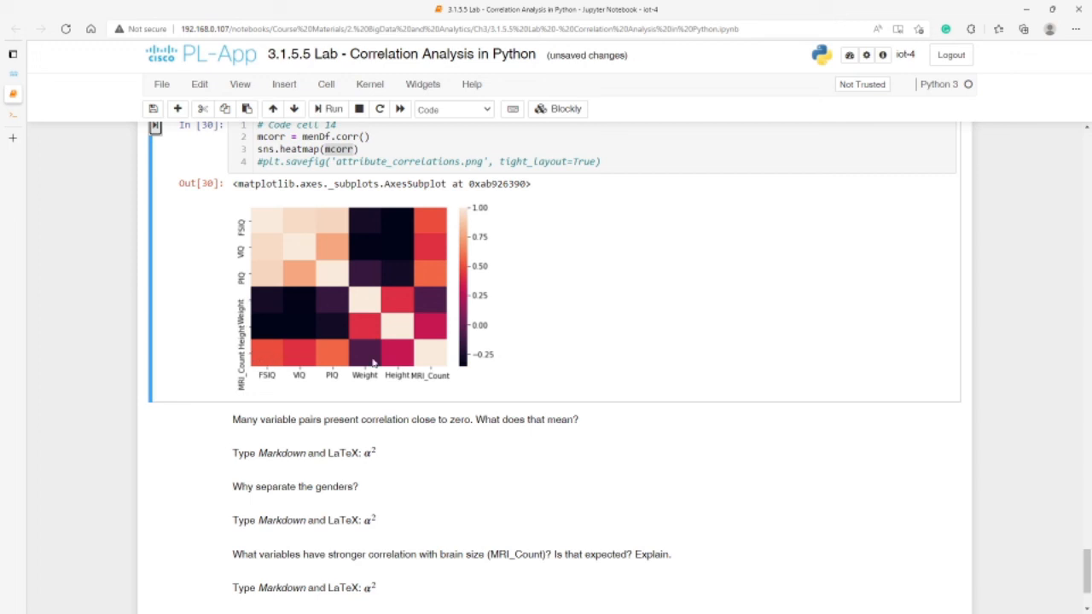
mouse_move(462, 351)
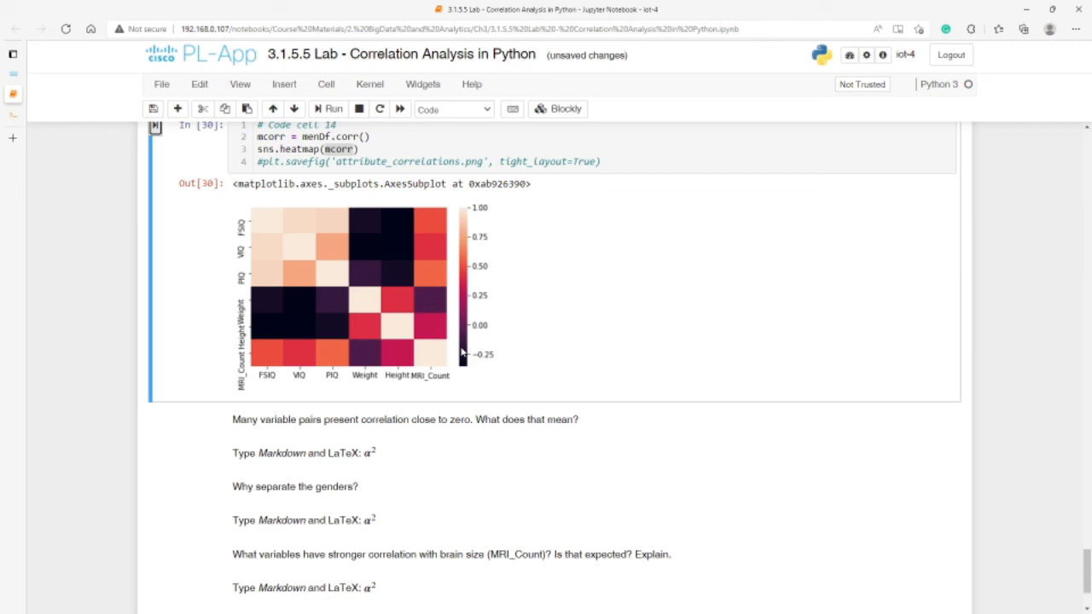
mouse_move(487, 344)
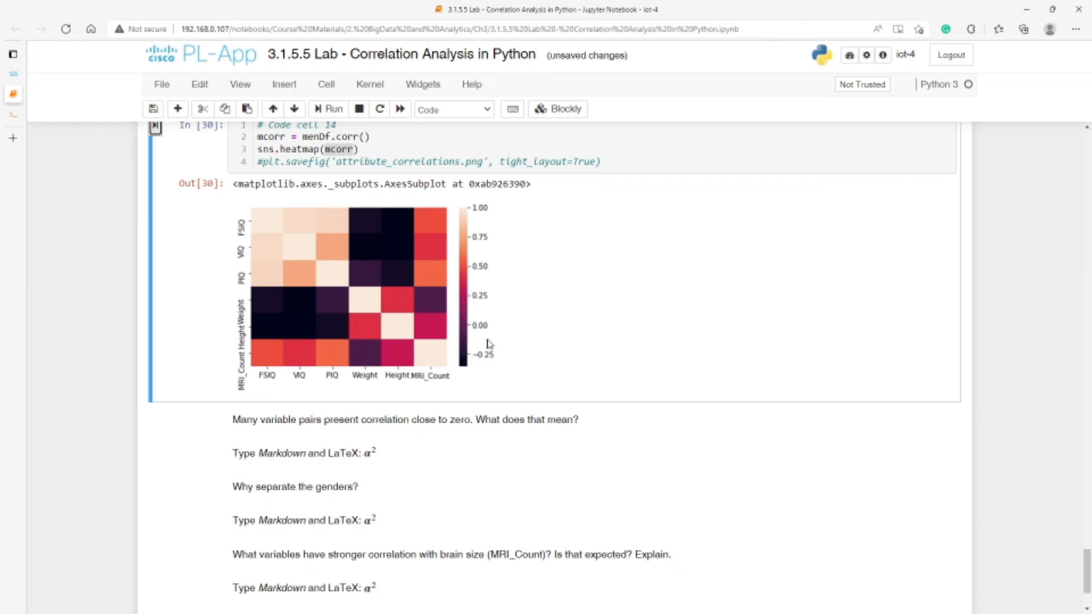
mouse_move(317, 372)
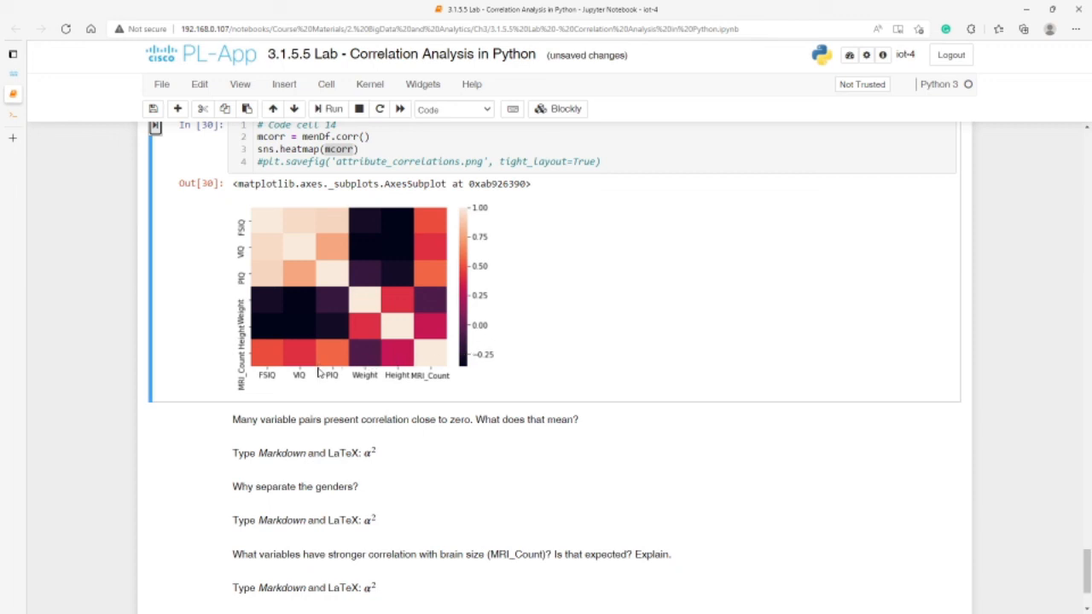
scroll(down, 3)
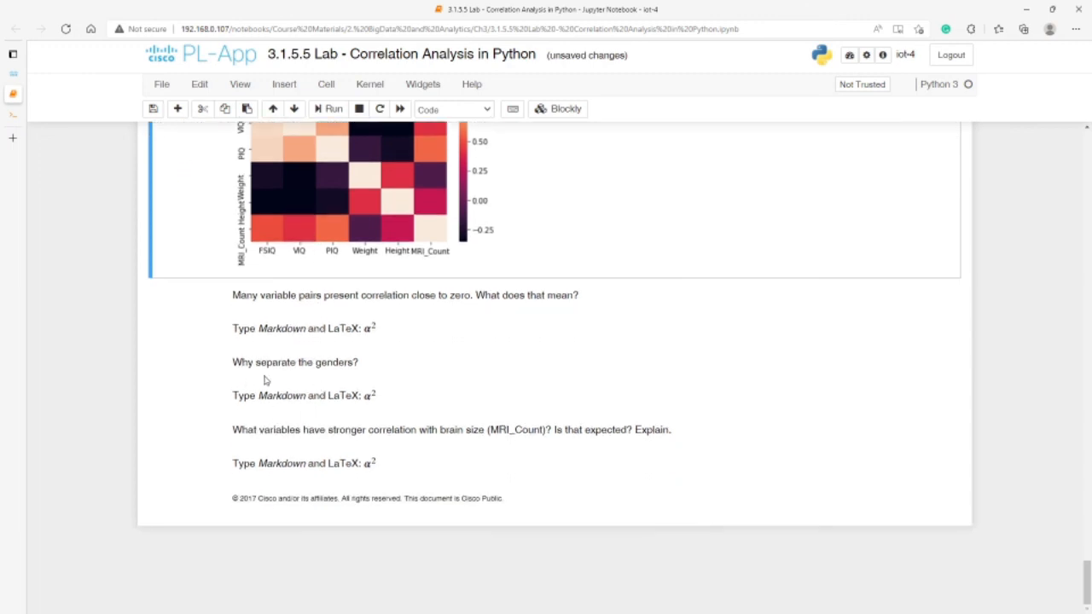
mouse_move(358, 372)
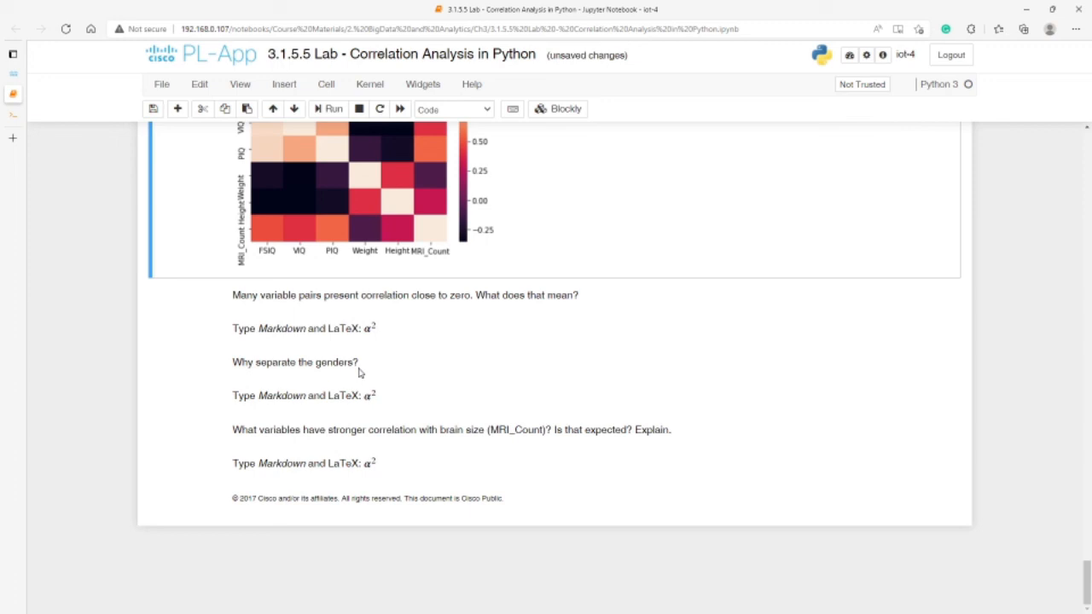
mouse_move(395, 379)
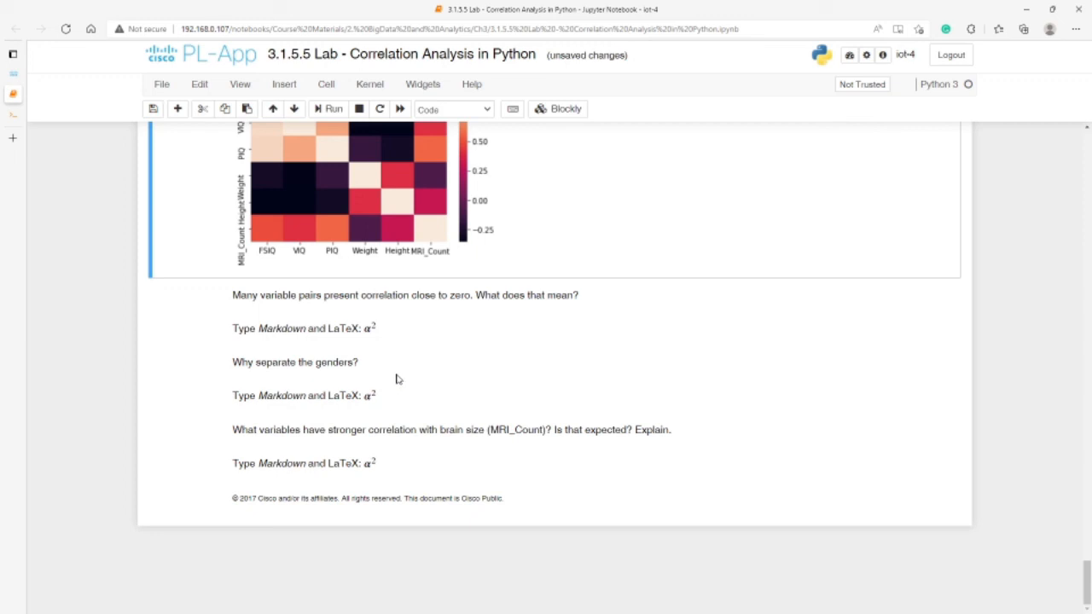
mouse_move(382, 440)
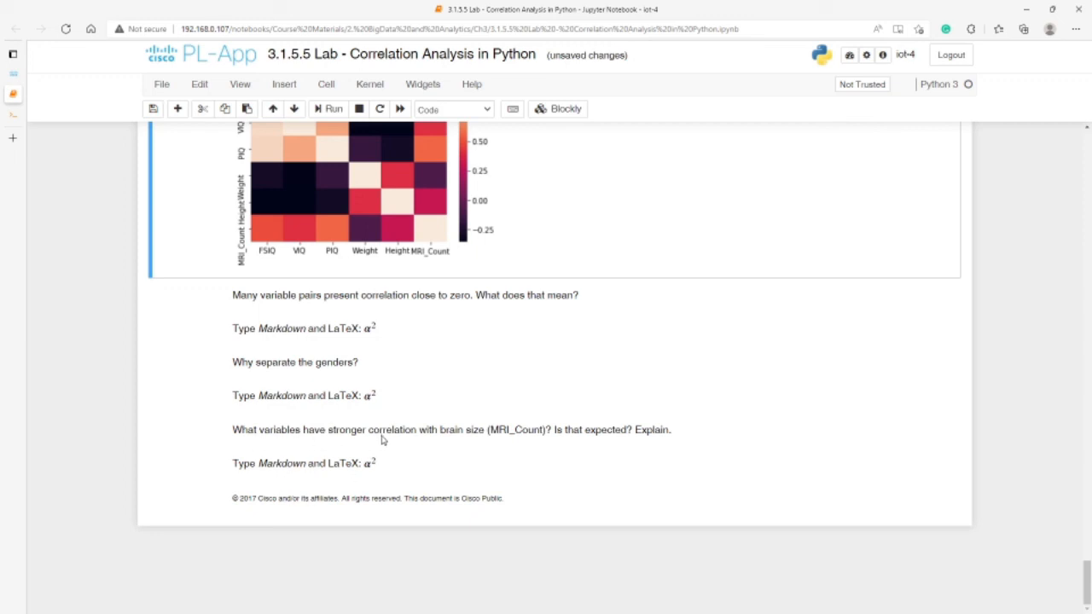
mouse_move(538, 443)
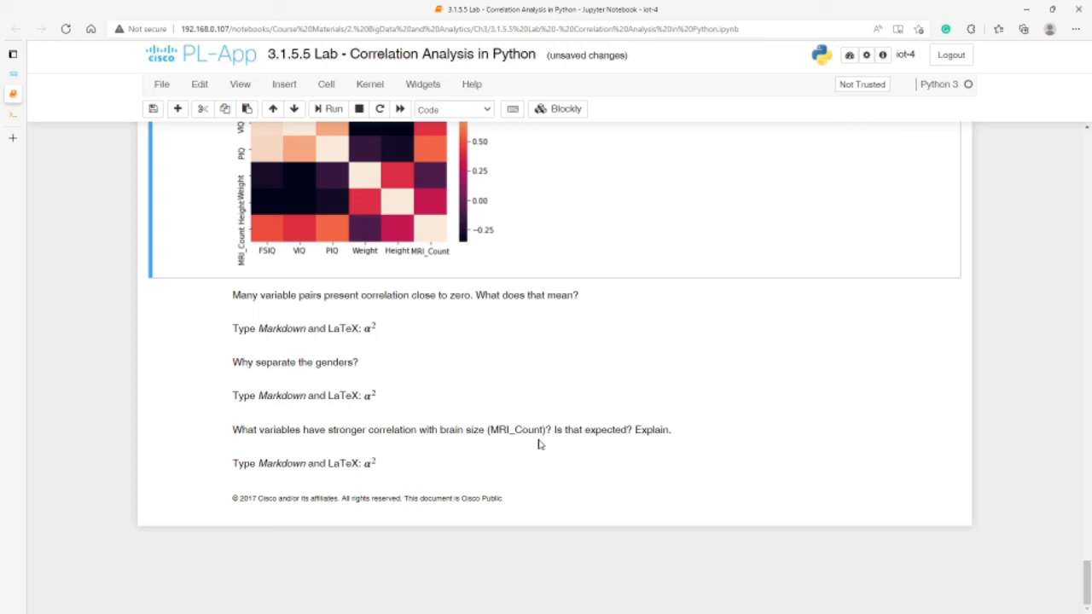
mouse_move(536, 454)
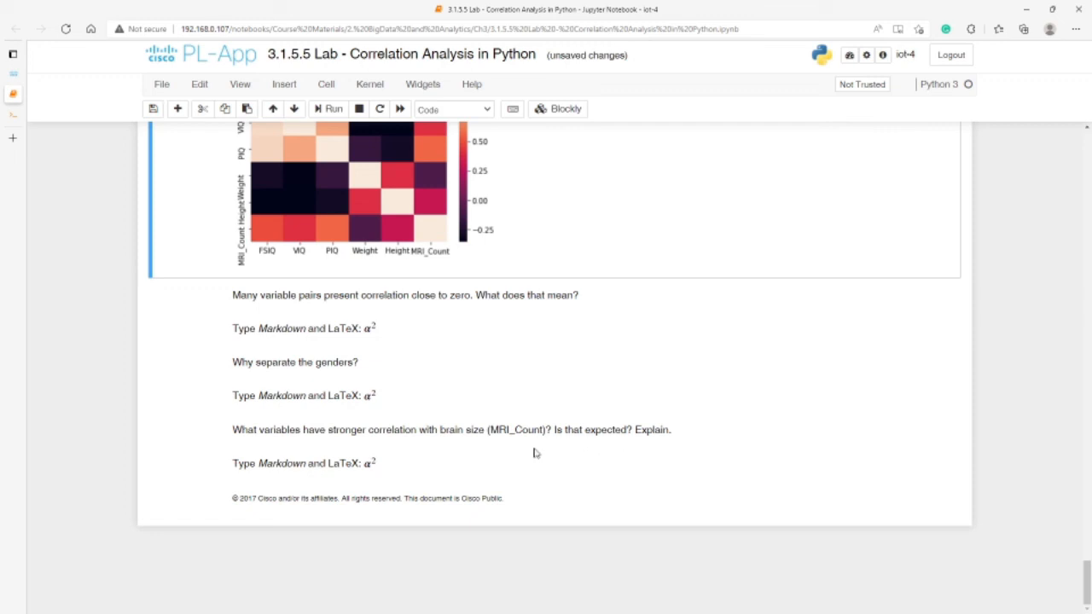
mouse_move(246, 218)
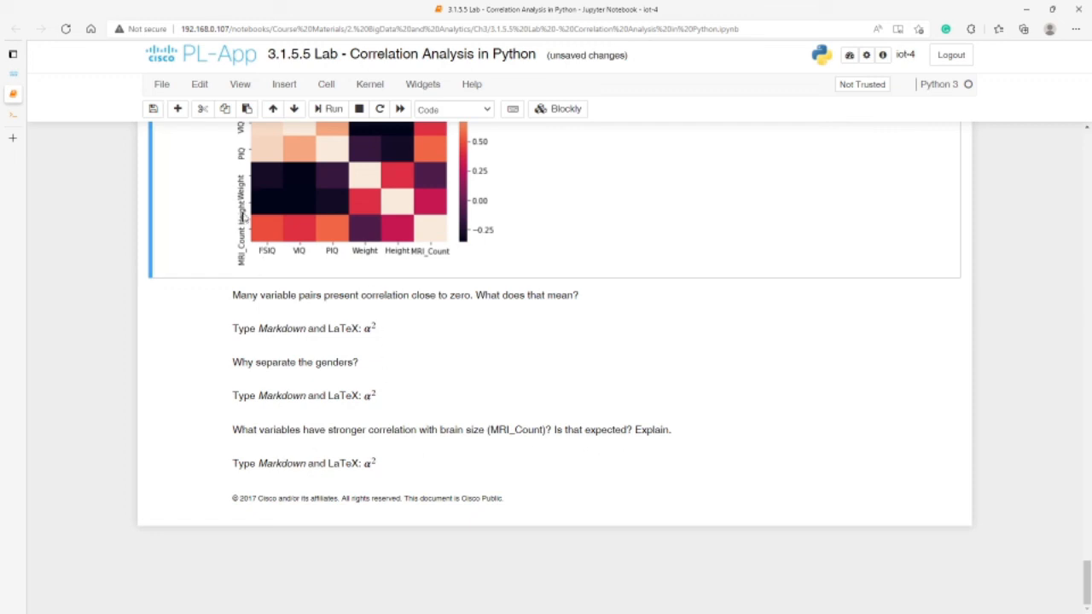
mouse_move(232, 205)
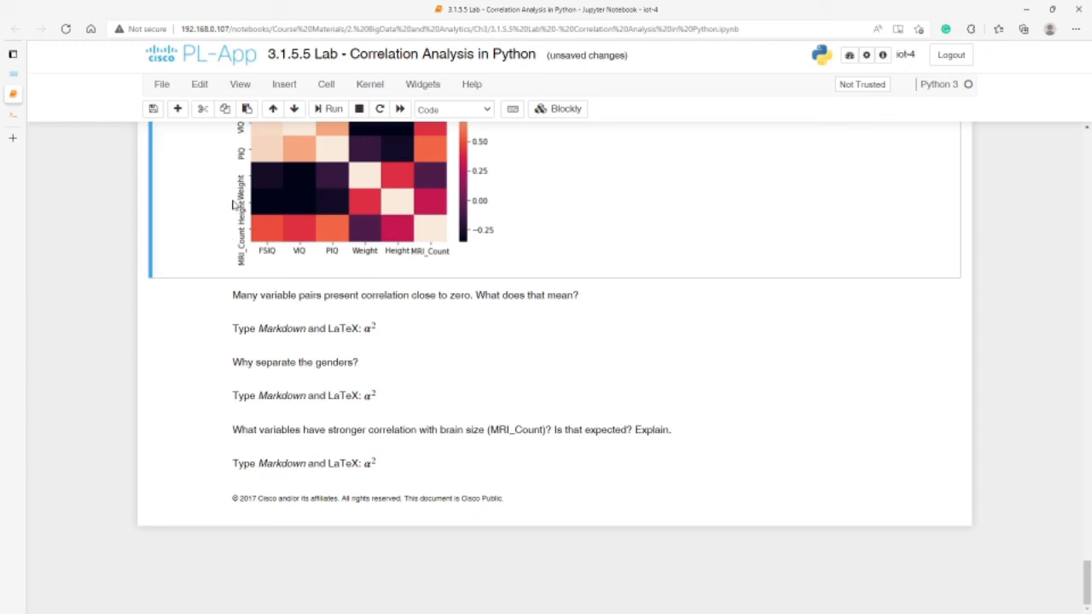
mouse_move(389, 321)
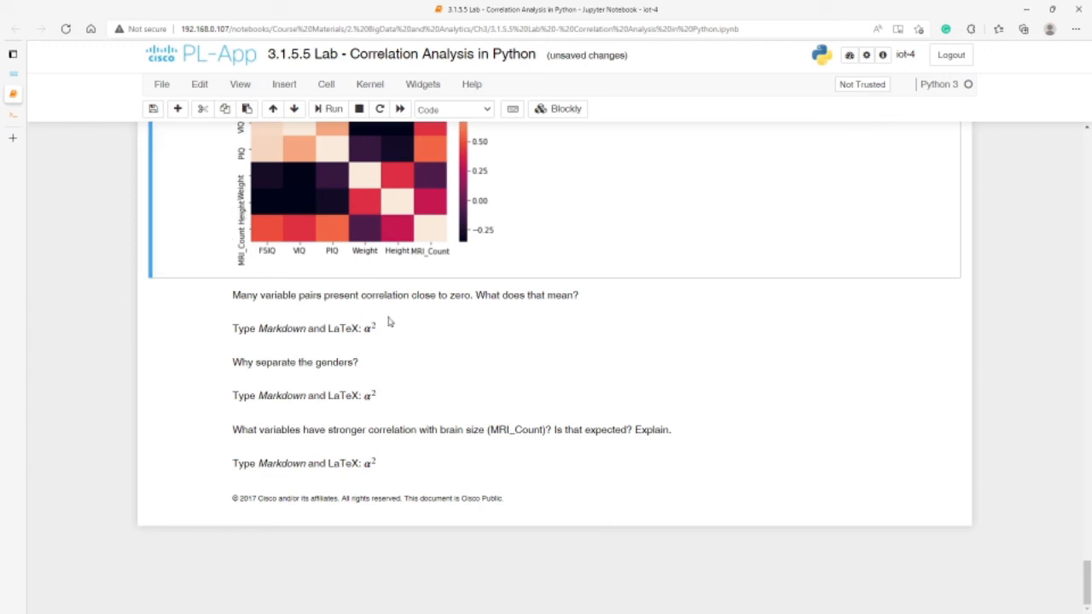
mouse_move(450, 447)
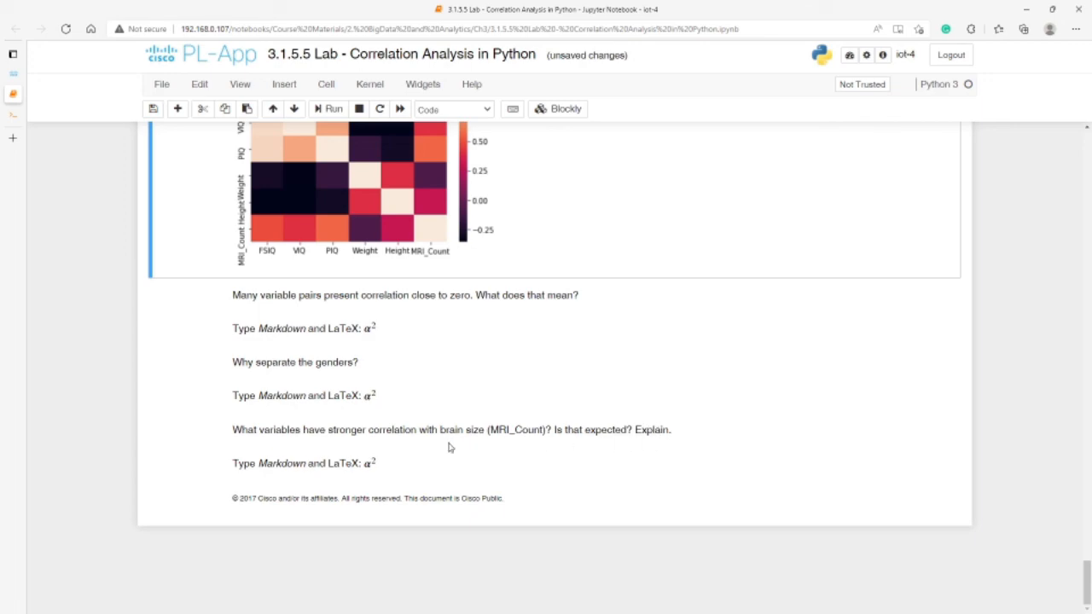
scroll(up, 3)
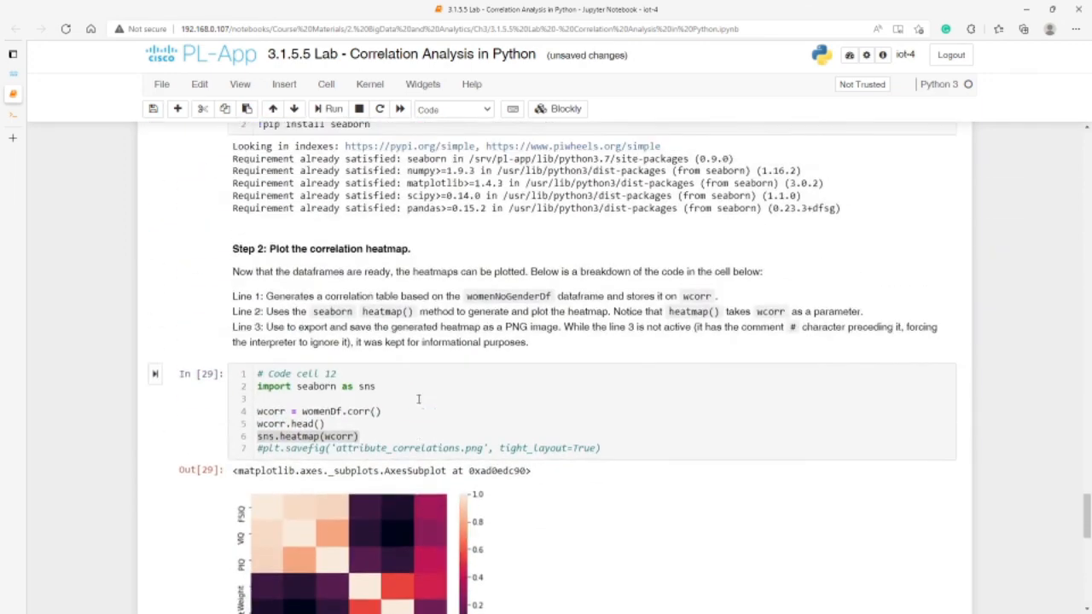
scroll(up, 3)
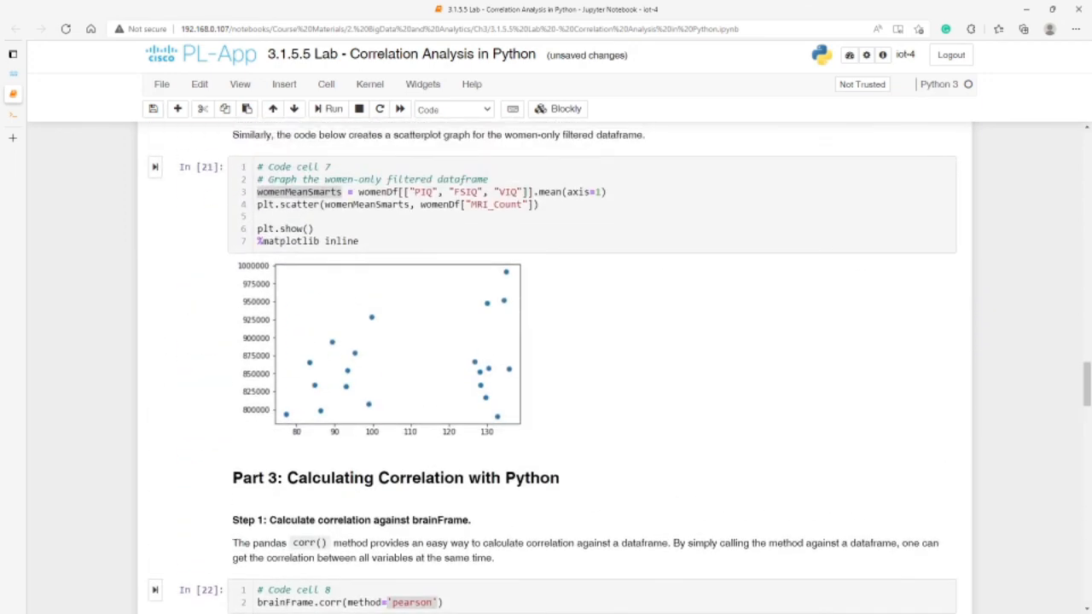